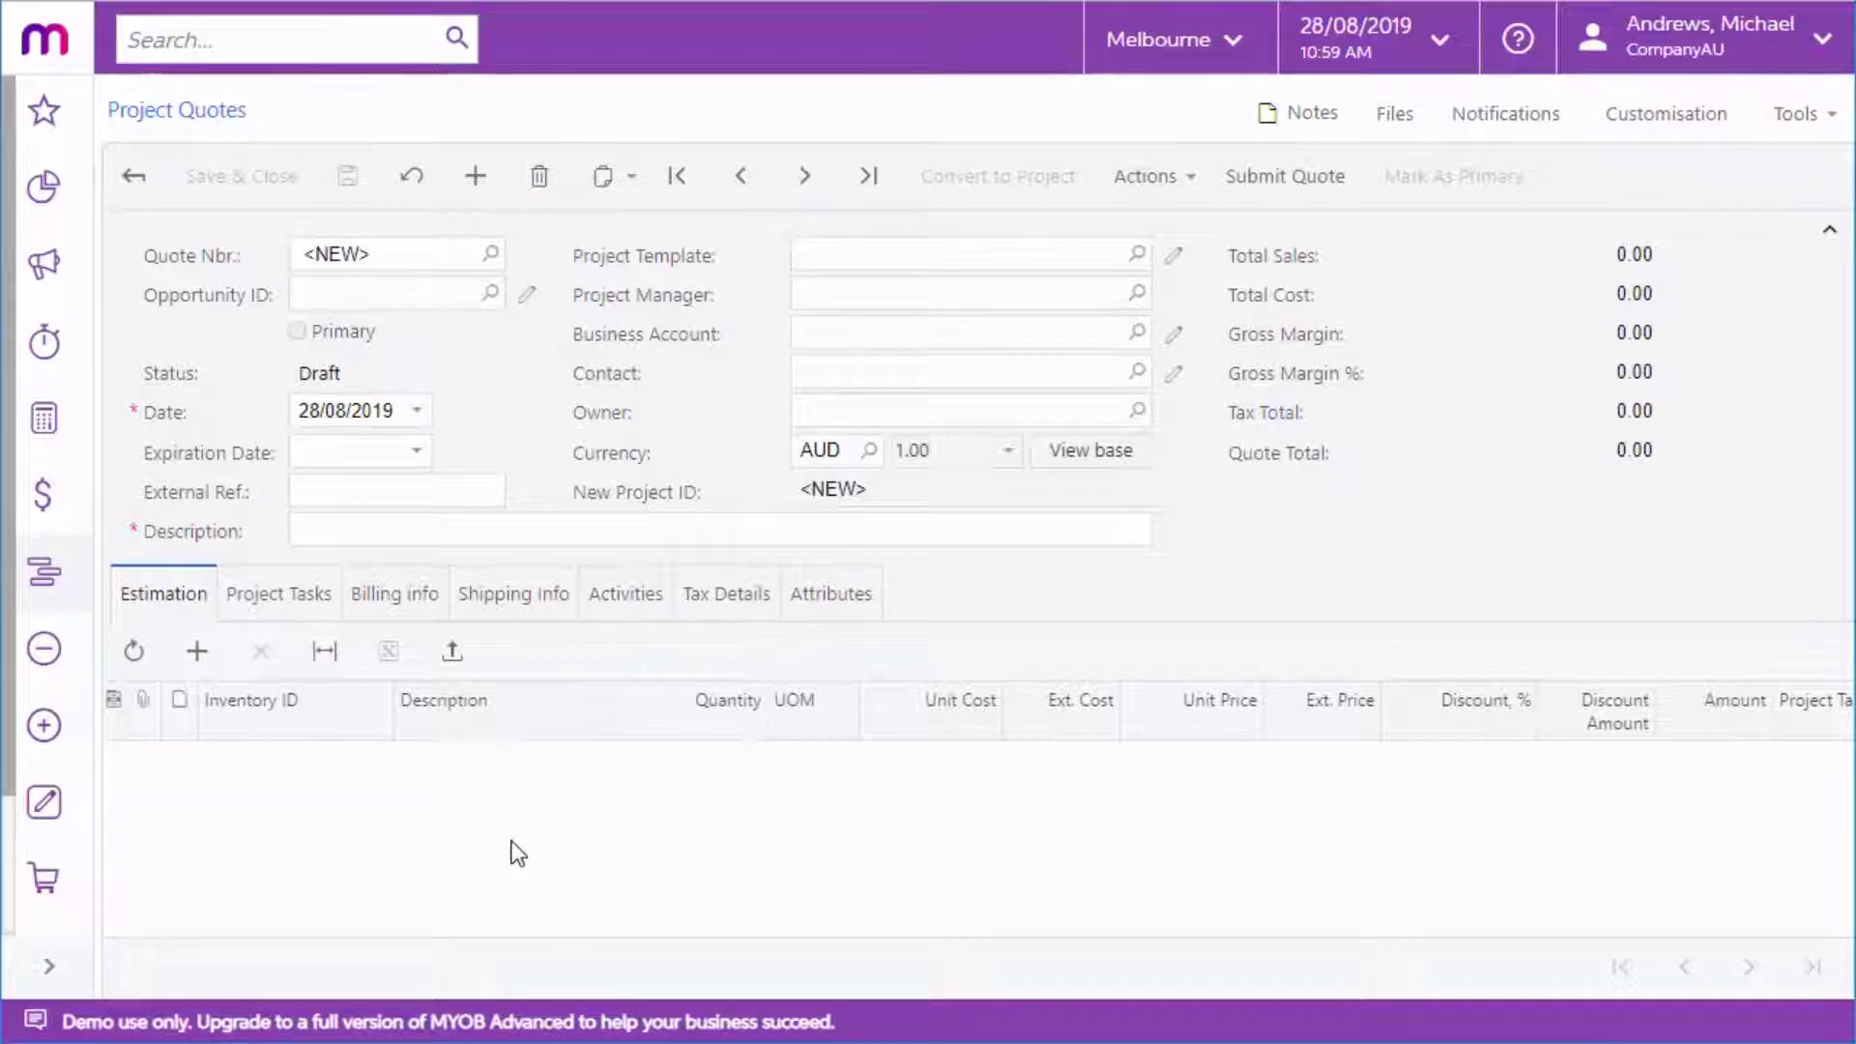
mouse_move(847, 775)
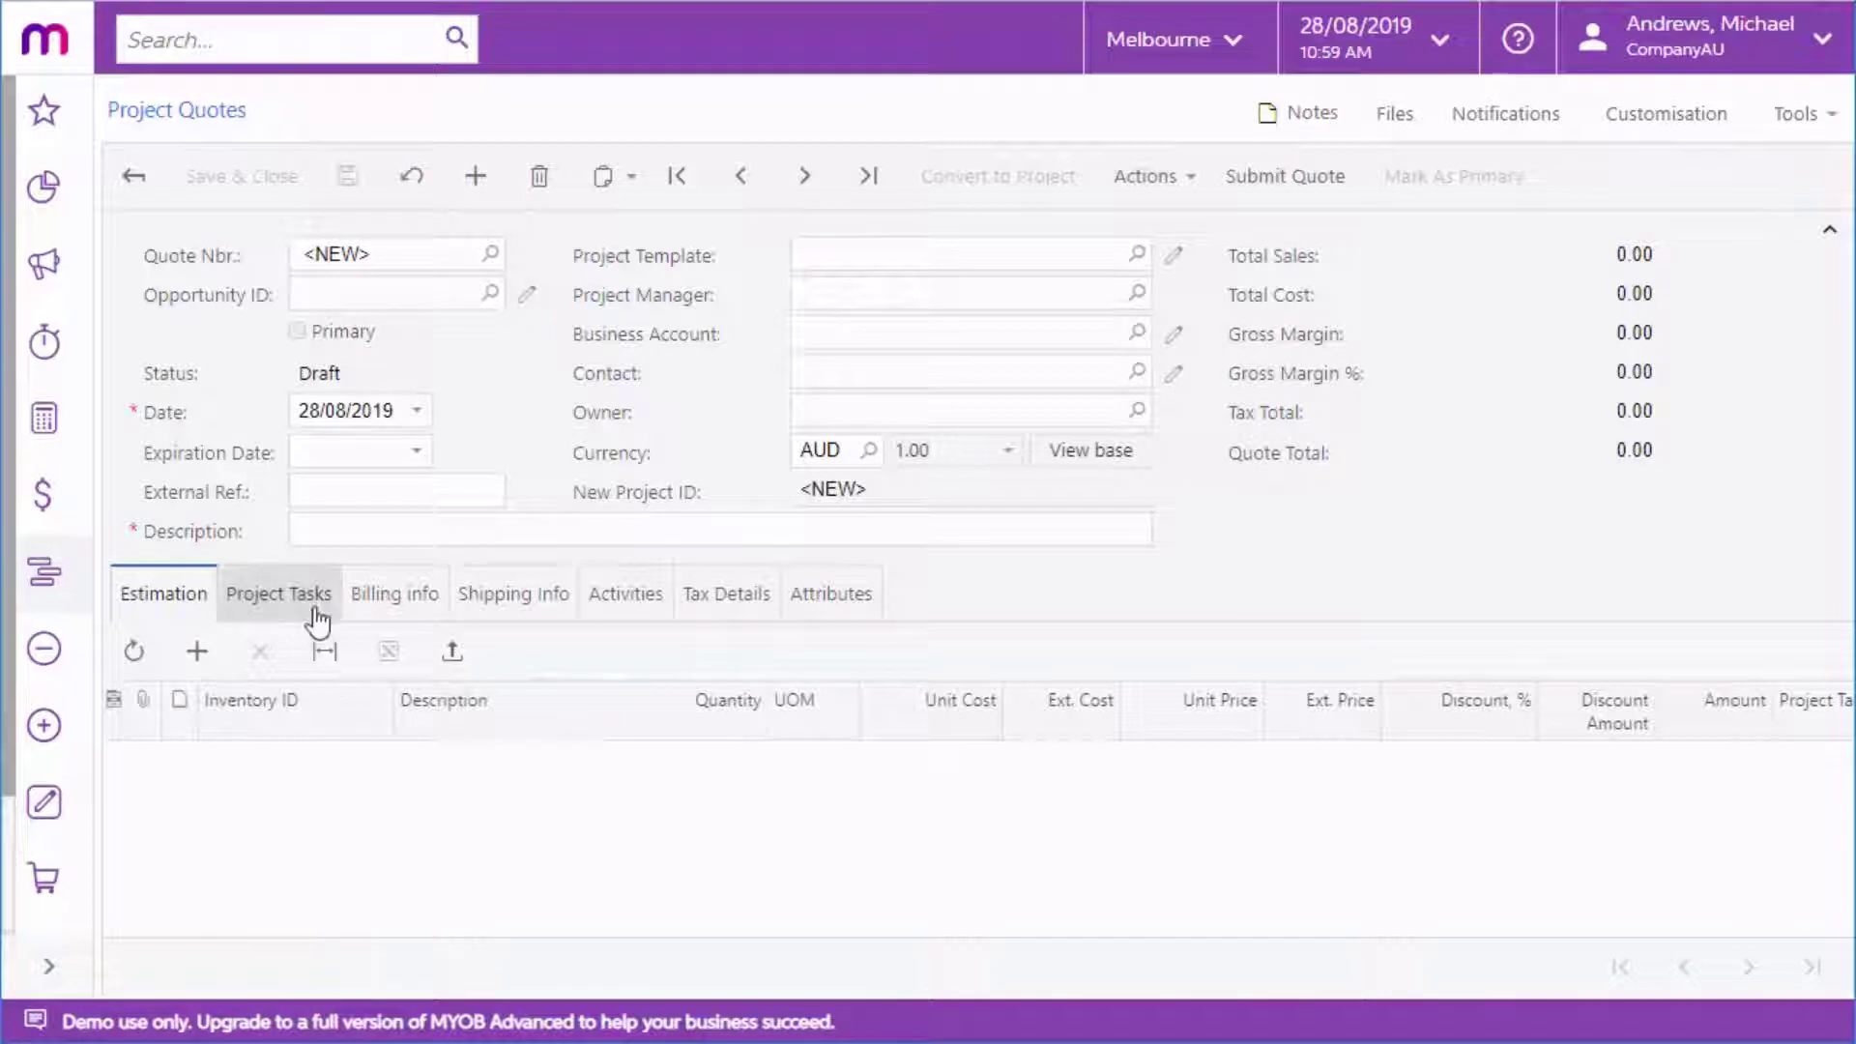
Step: View the blank quote's Project Tasks, Billing Info and Shipping Info tabs
left_click(278, 593)
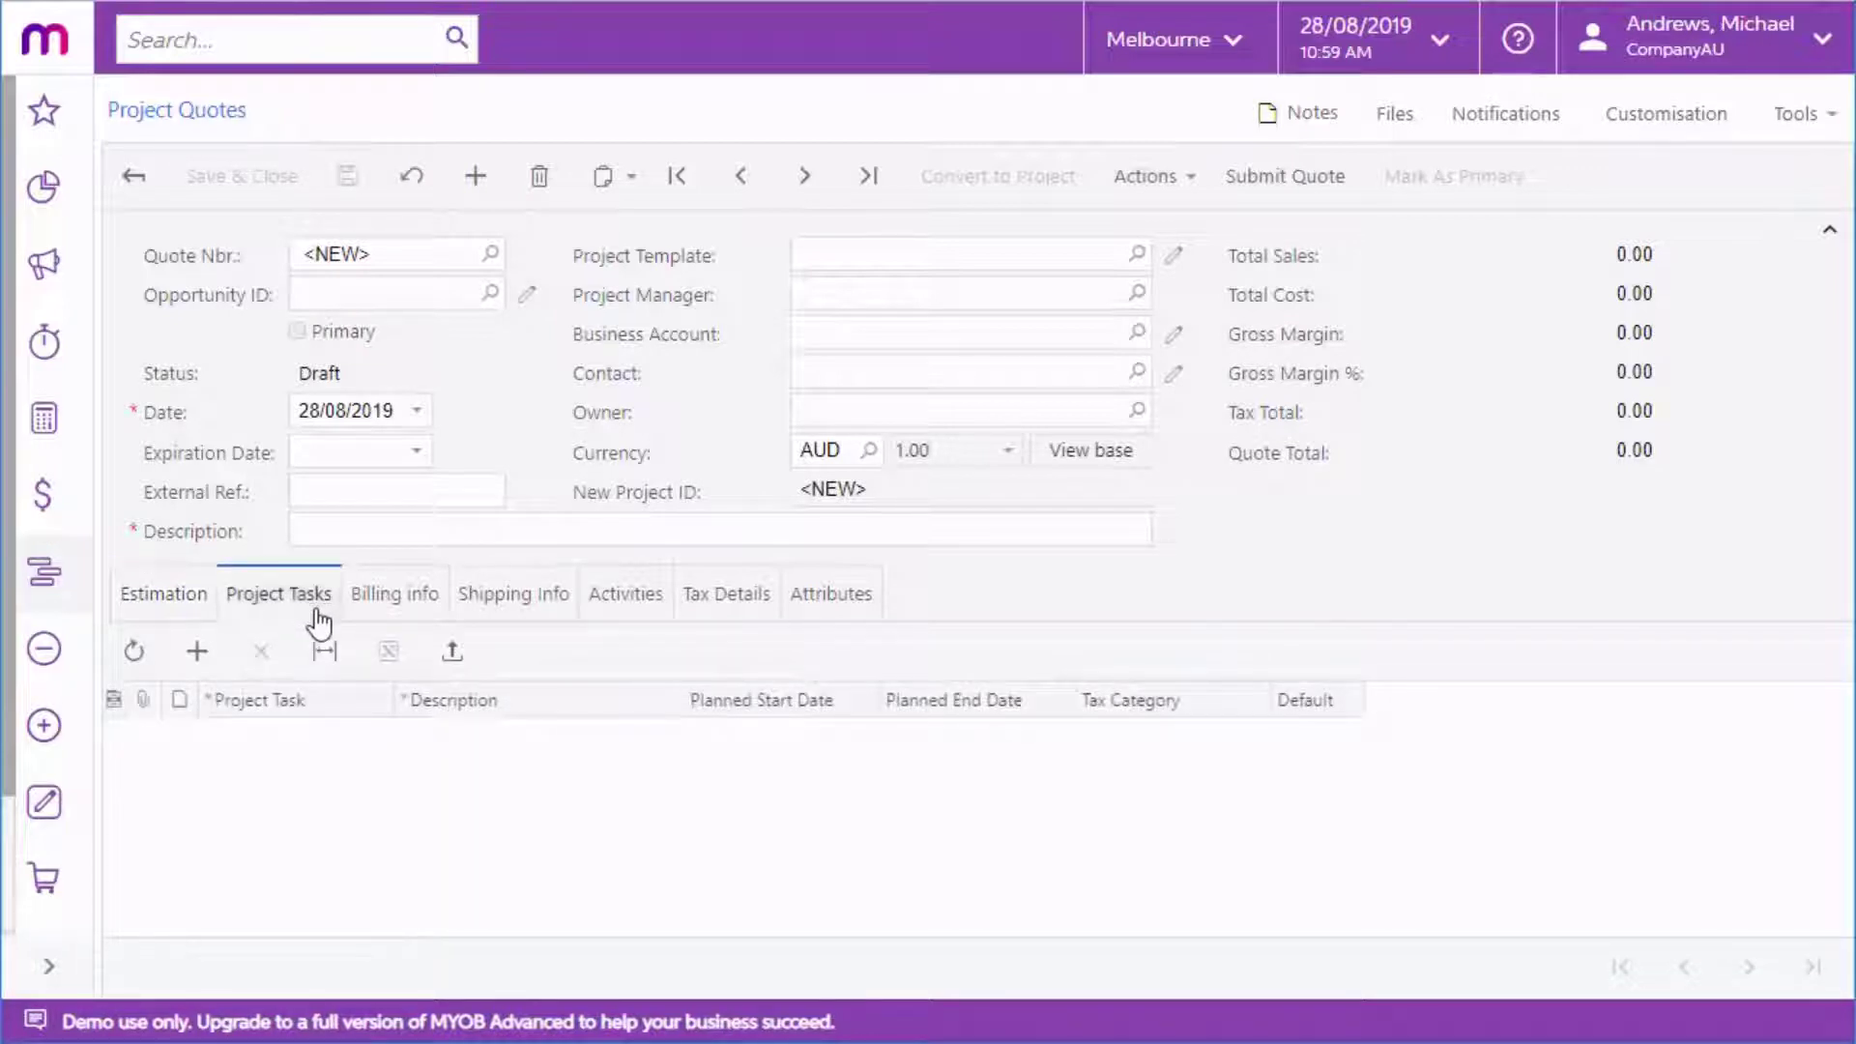
left_click(394, 593)
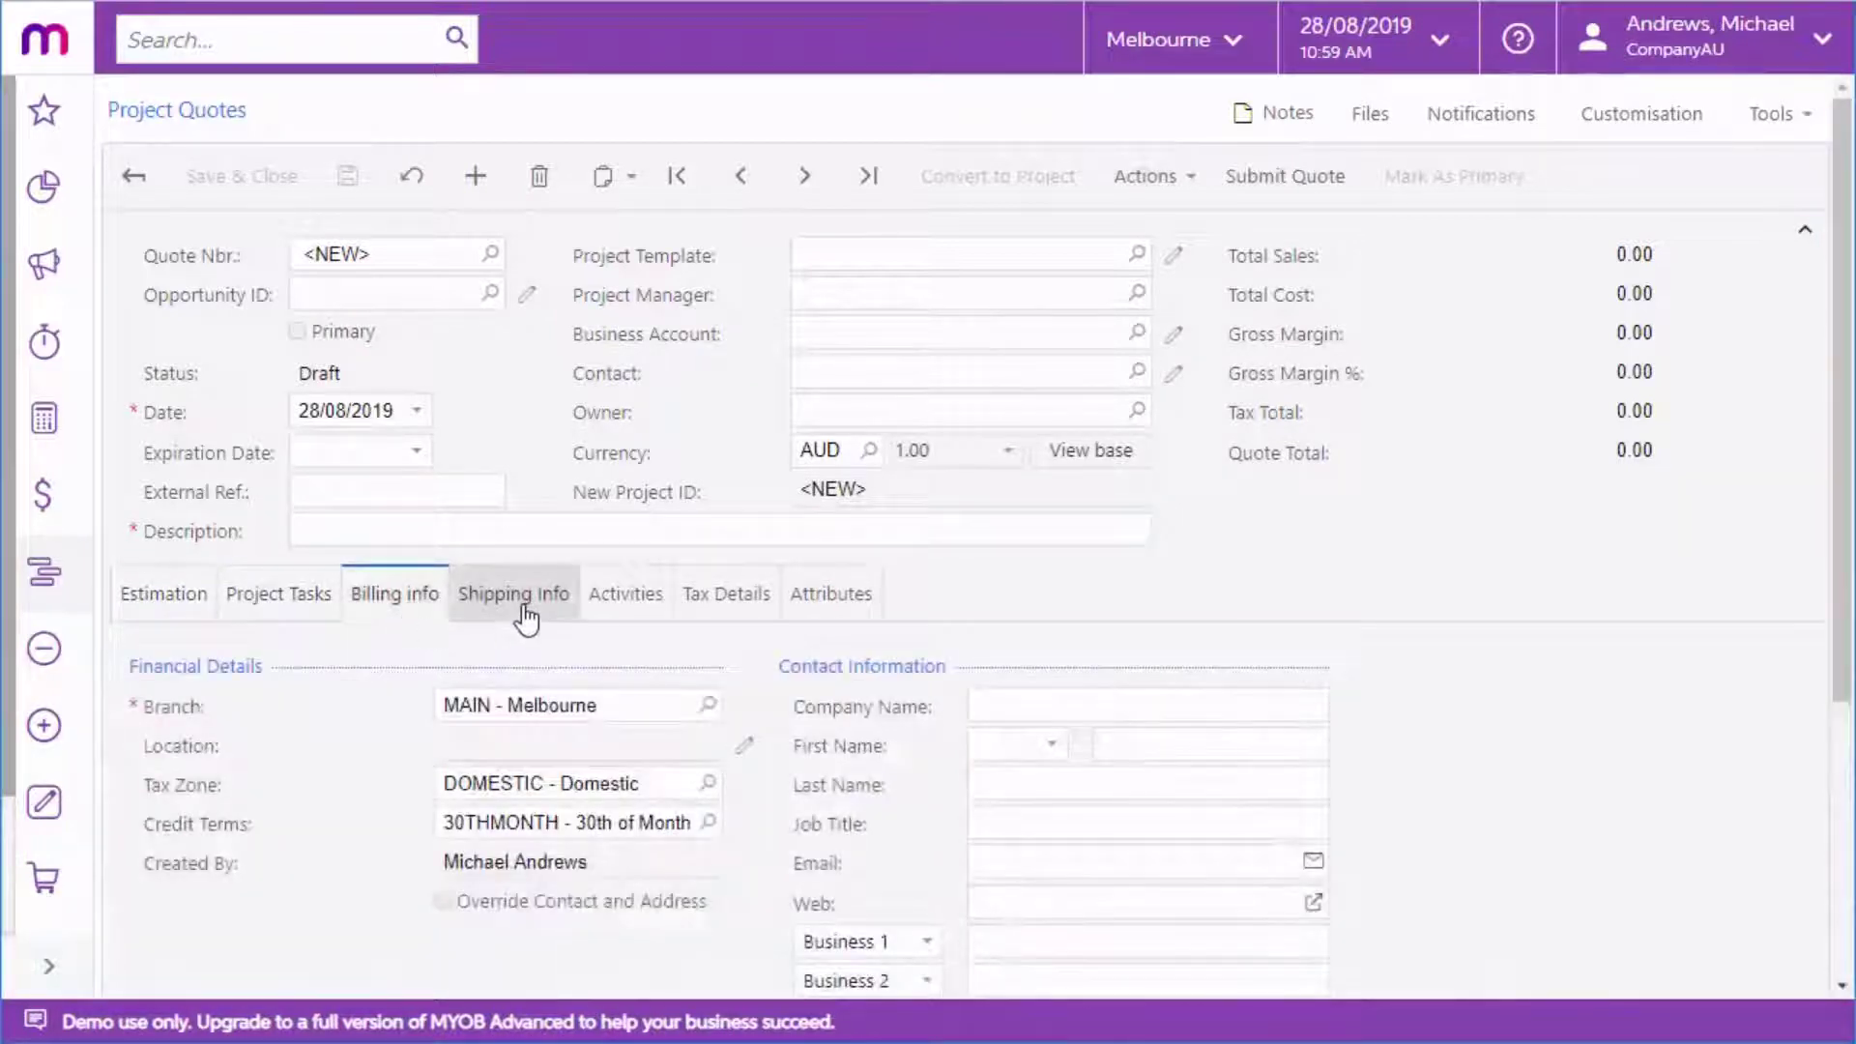
left_click(513, 592)
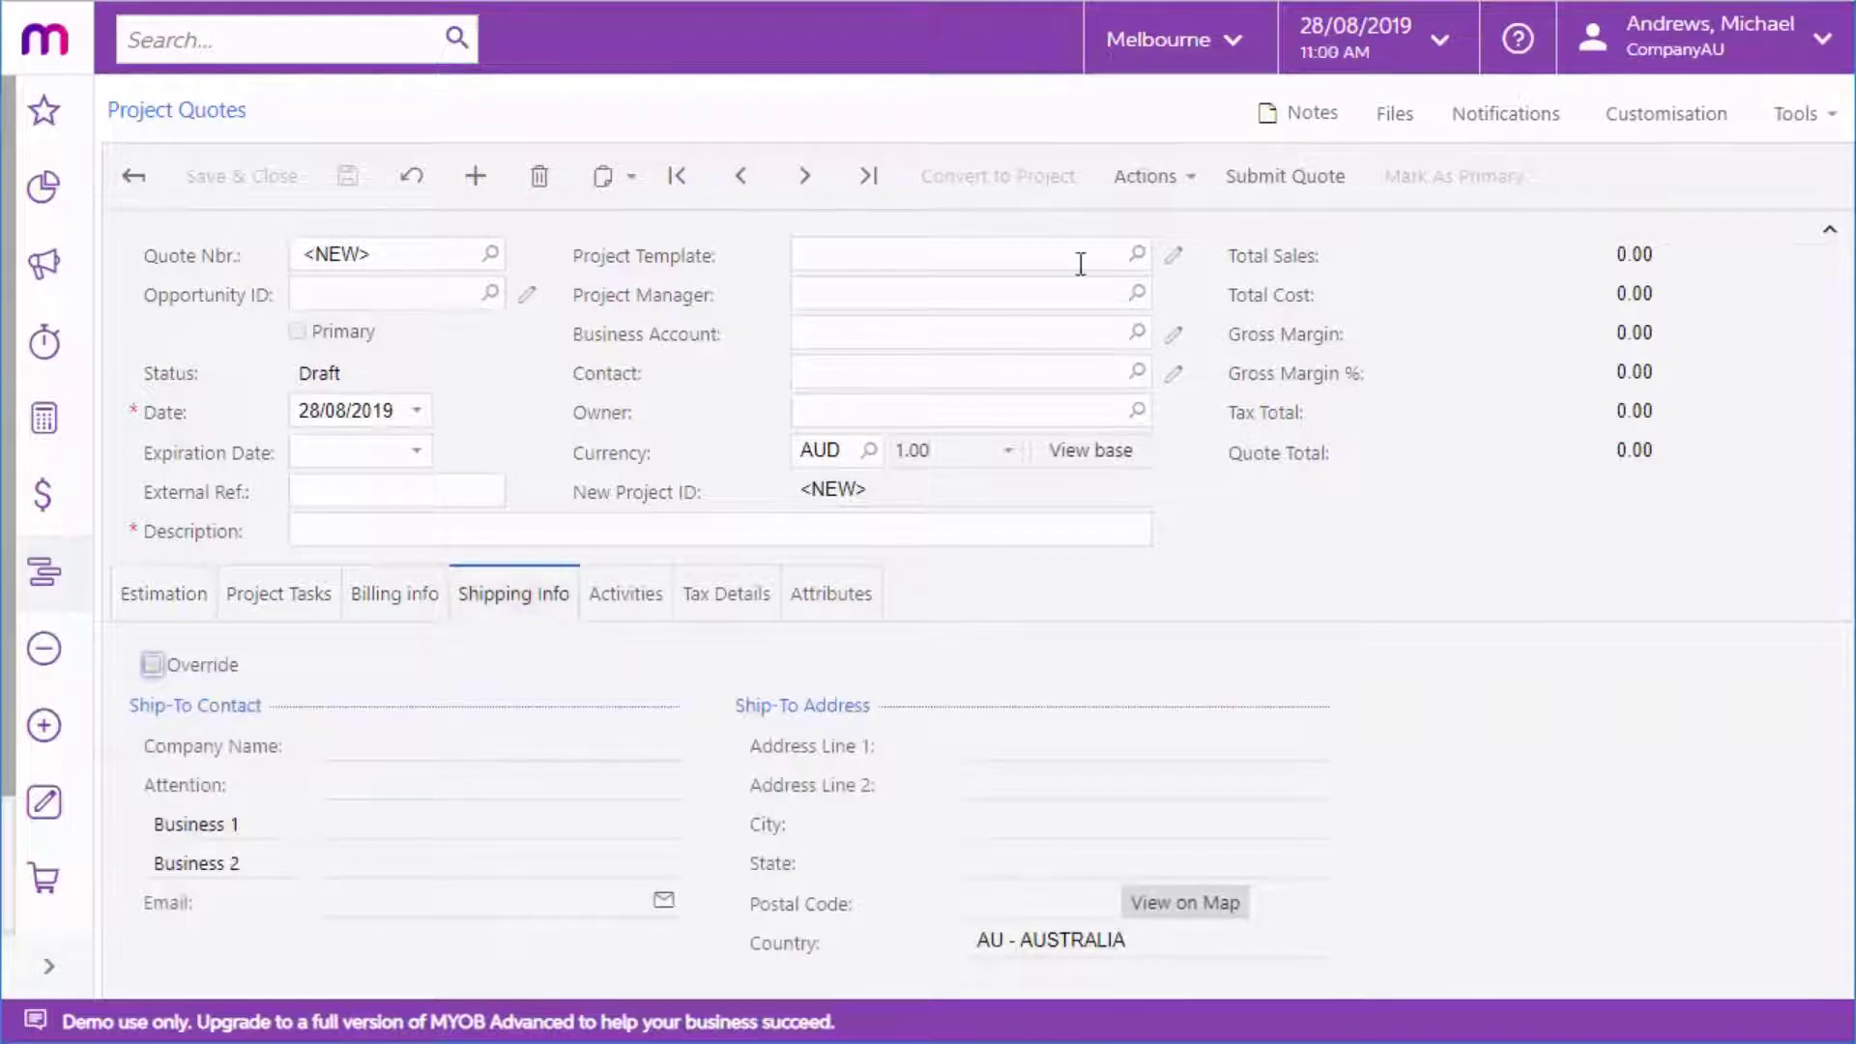
Step: Enter project template PR00000001 (Network Installation), then go to opportunity 001097 for Glog Consulting
type("PR00000001 - Network Installation")
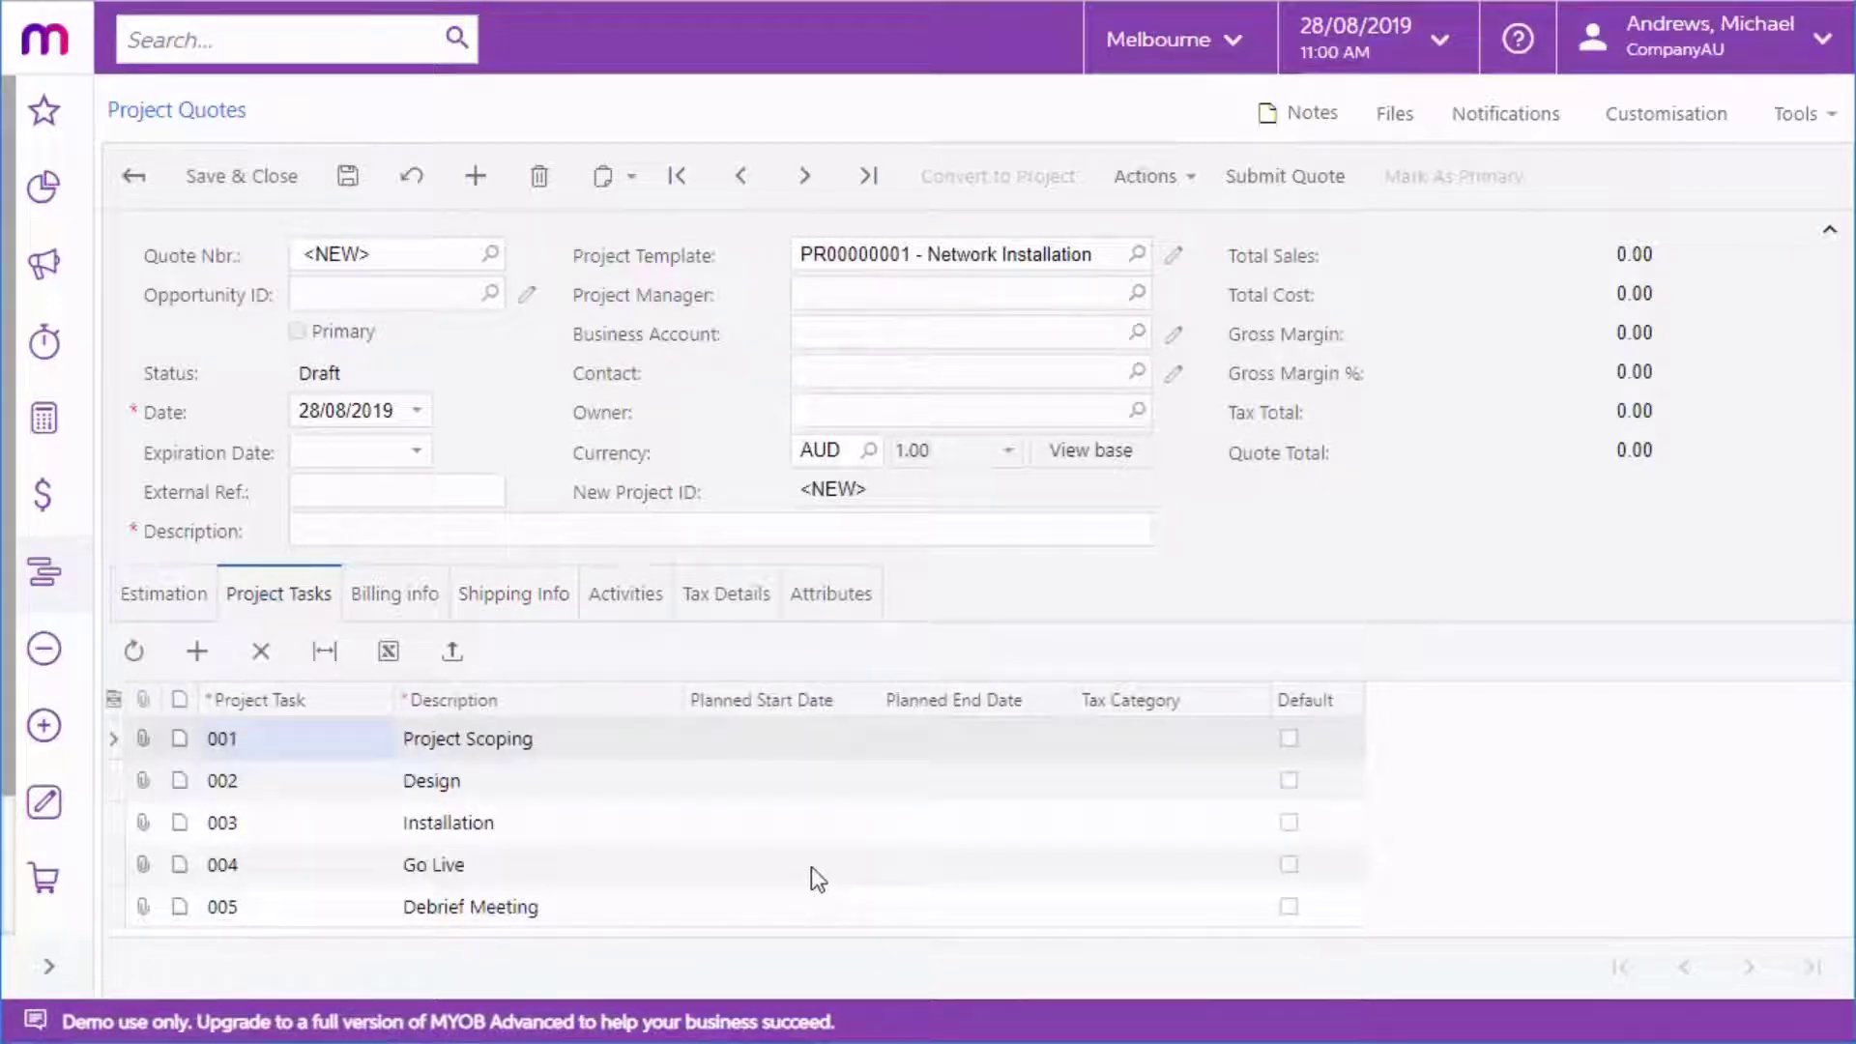
left_click(1145, 175)
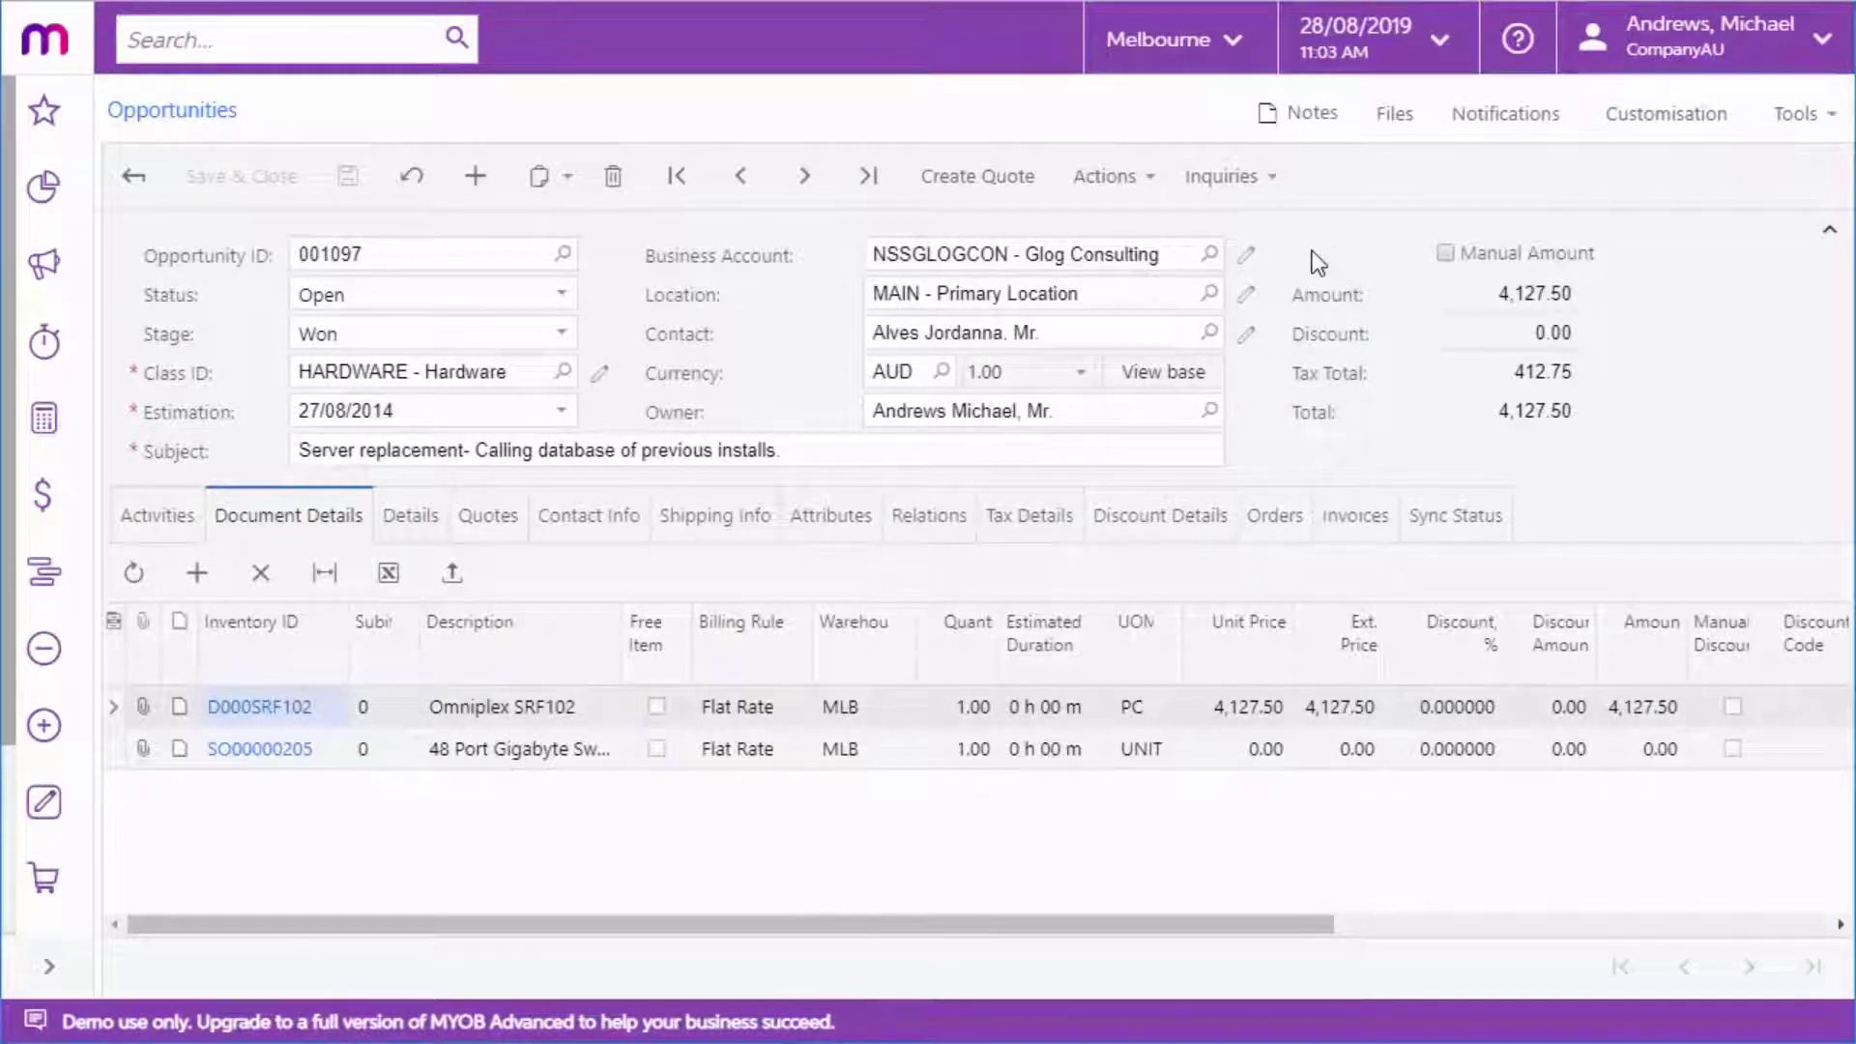
Step: Create project quote PQ000001 from opportunity 001097 and view it on the Quotes tab
left_click(976, 176)
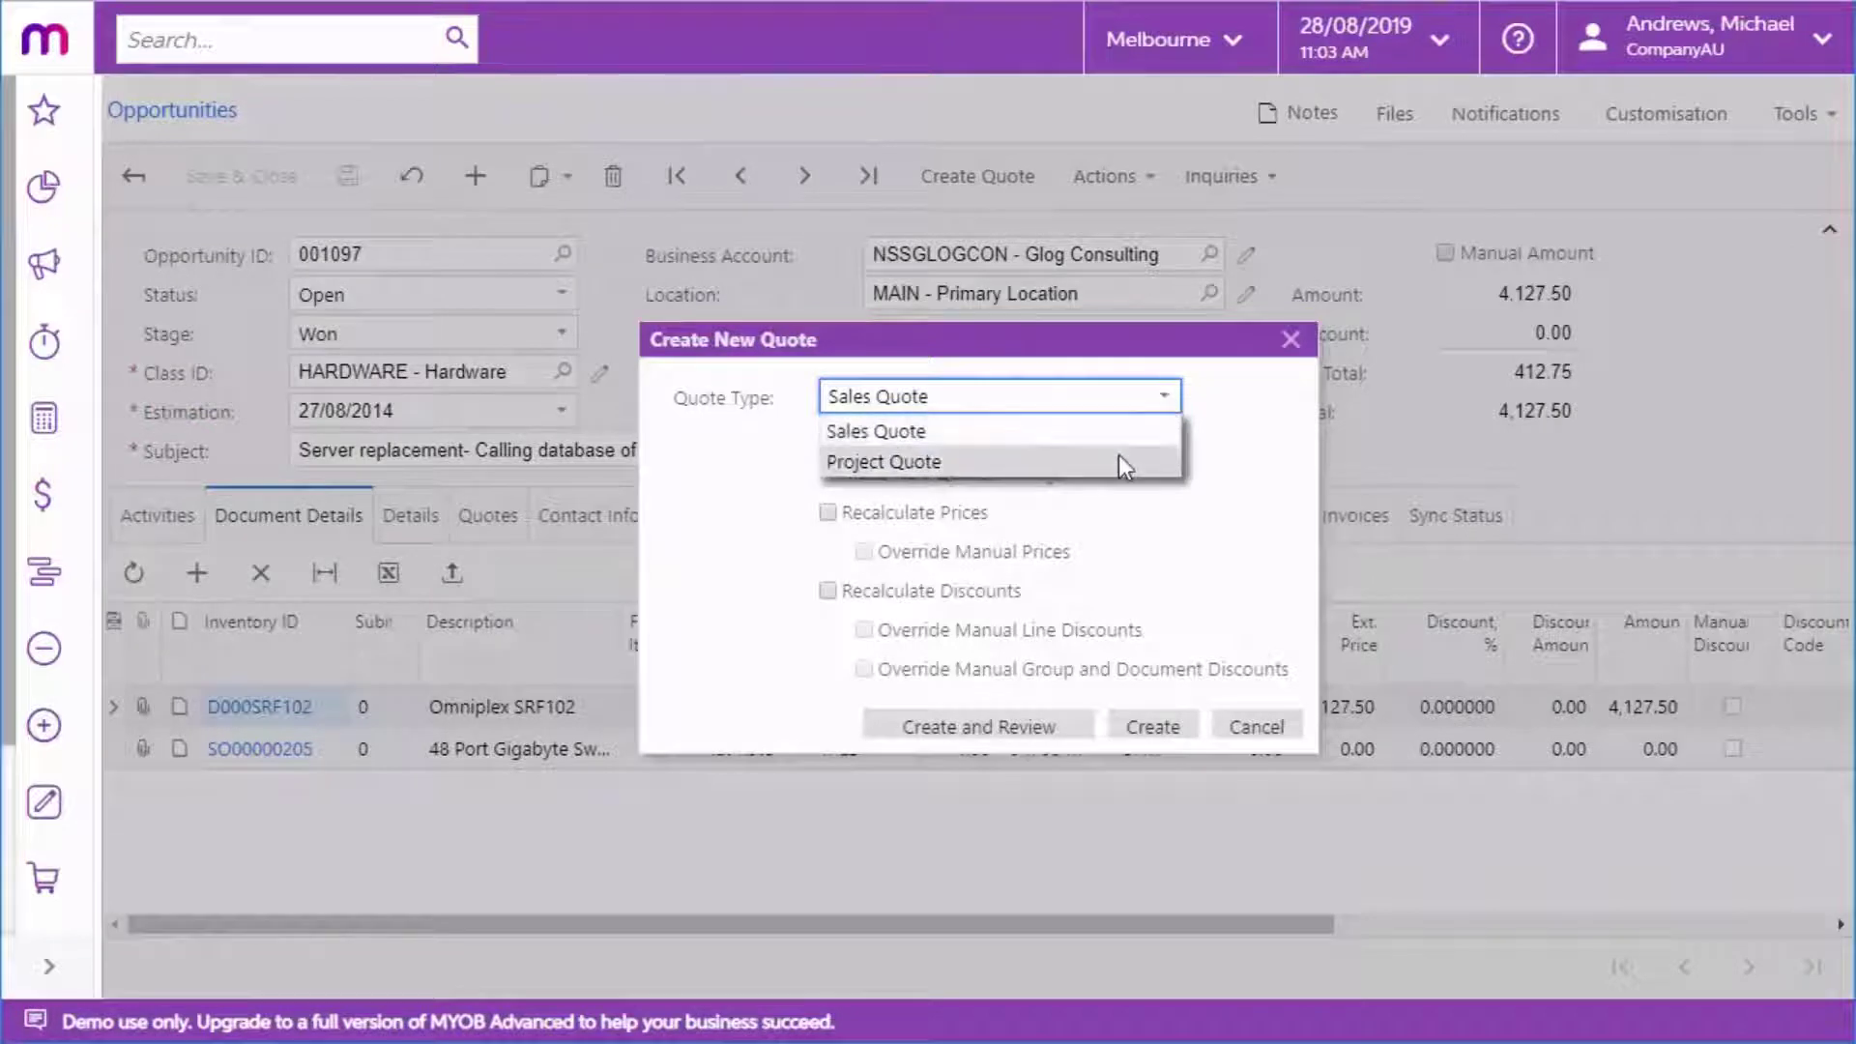
left_click(883, 460)
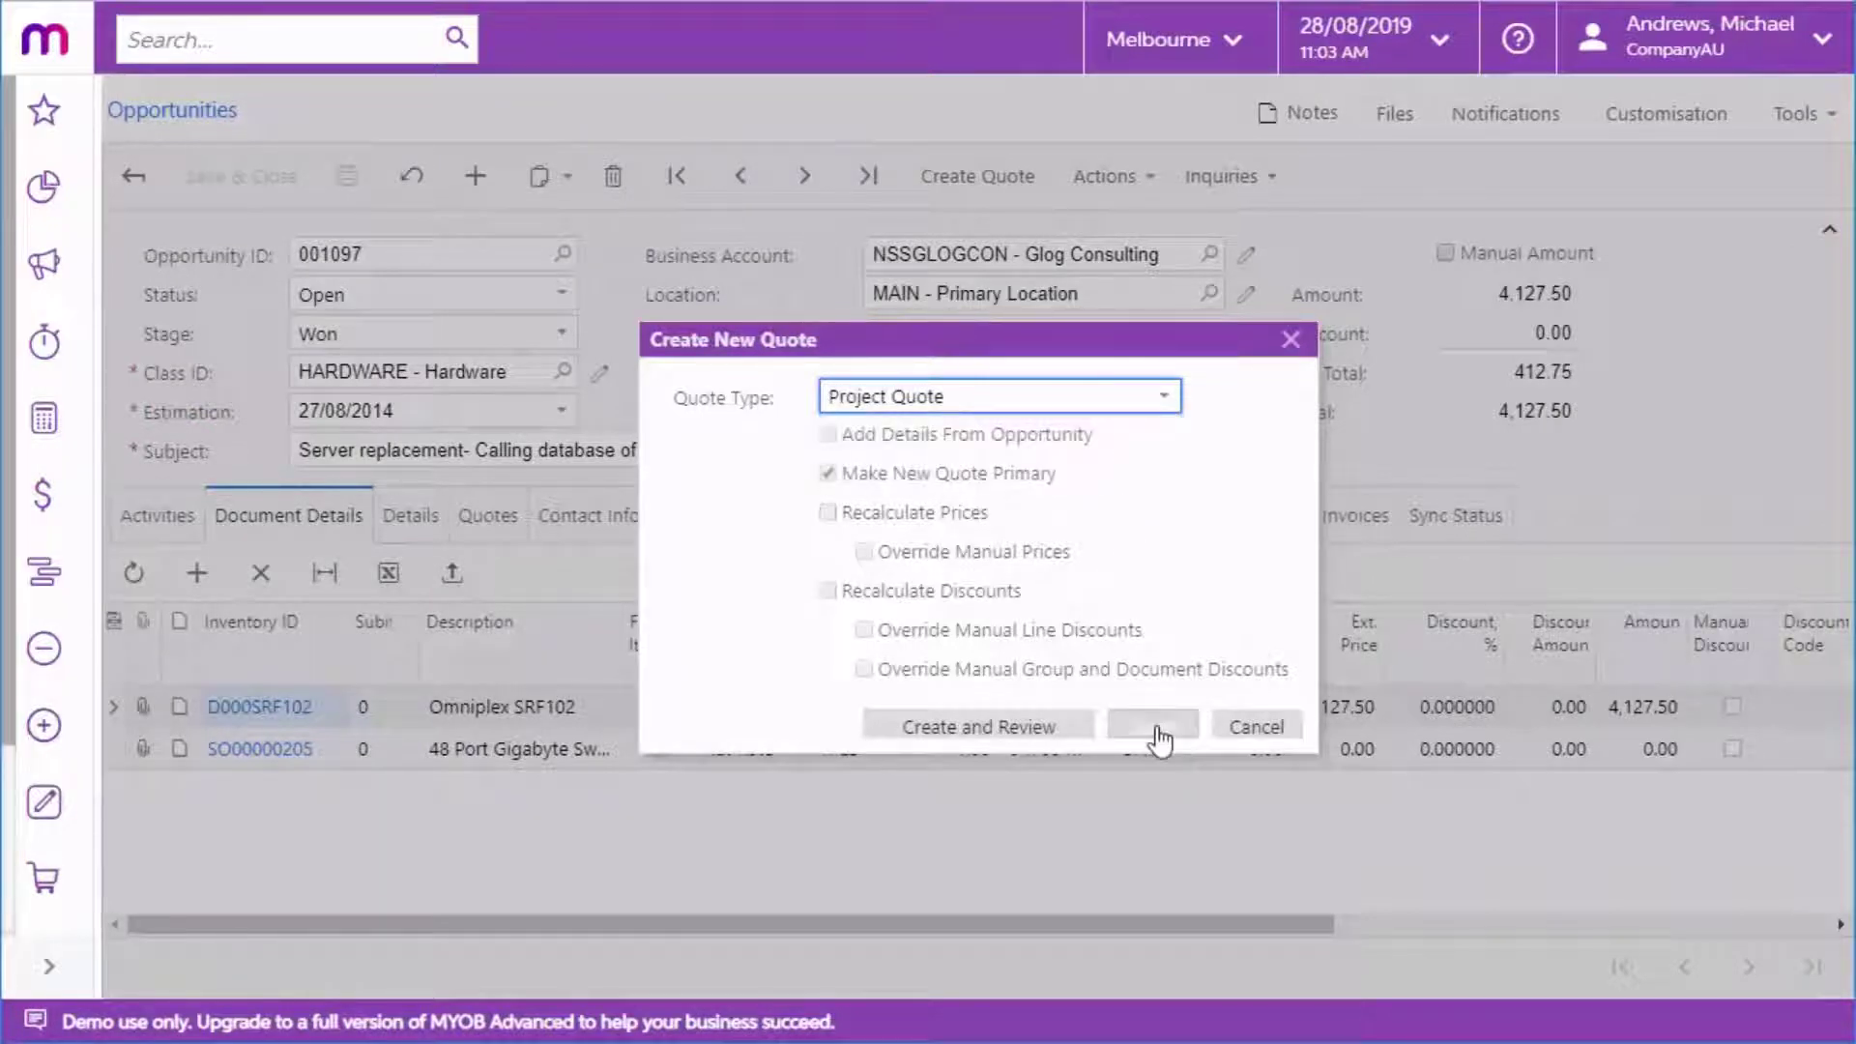
left_click(1150, 724)
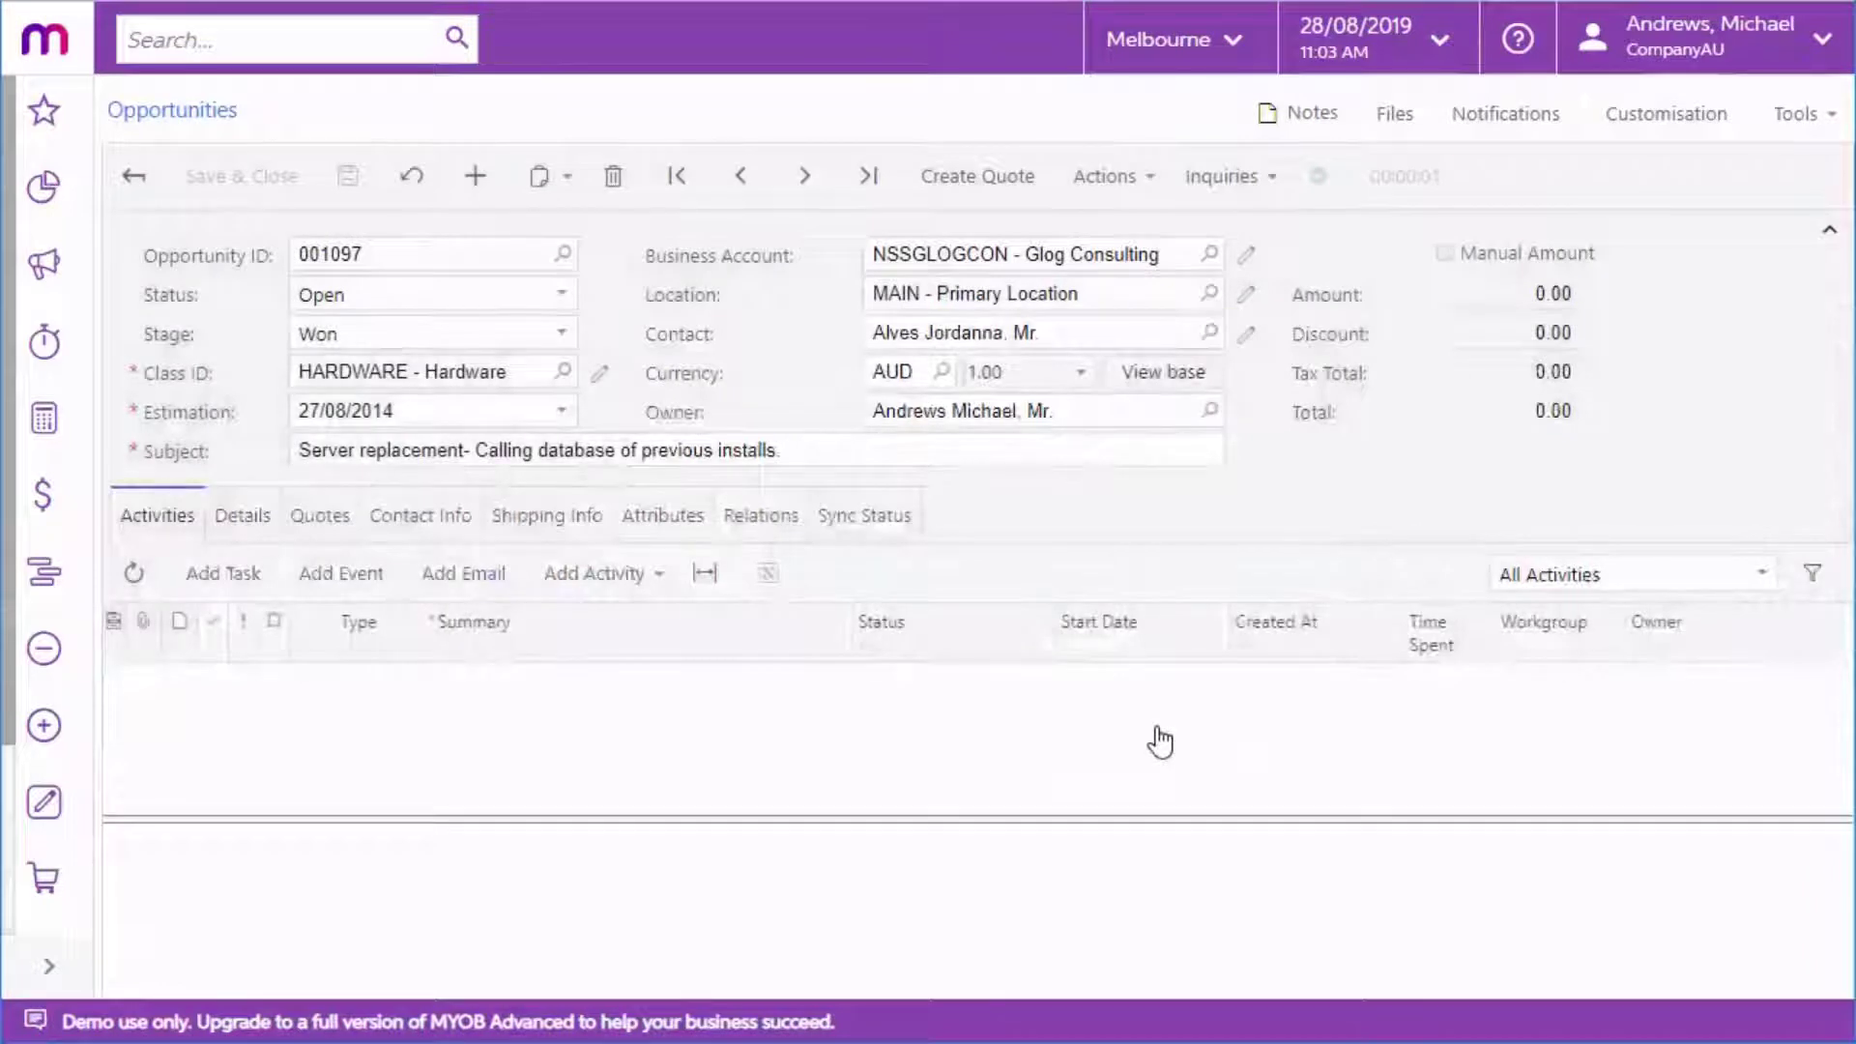
mouse_move(462, 573)
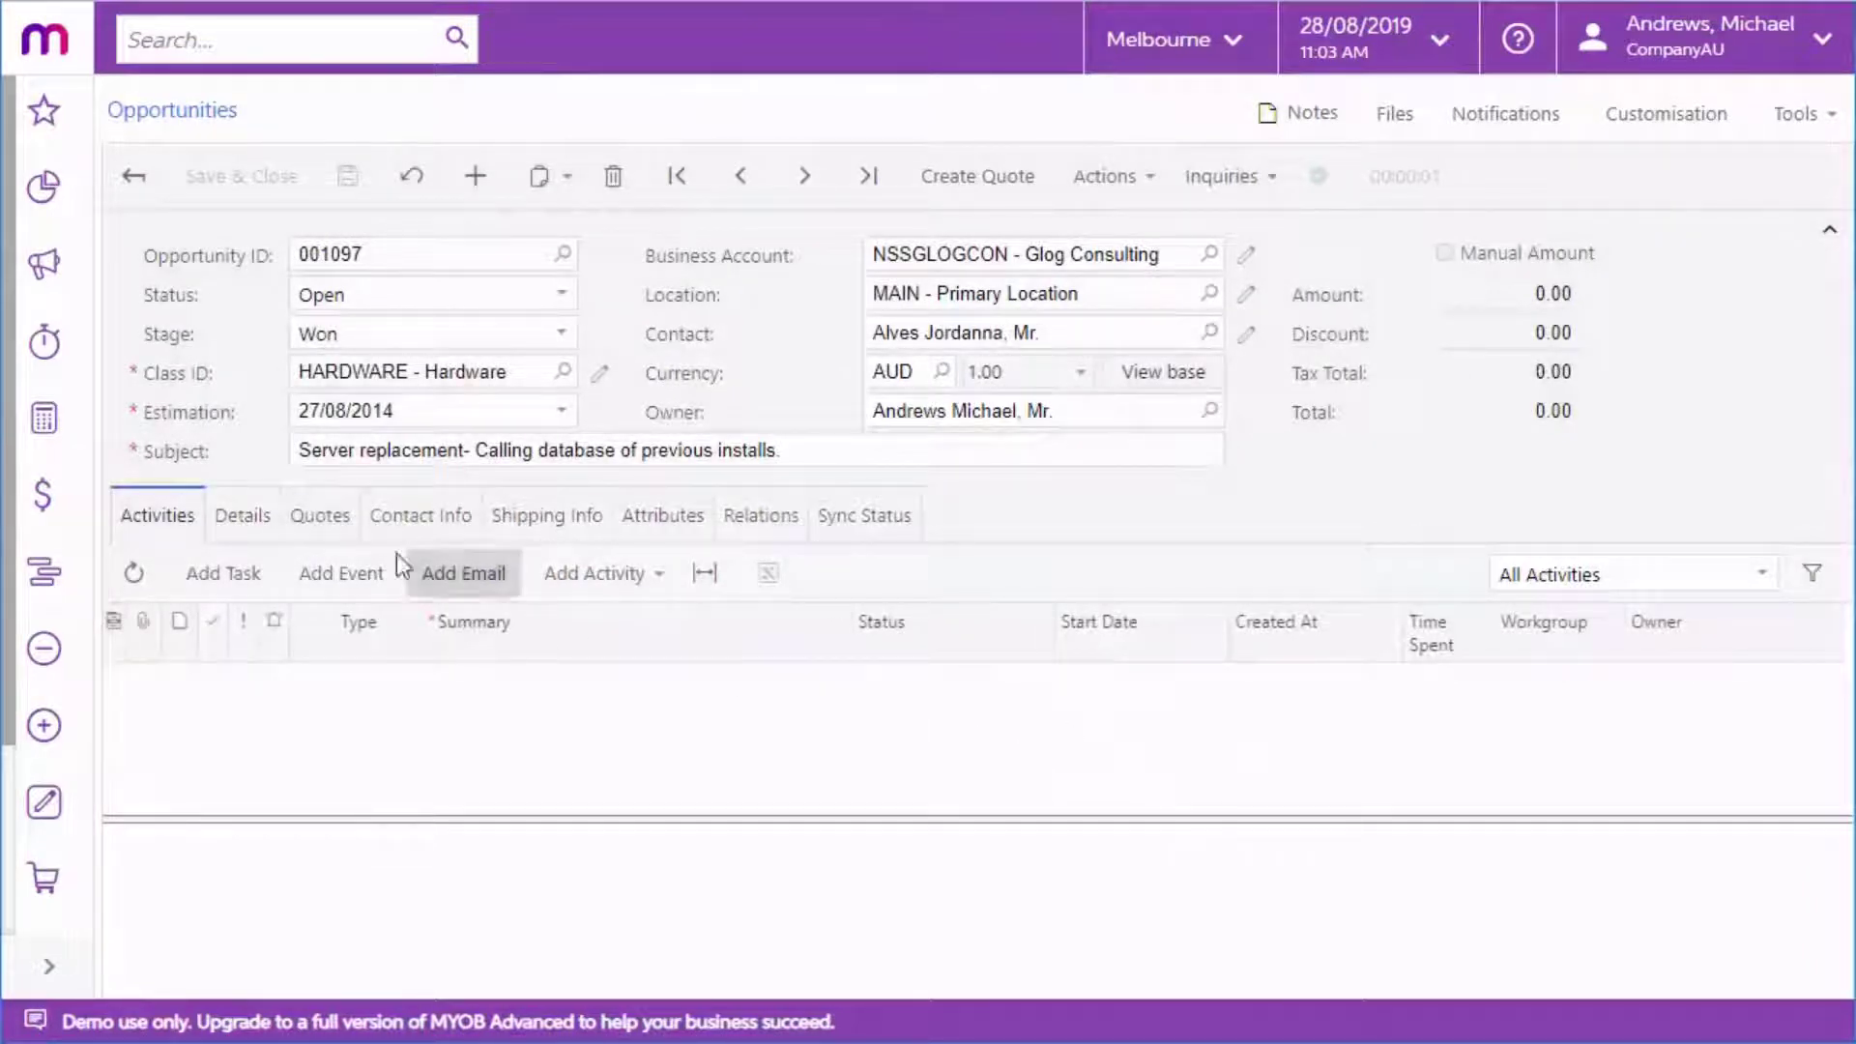
left_click(318, 516)
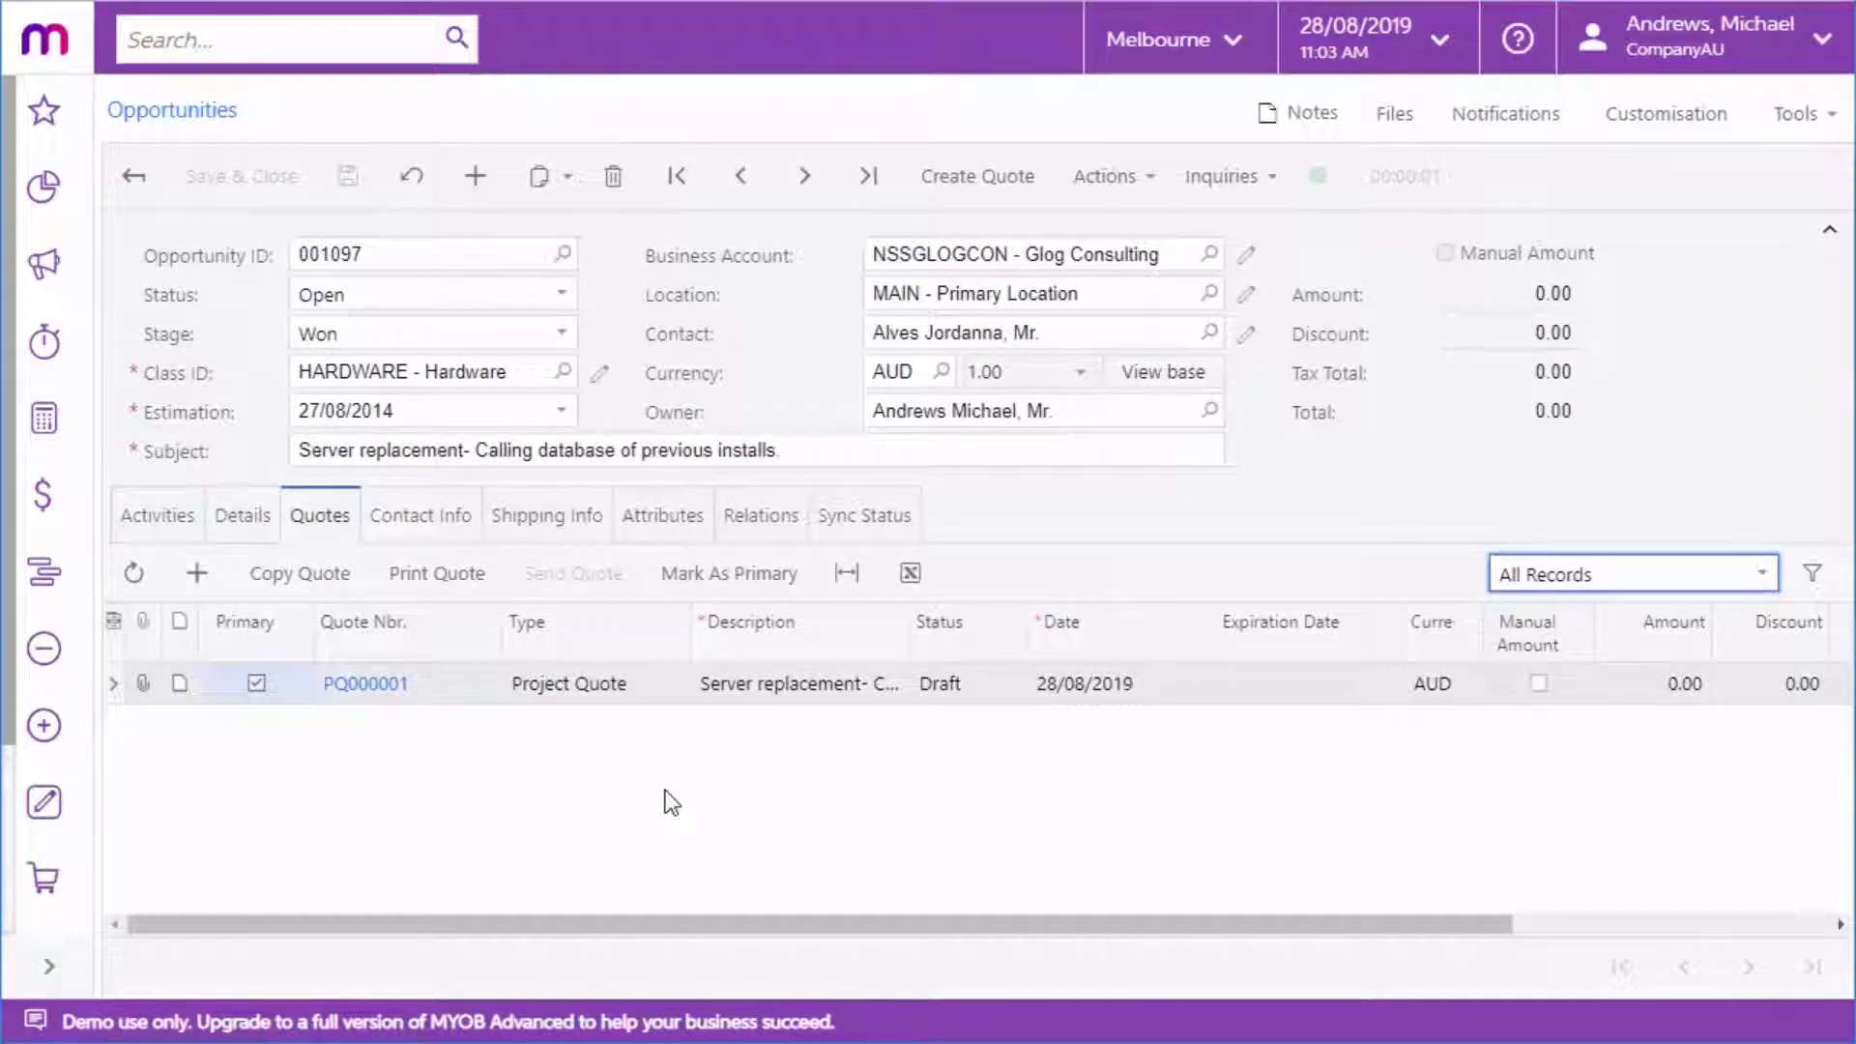
Step: Open PQ000001, showing five Network Installation tasks and a 26,595.25 total
left_click(365, 683)
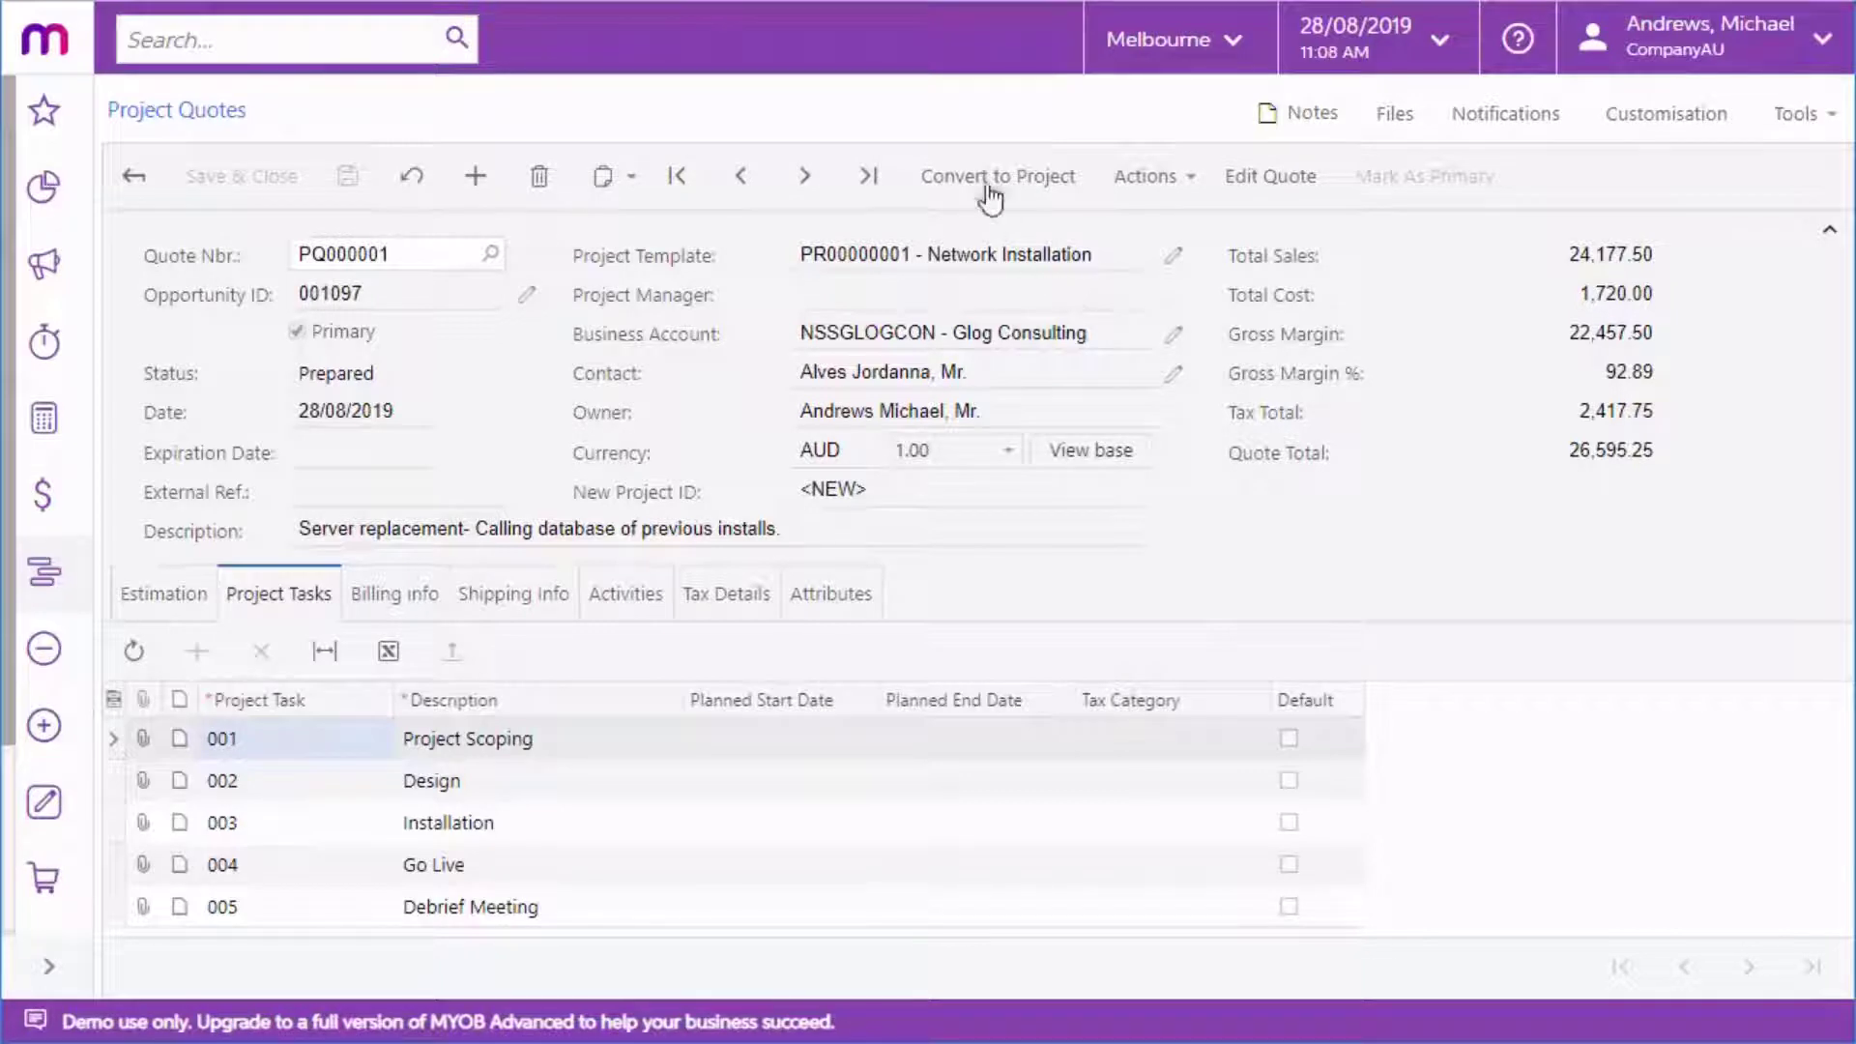
Step: Convert quote PQ000001 to project PR00000005 using the default options
left_click(996, 175)
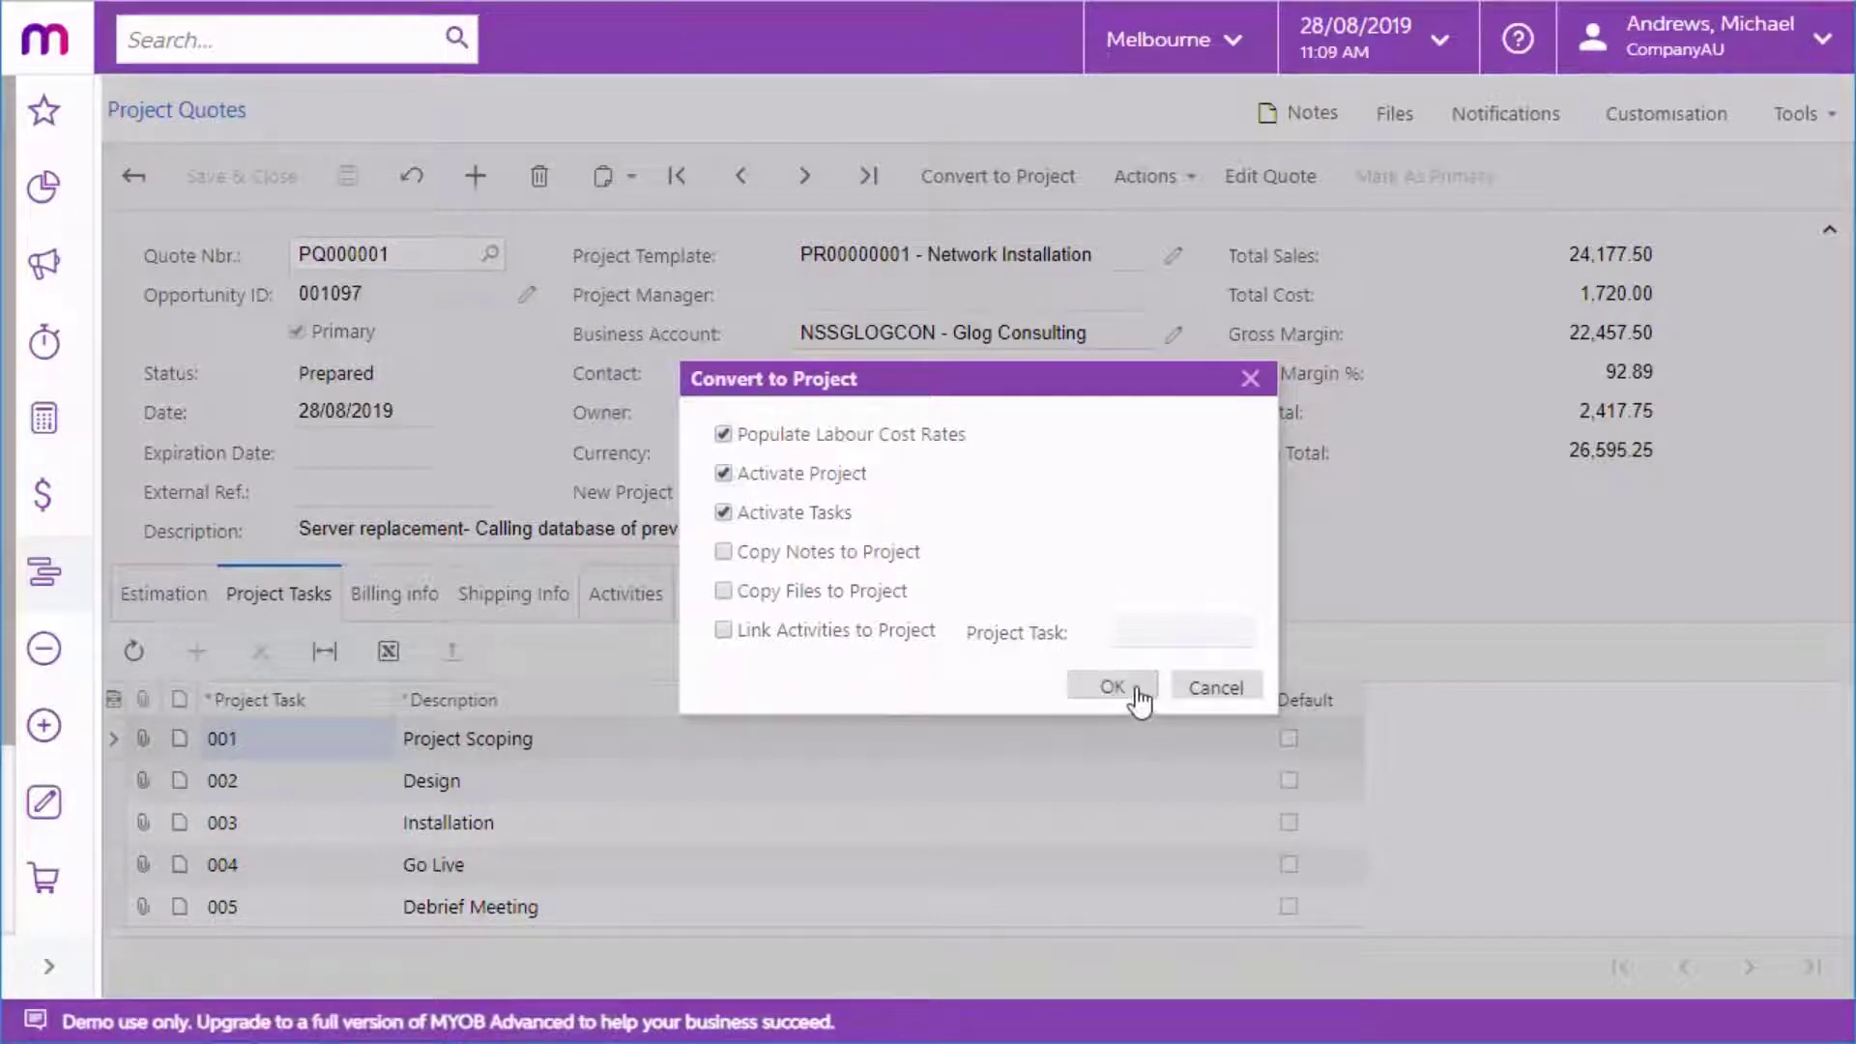
left_click(1109, 686)
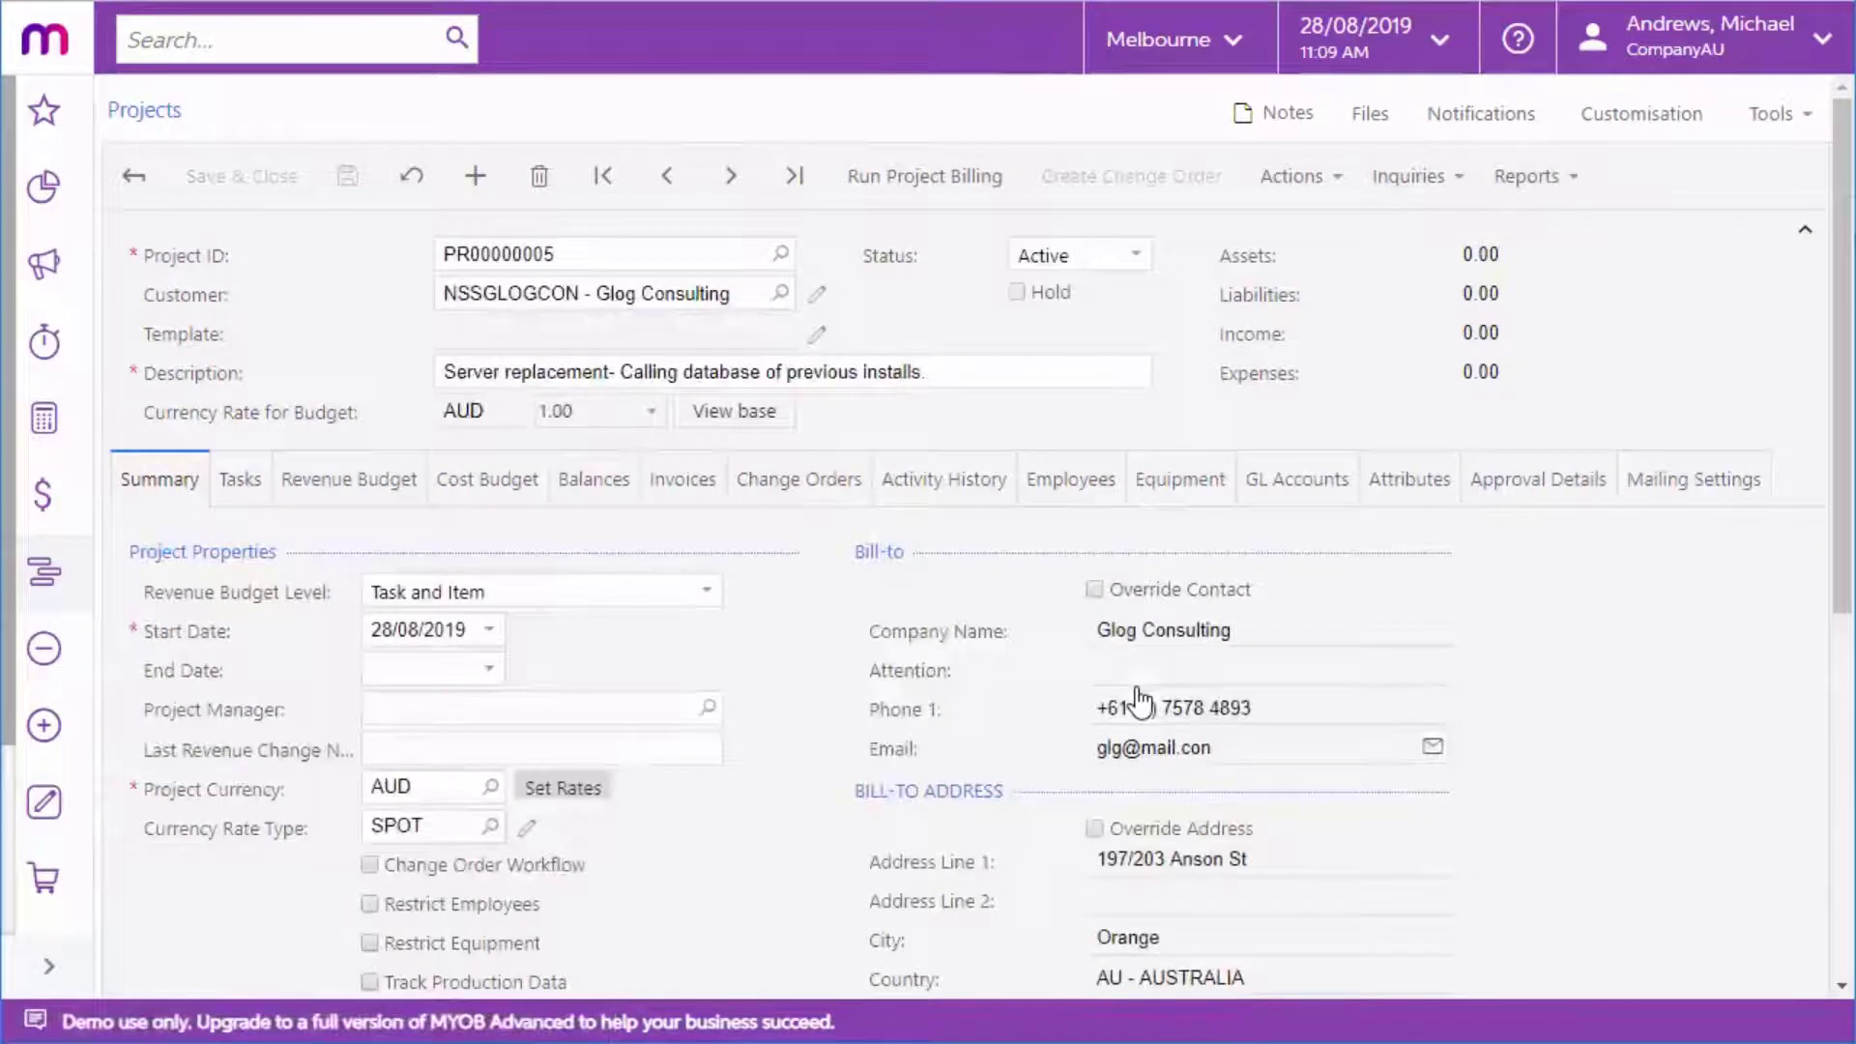
Step: Review project PR00000005's Revenue Budget and Cost Budget tabs
scroll("down", 3)
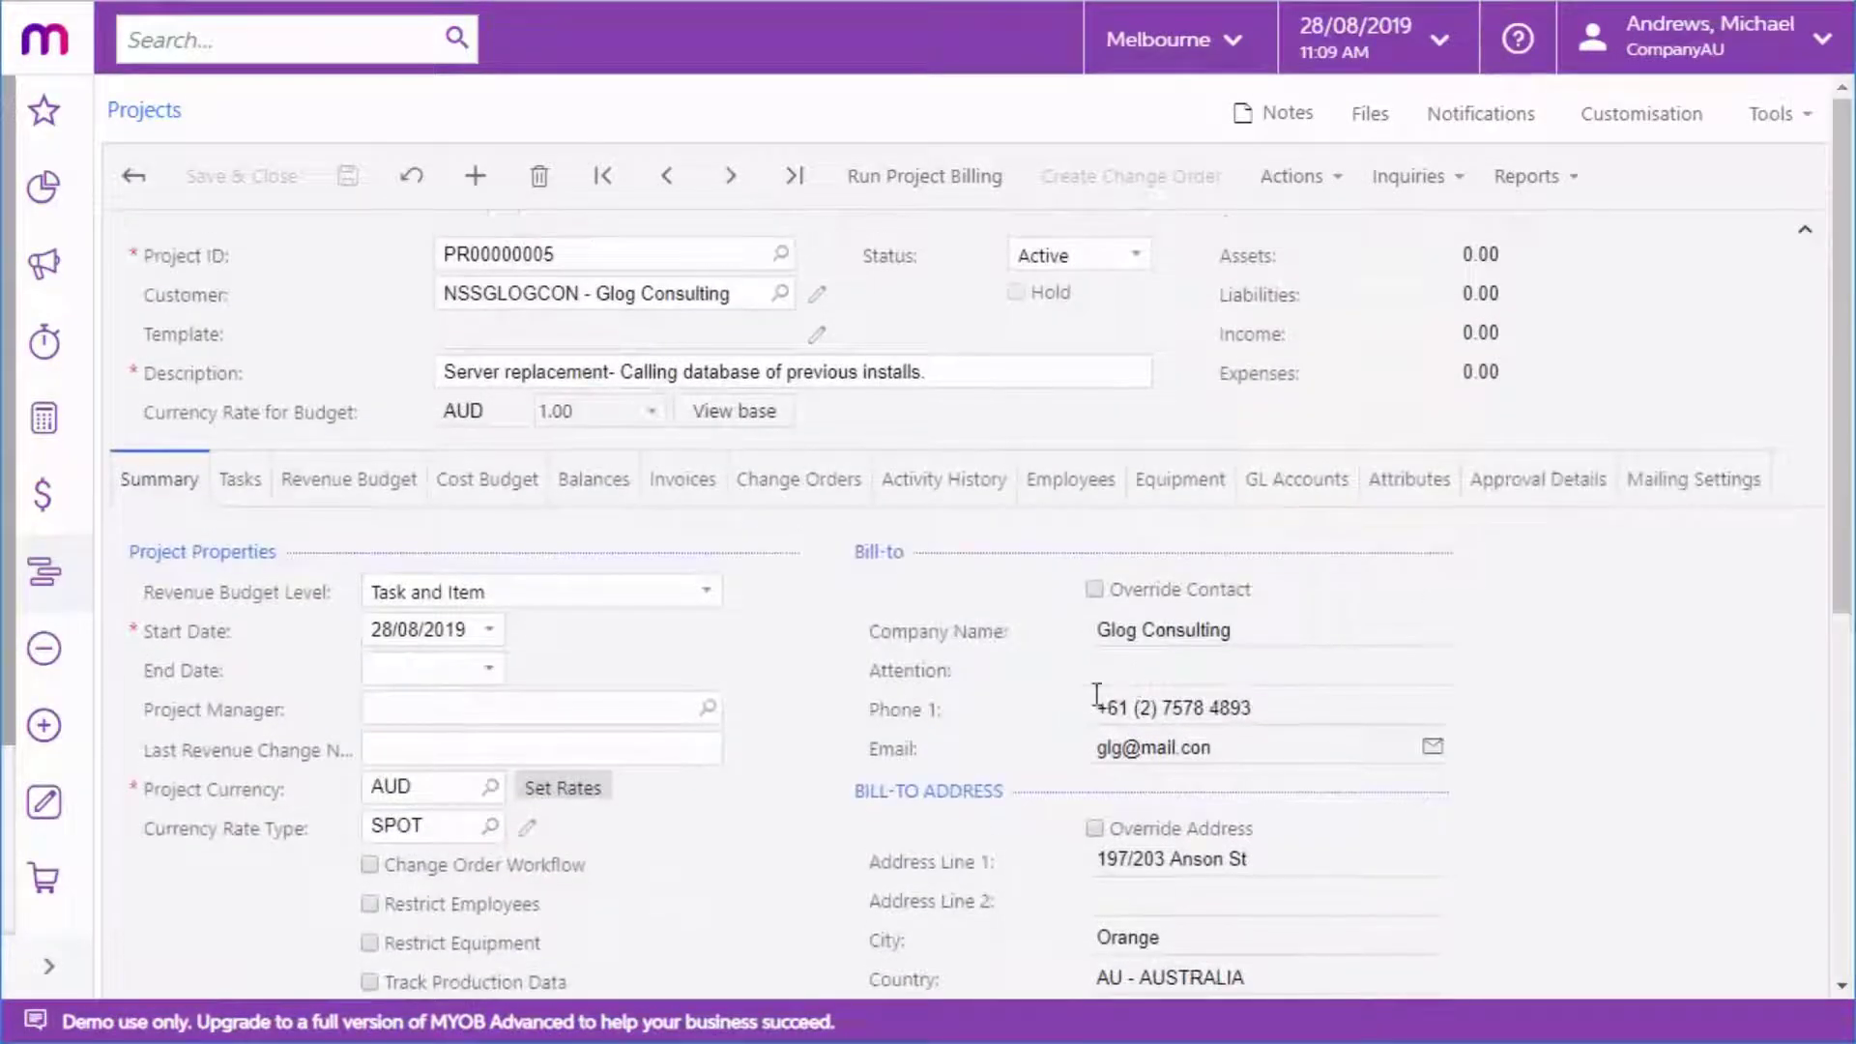
left_click(348, 478)
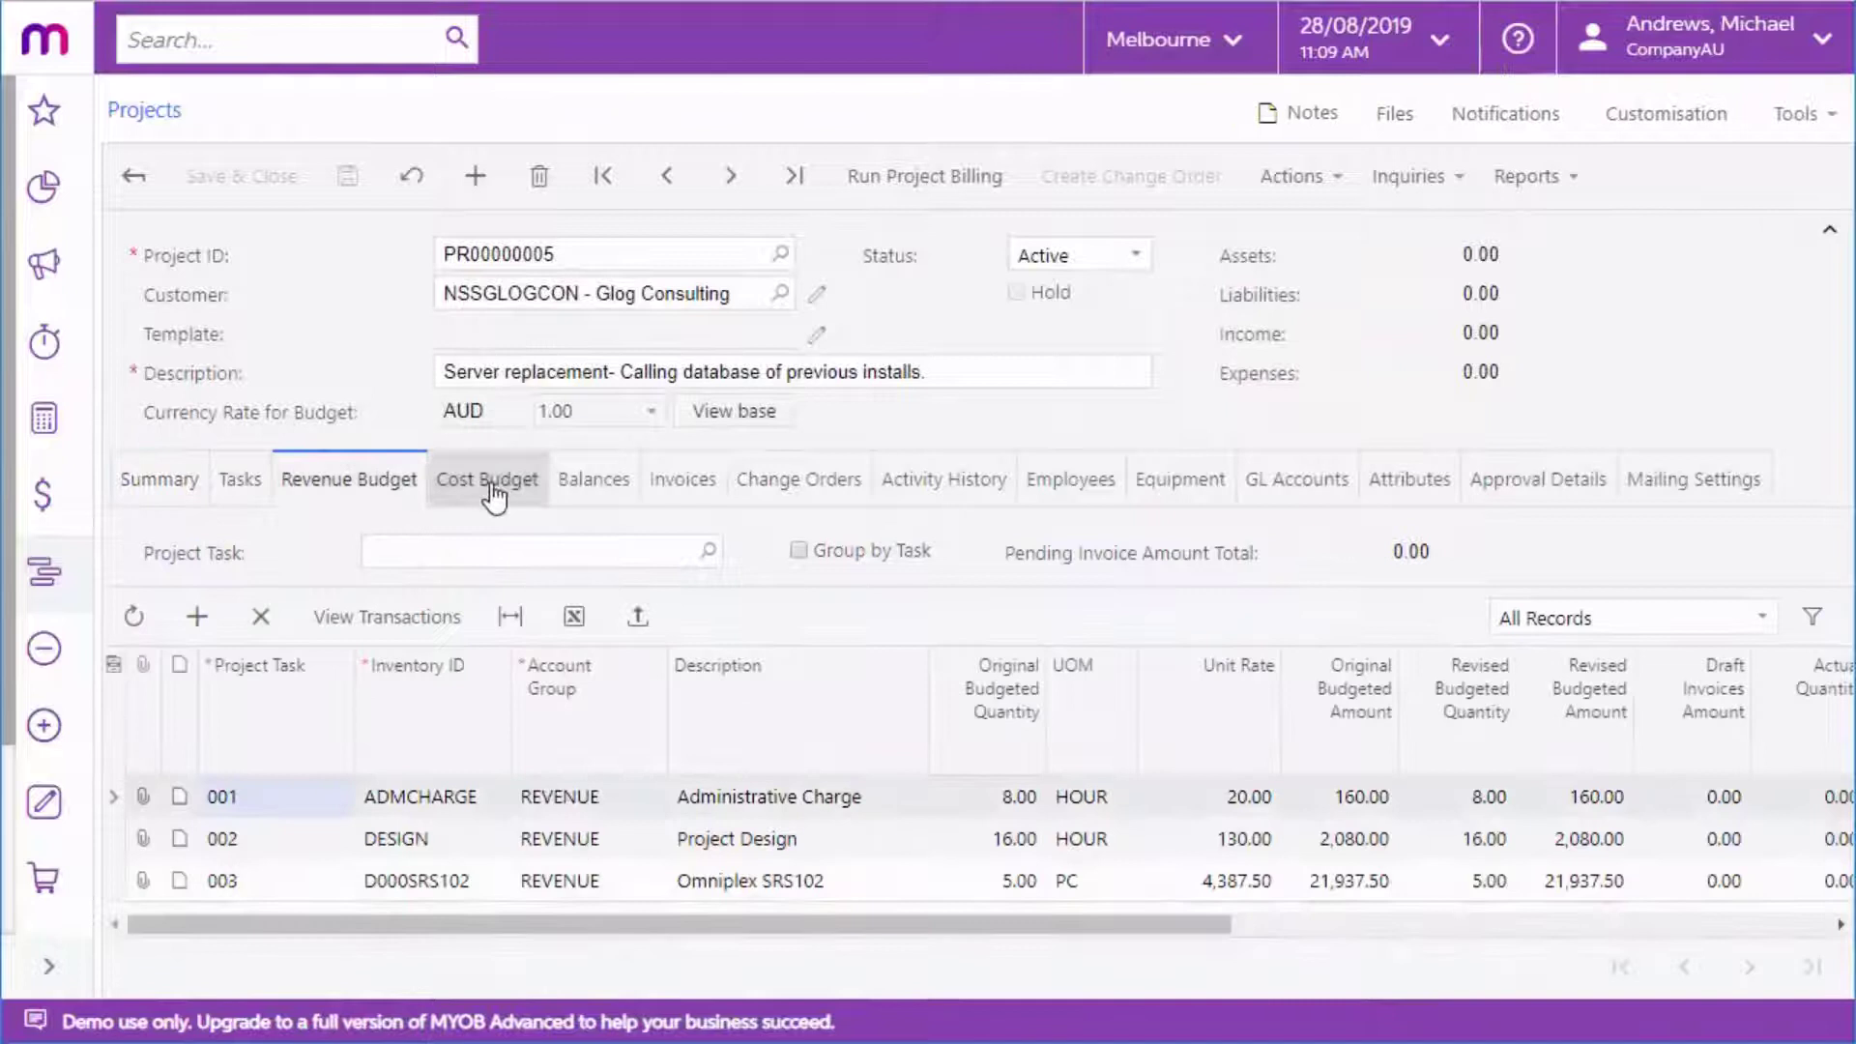
left_click(486, 479)
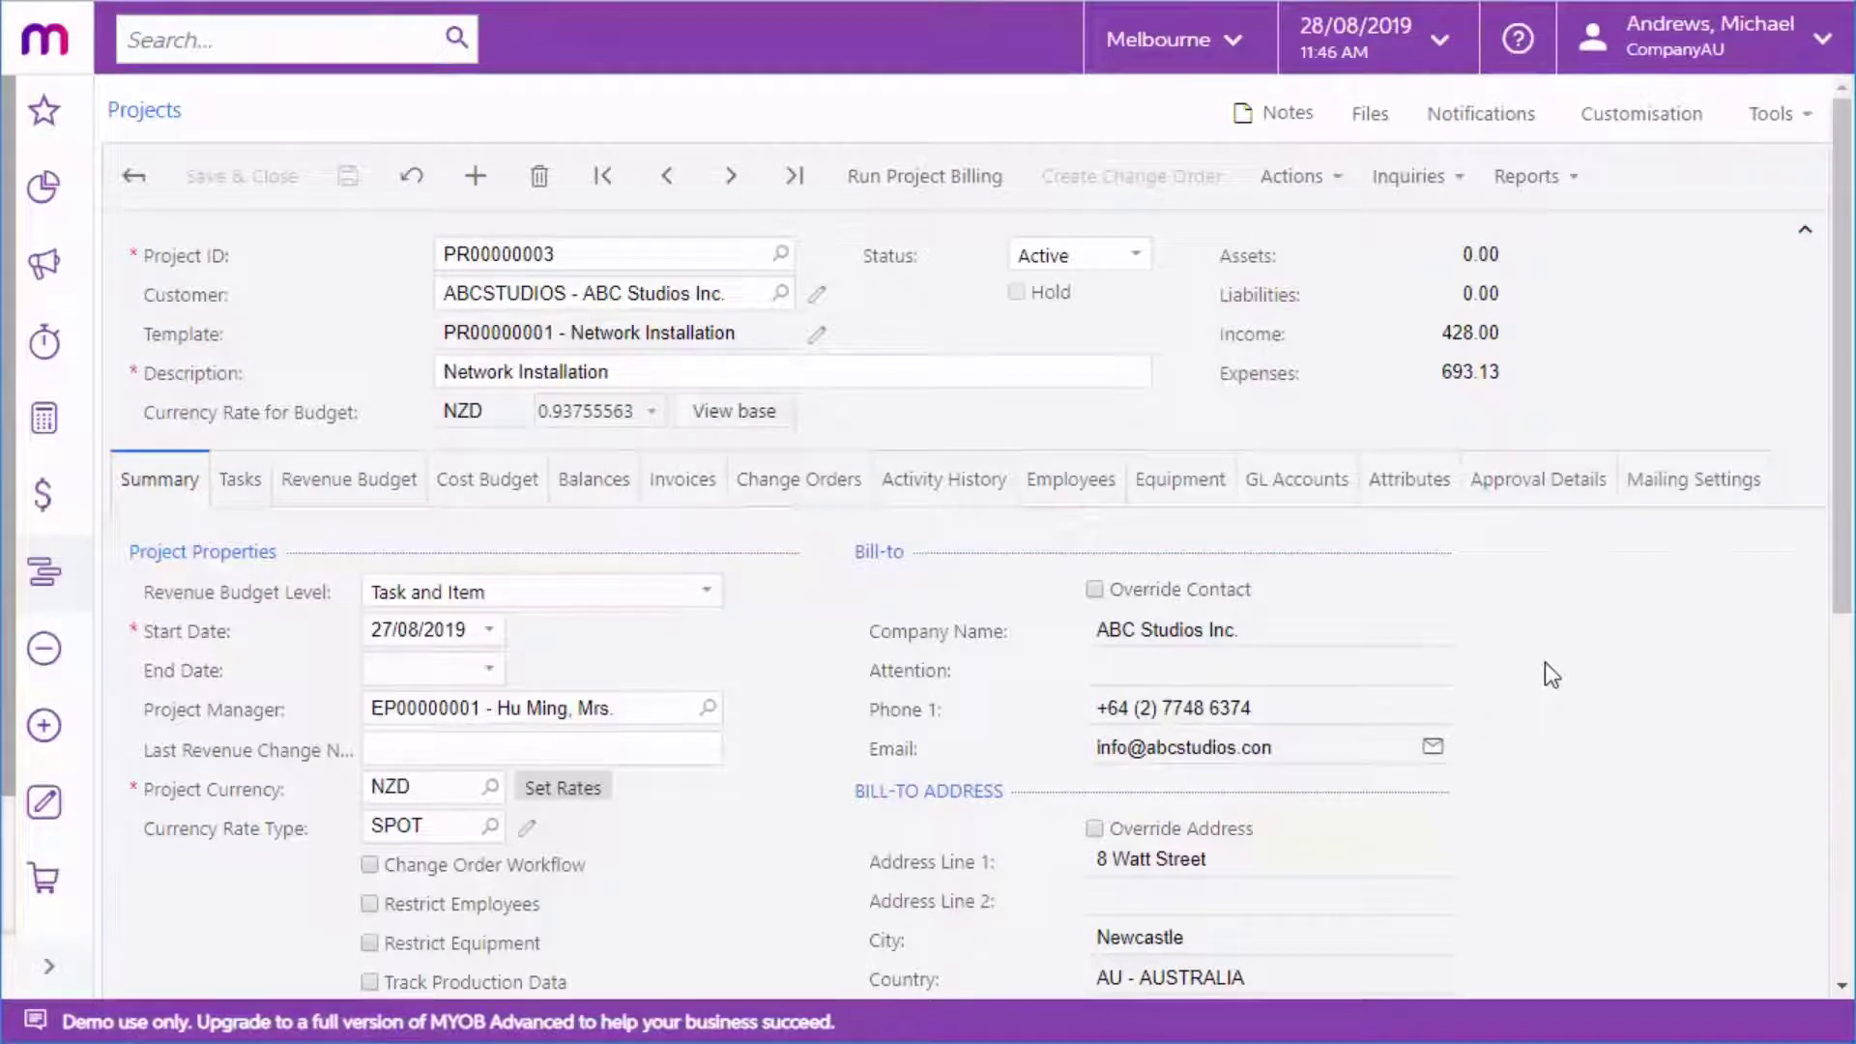
Step: Review PR00000003's billing settings, then list its five active TMR-rule tasks
scroll("down", 3)
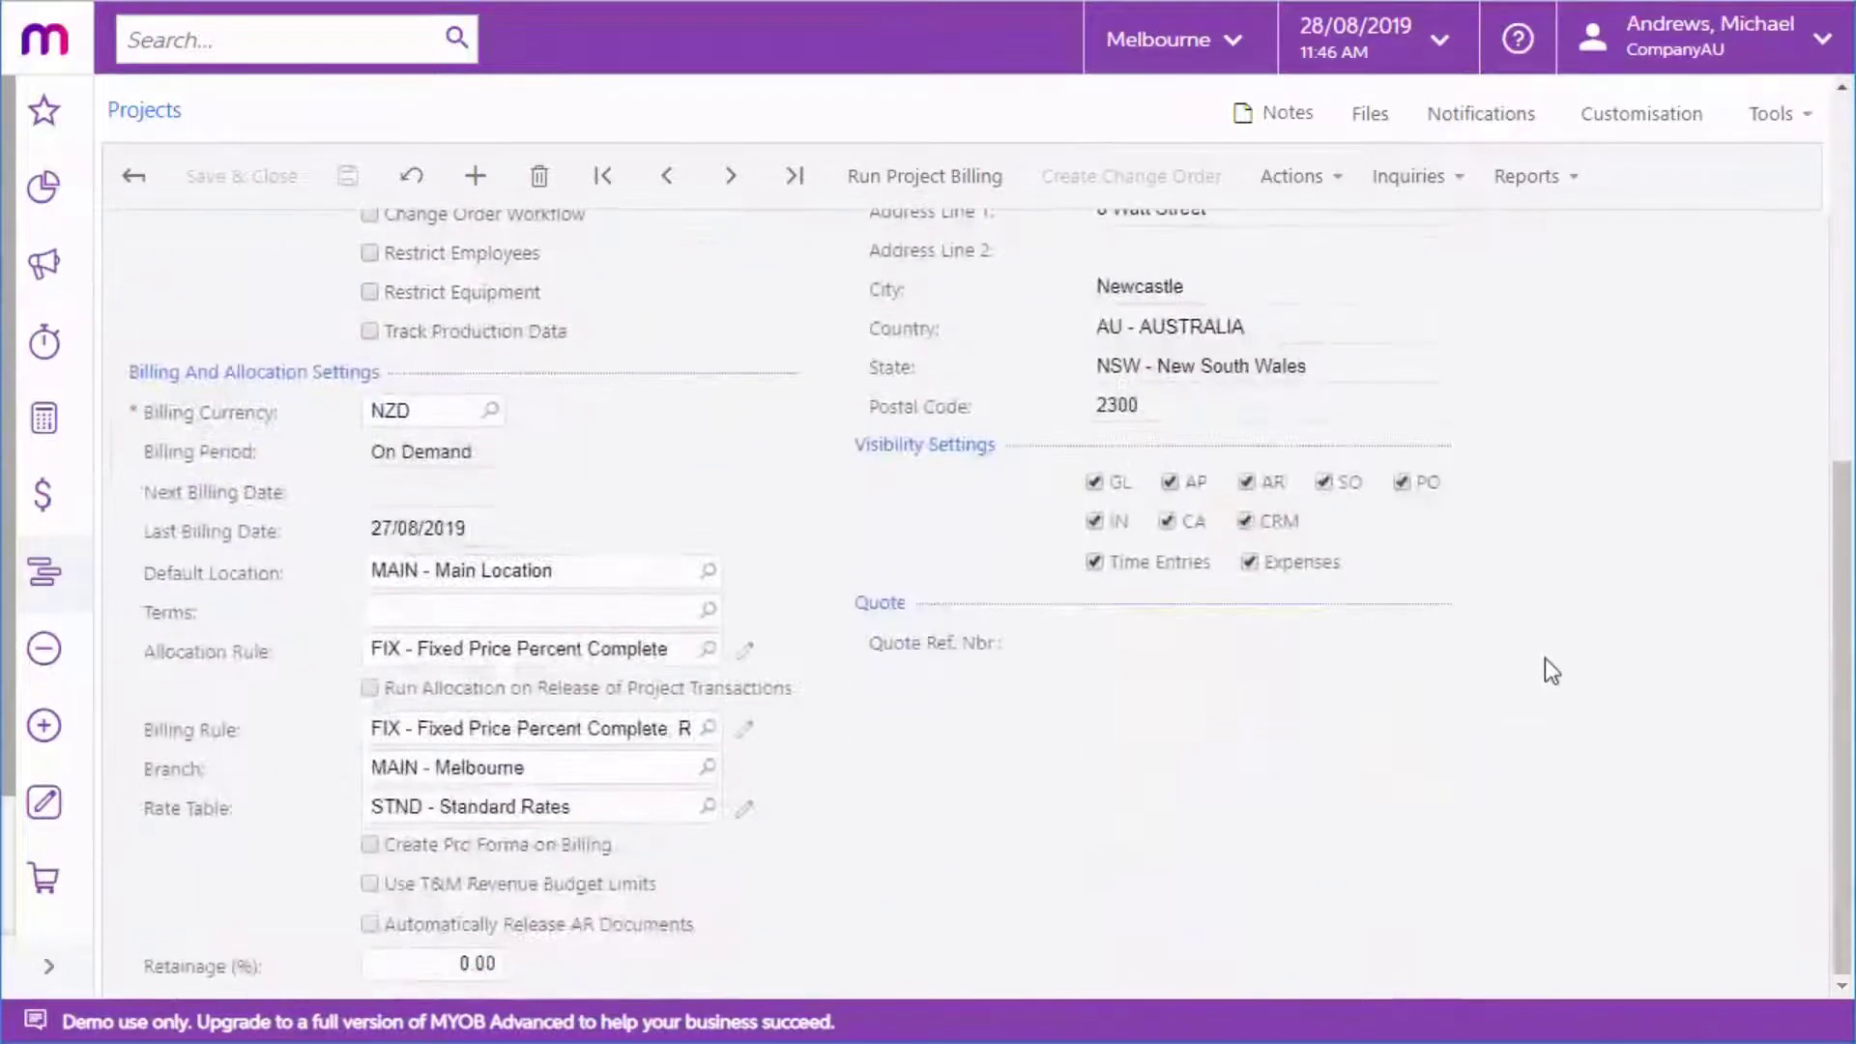
mouse_move(901, 723)
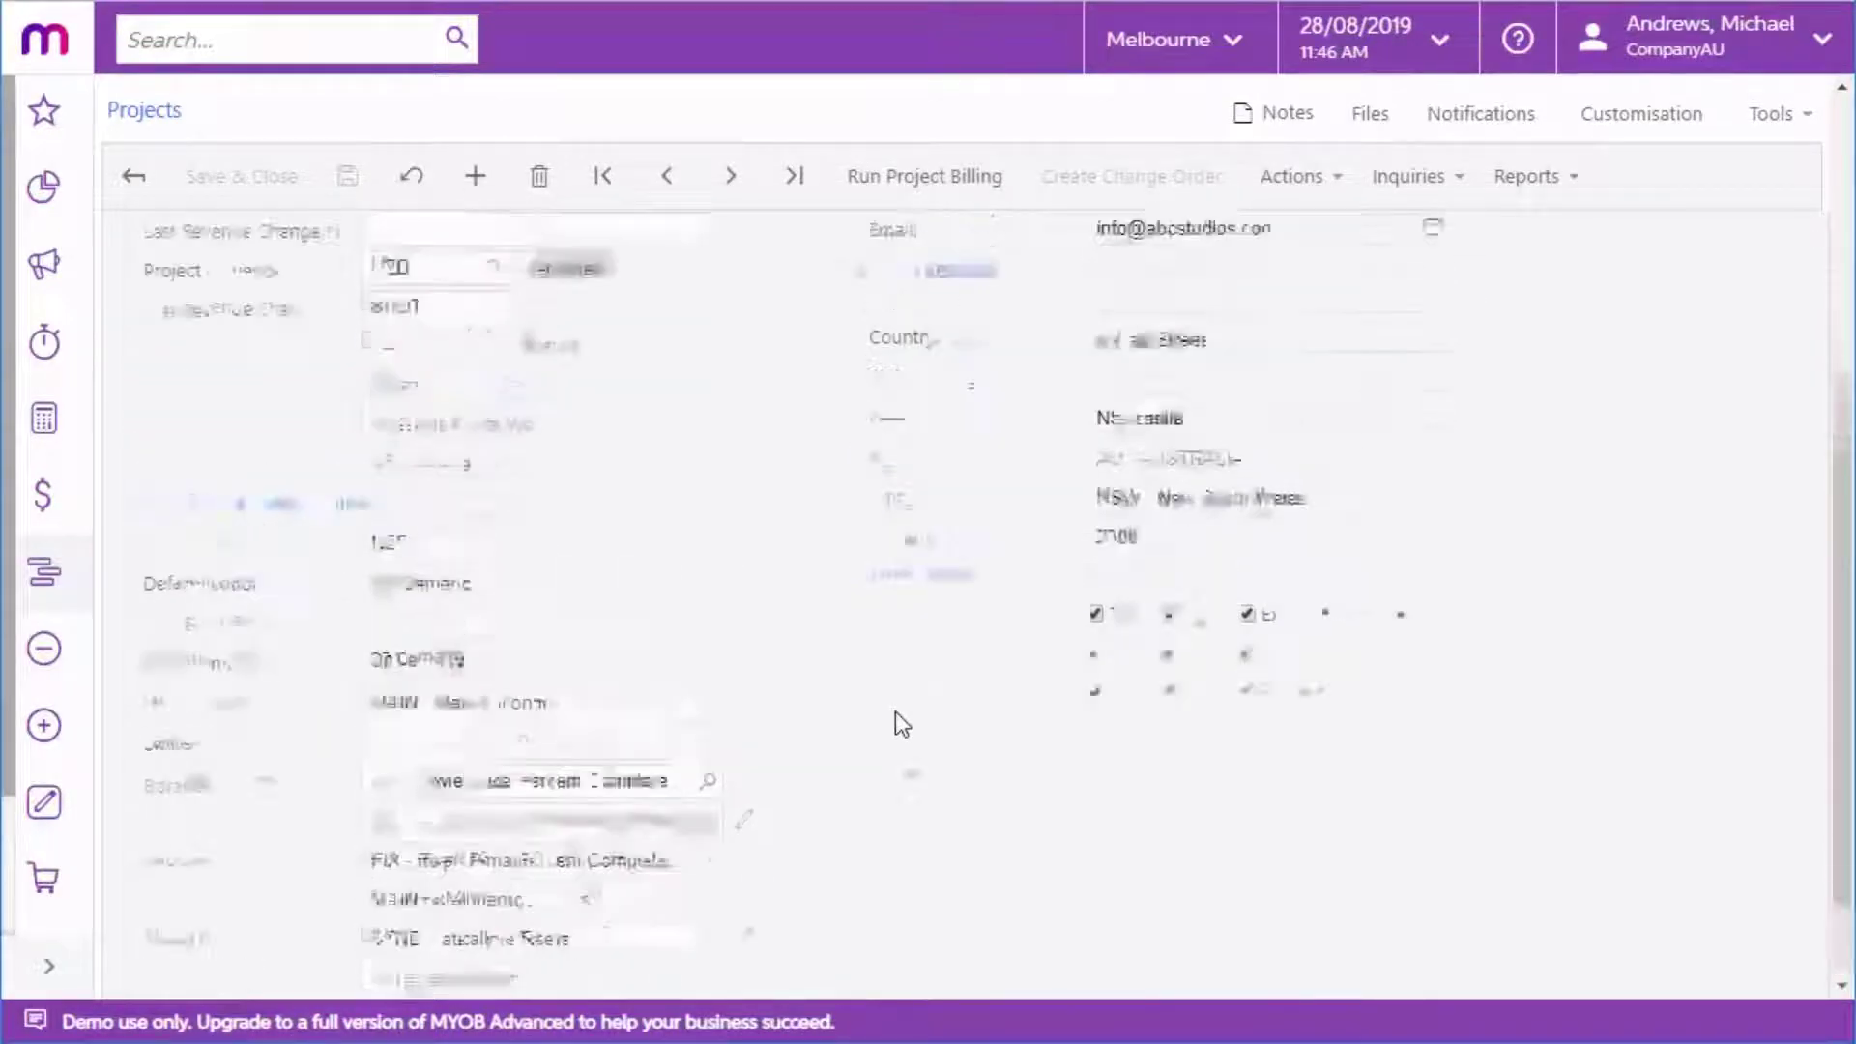
left_click(237, 478)
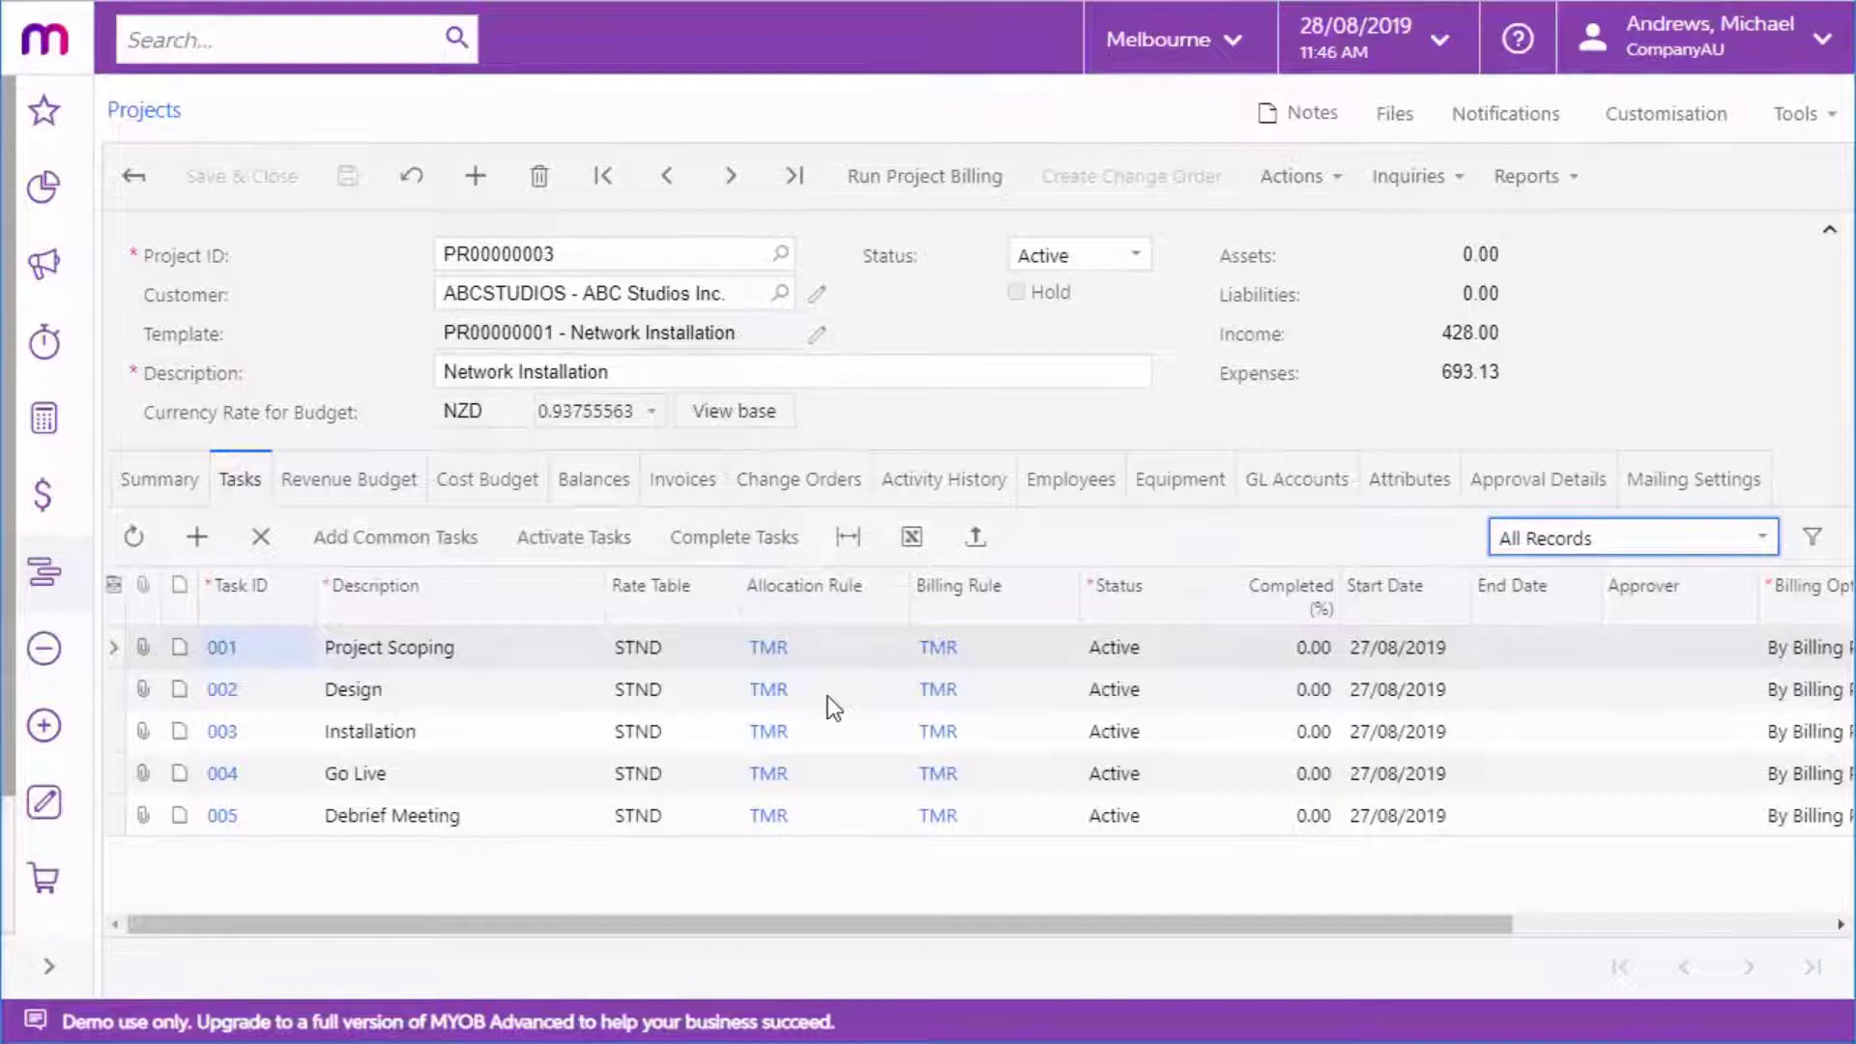
Step: Check PR00000003's activity history and task list, then show its revenue budget lines
left_click(943, 479)
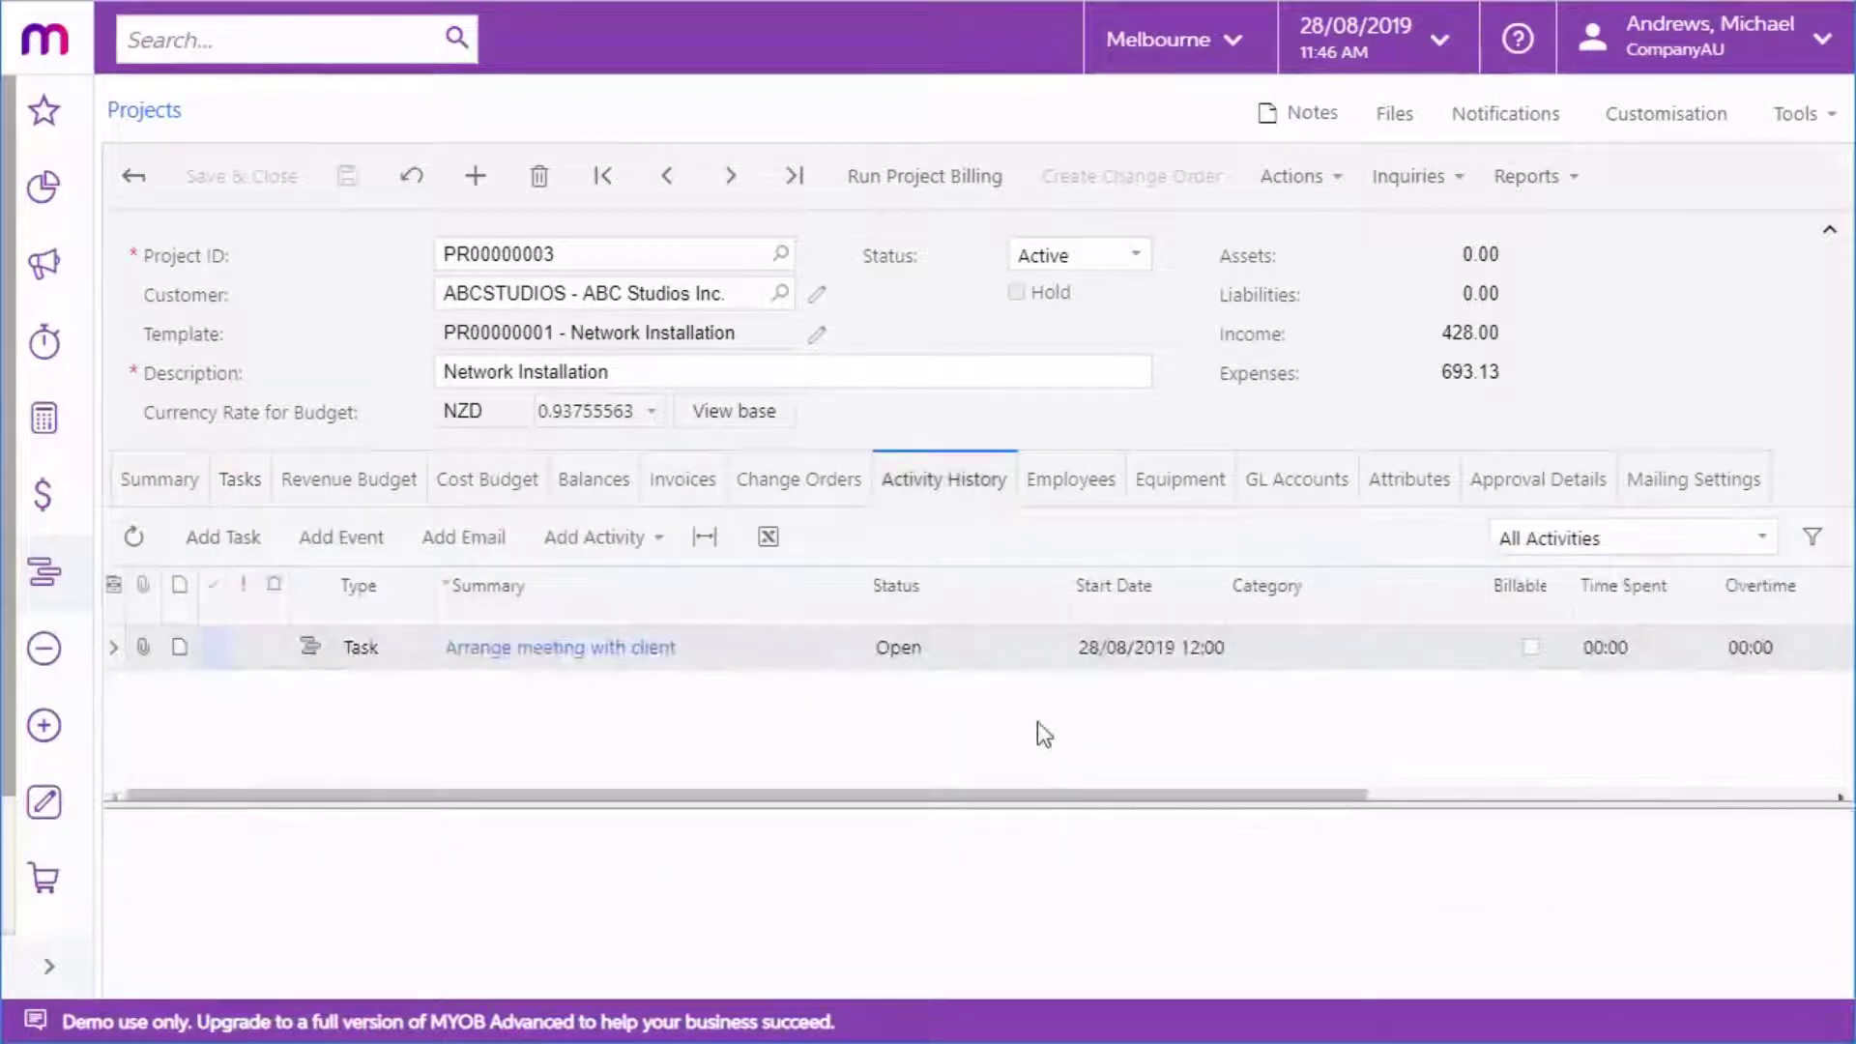
left_click(239, 478)
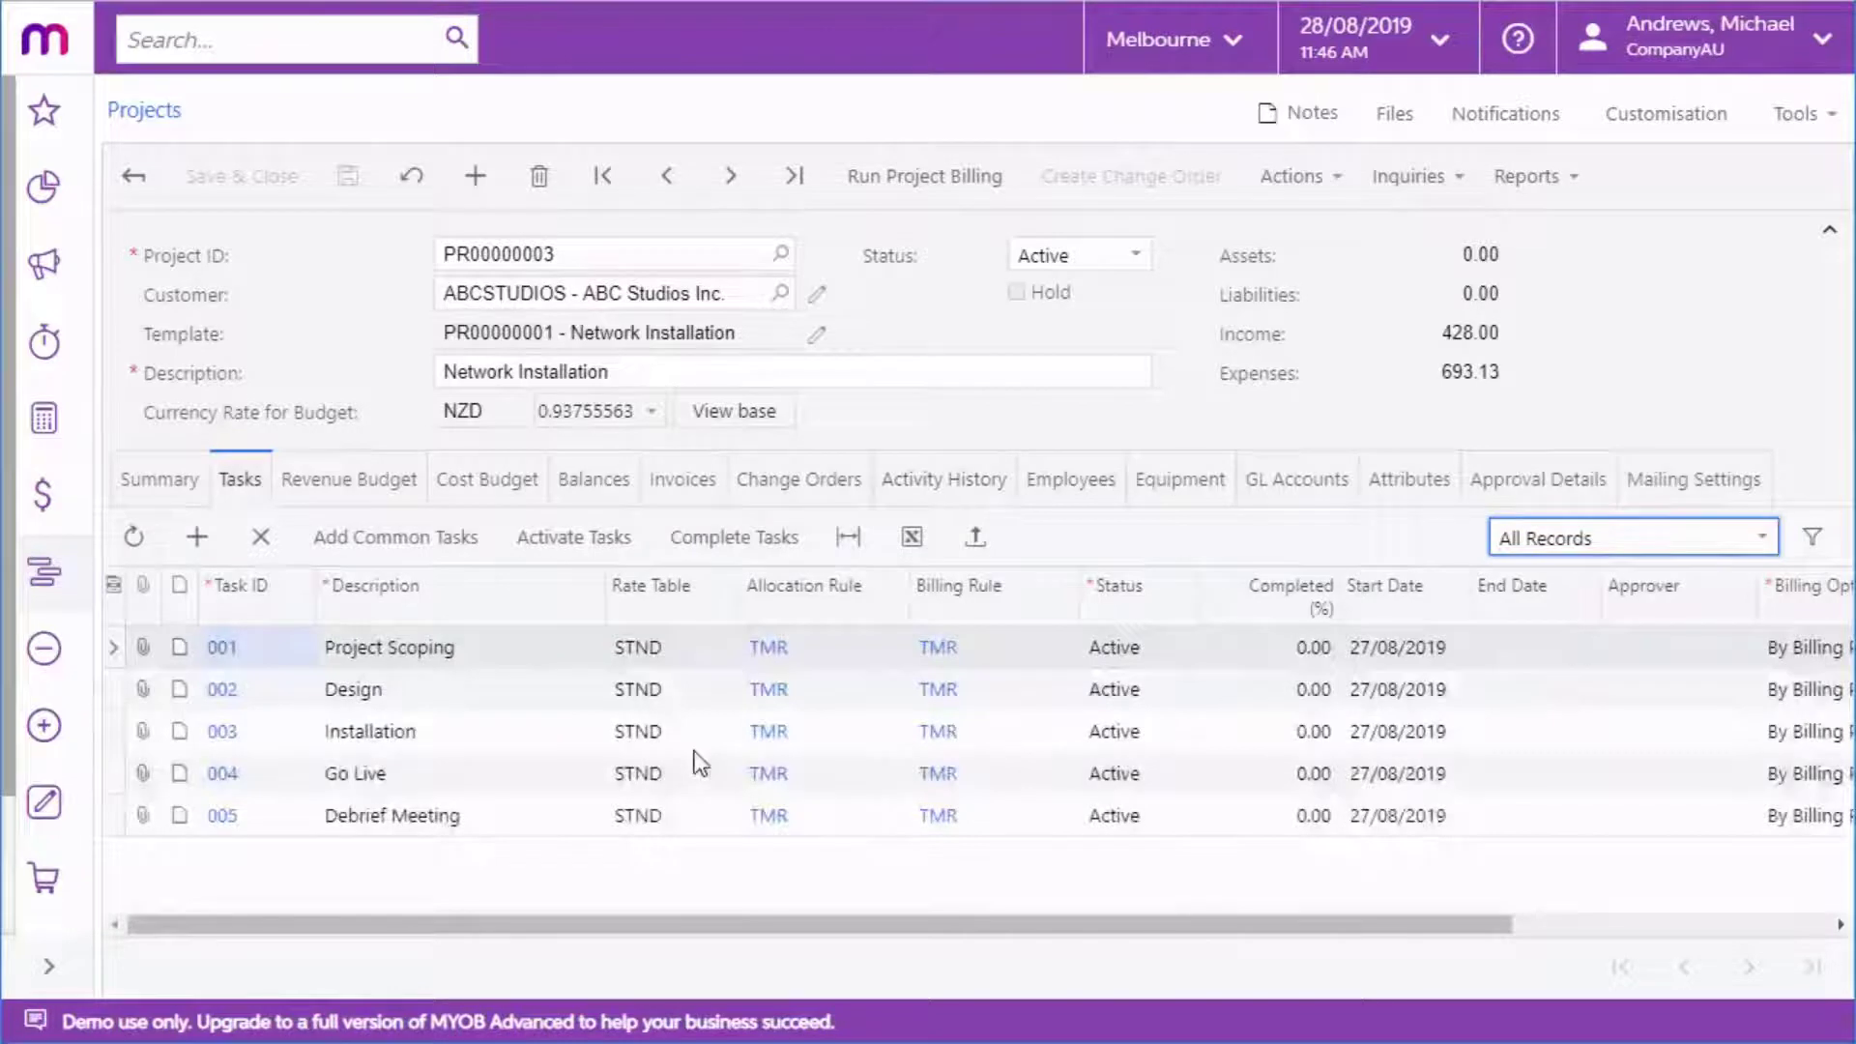
mouse_move(696, 812)
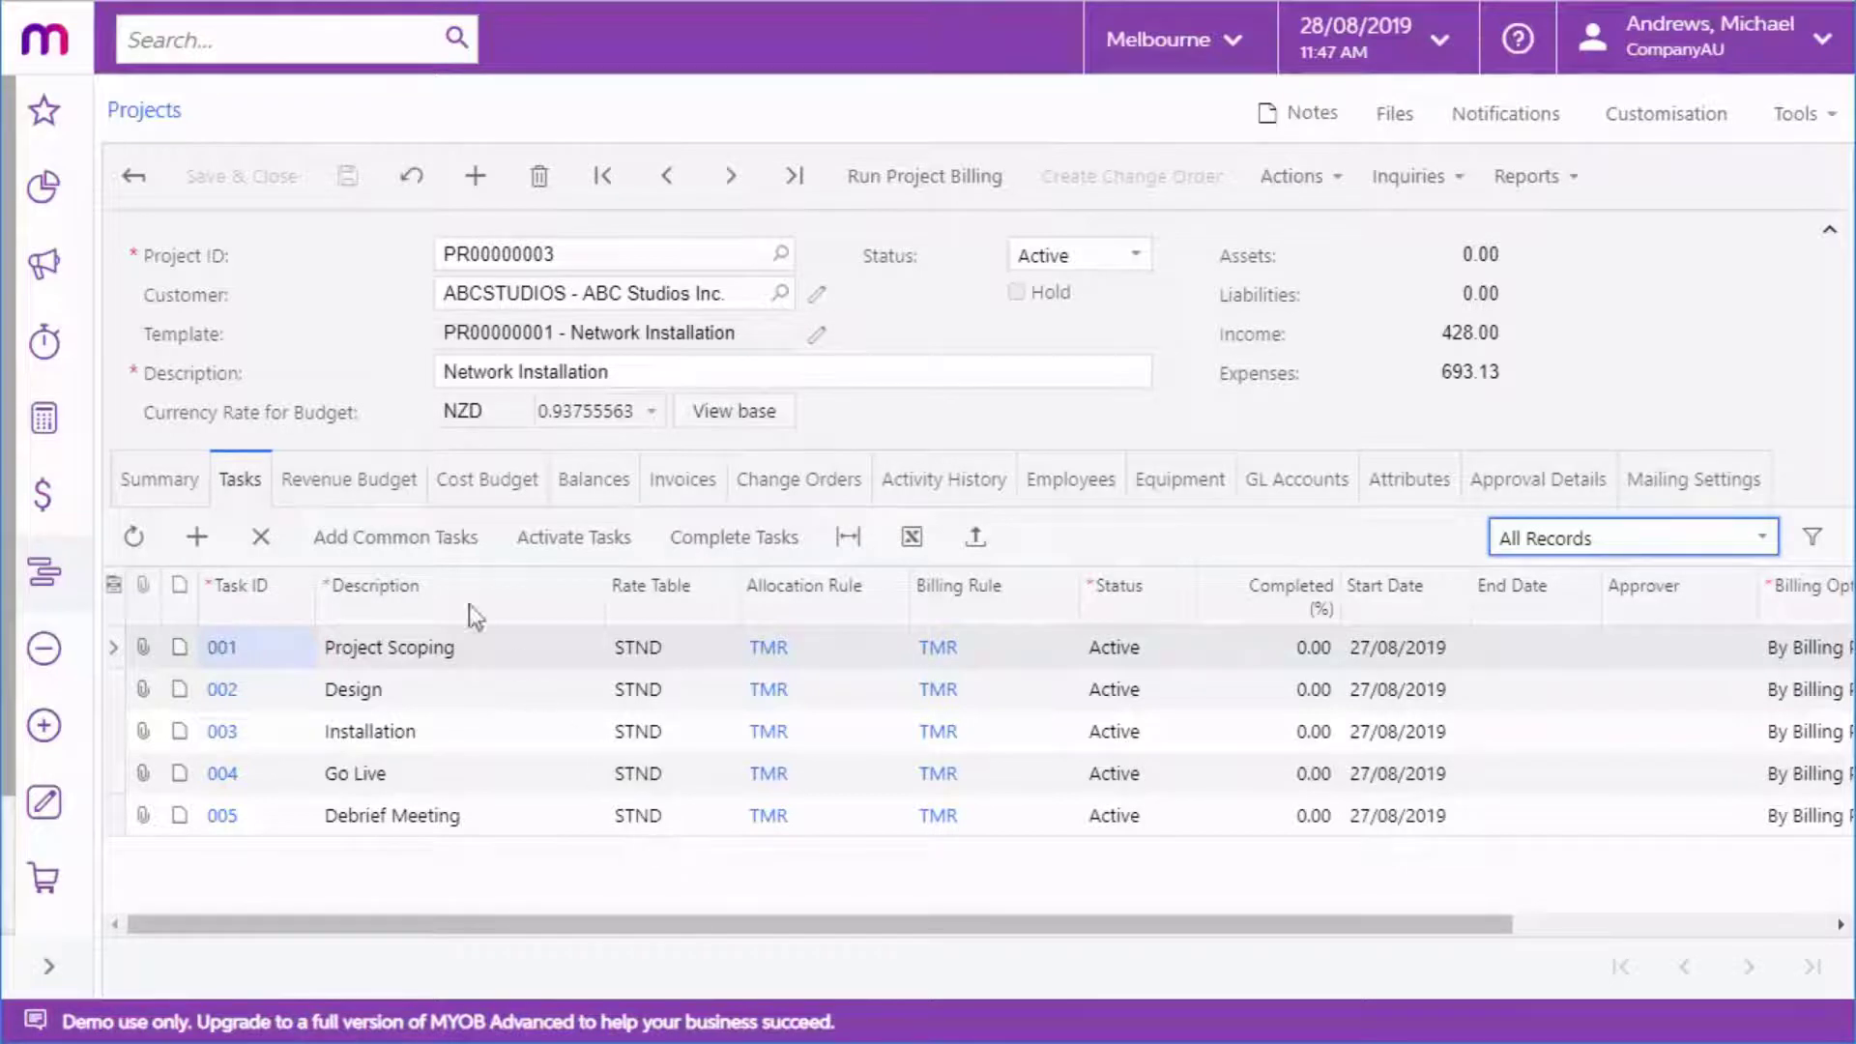
left_click(348, 478)
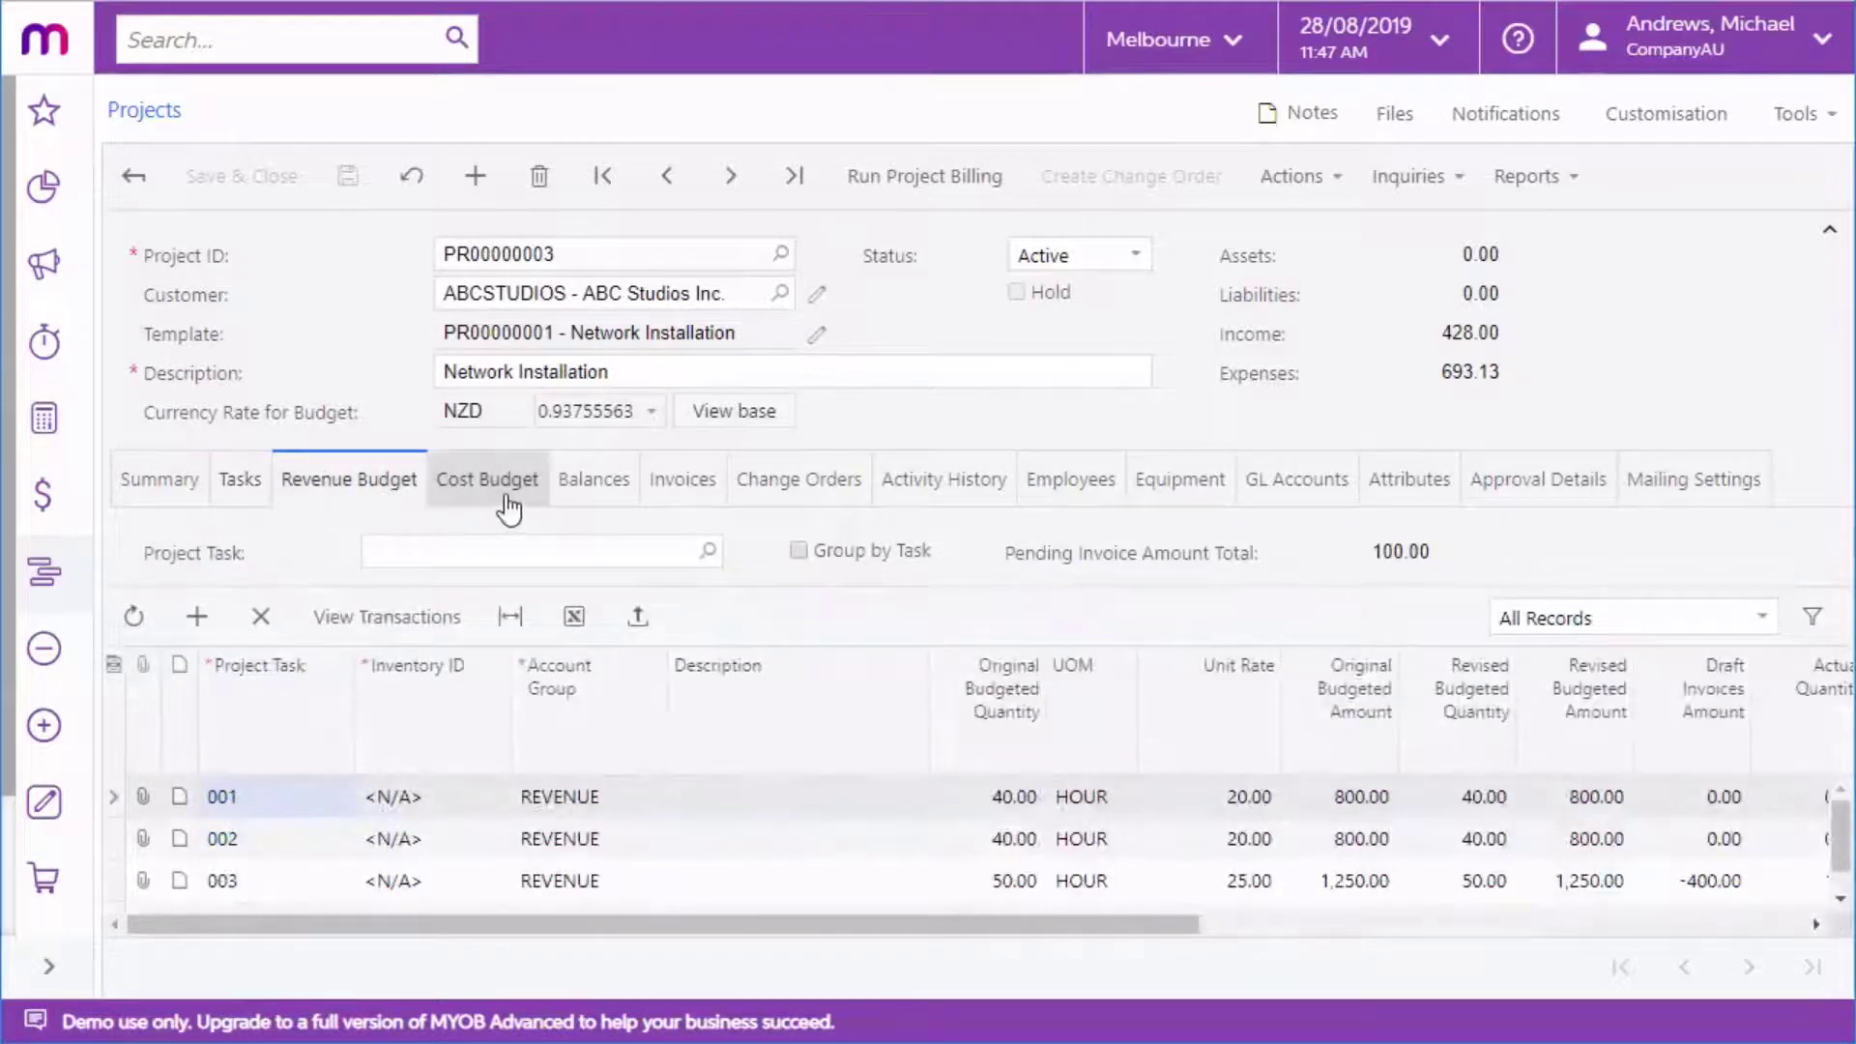
Step: Review PR00000003's cost budget and balances (428.00 income, 693.13 expenses), then its three employees
left_click(486, 479)
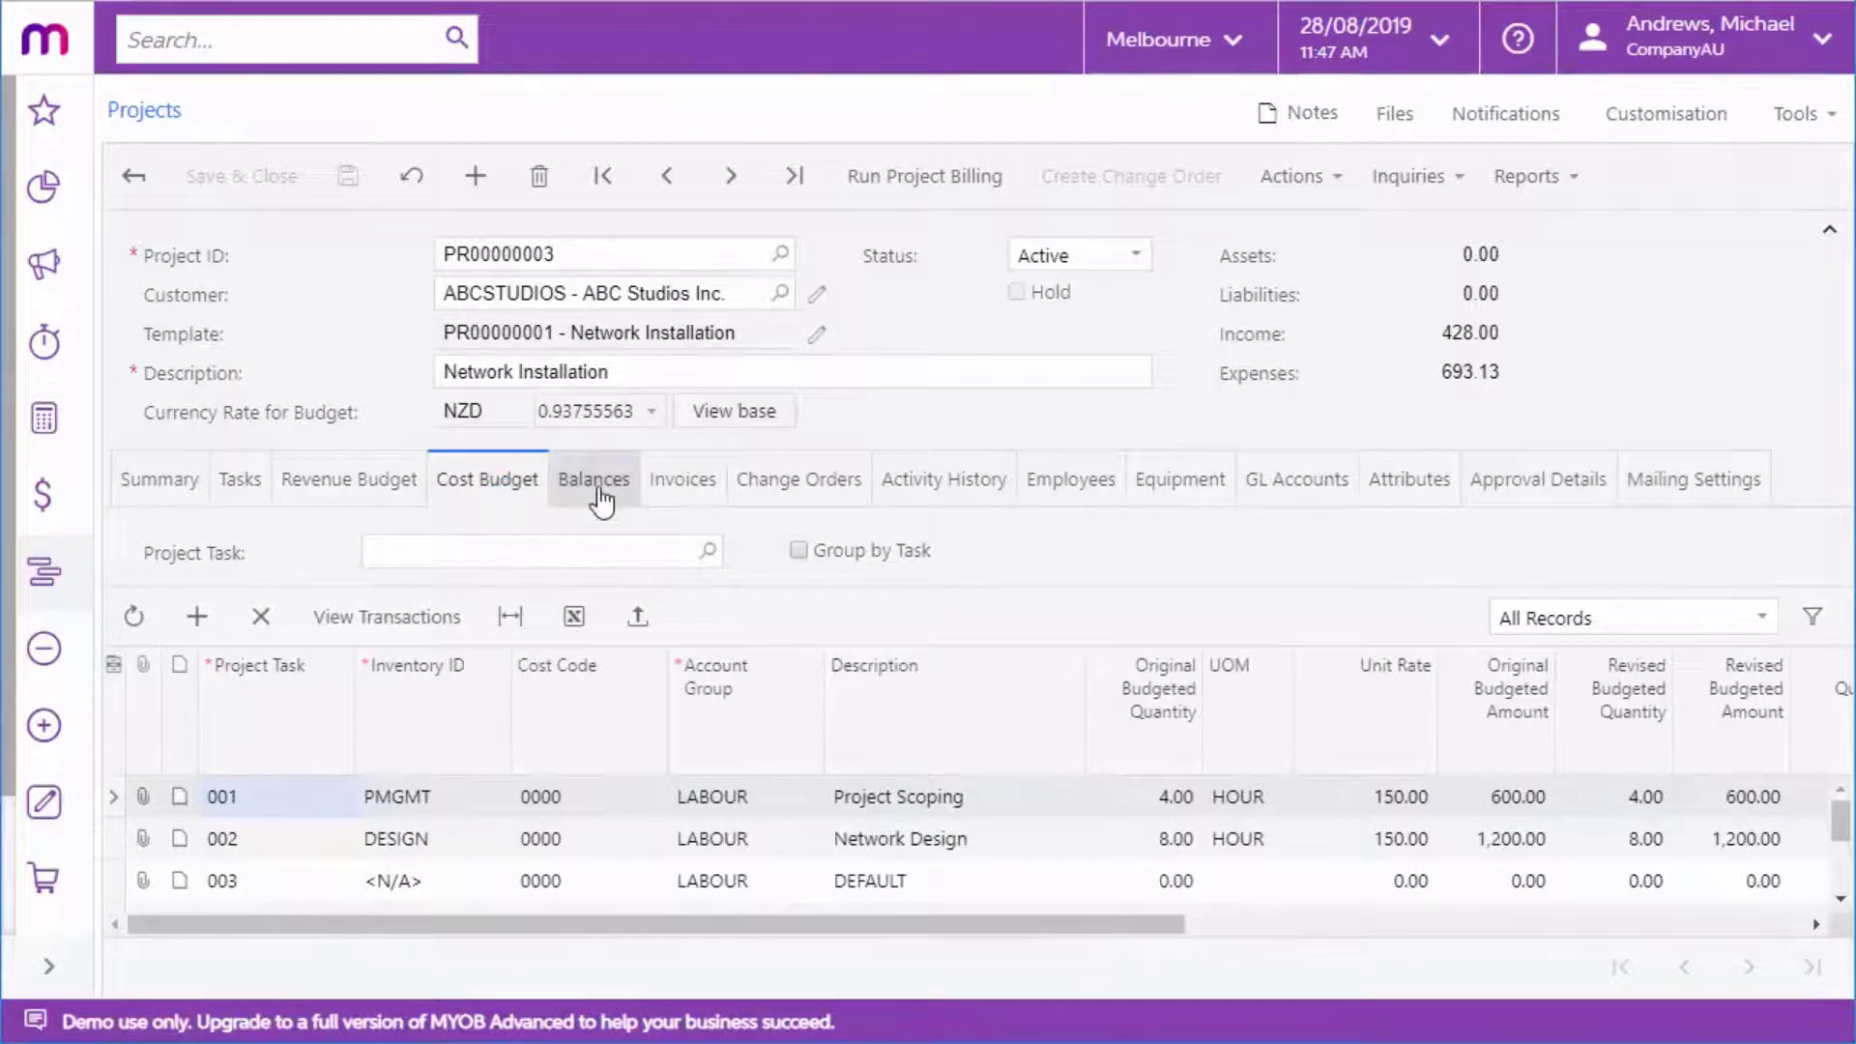
left_click(593, 478)
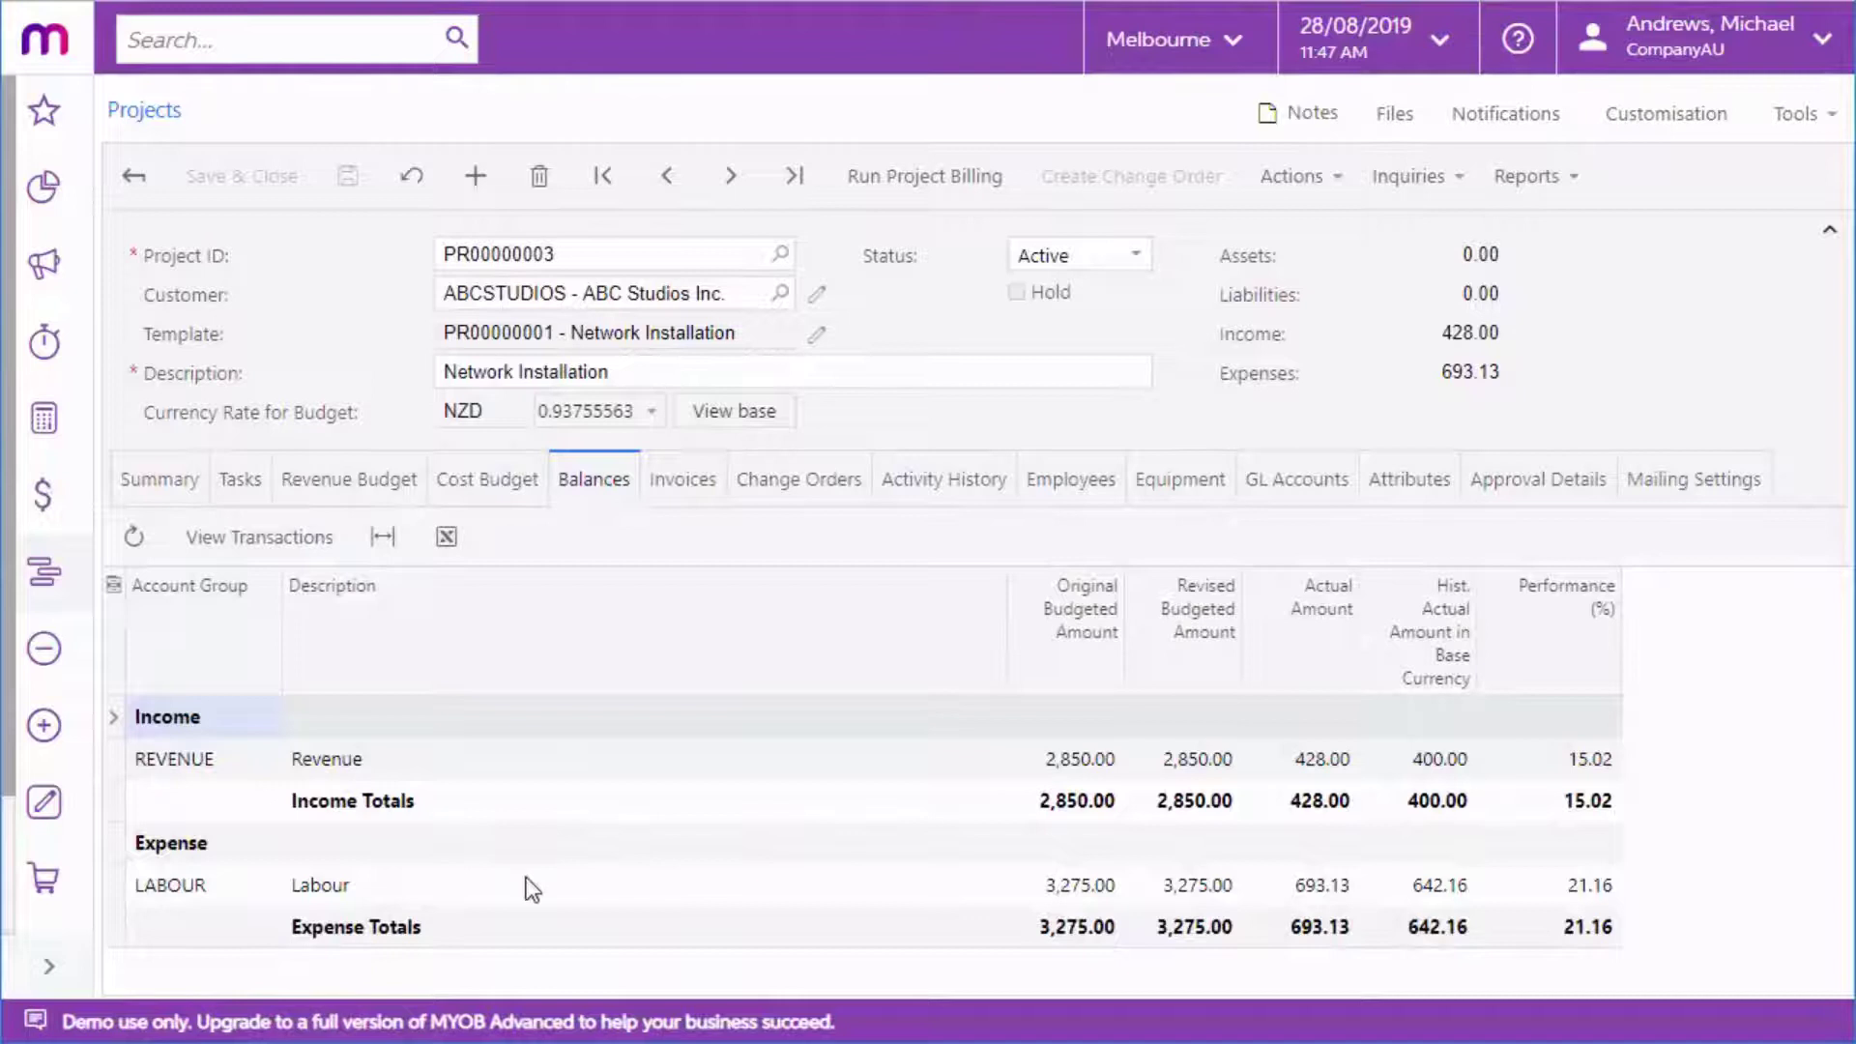
left_click(258, 536)
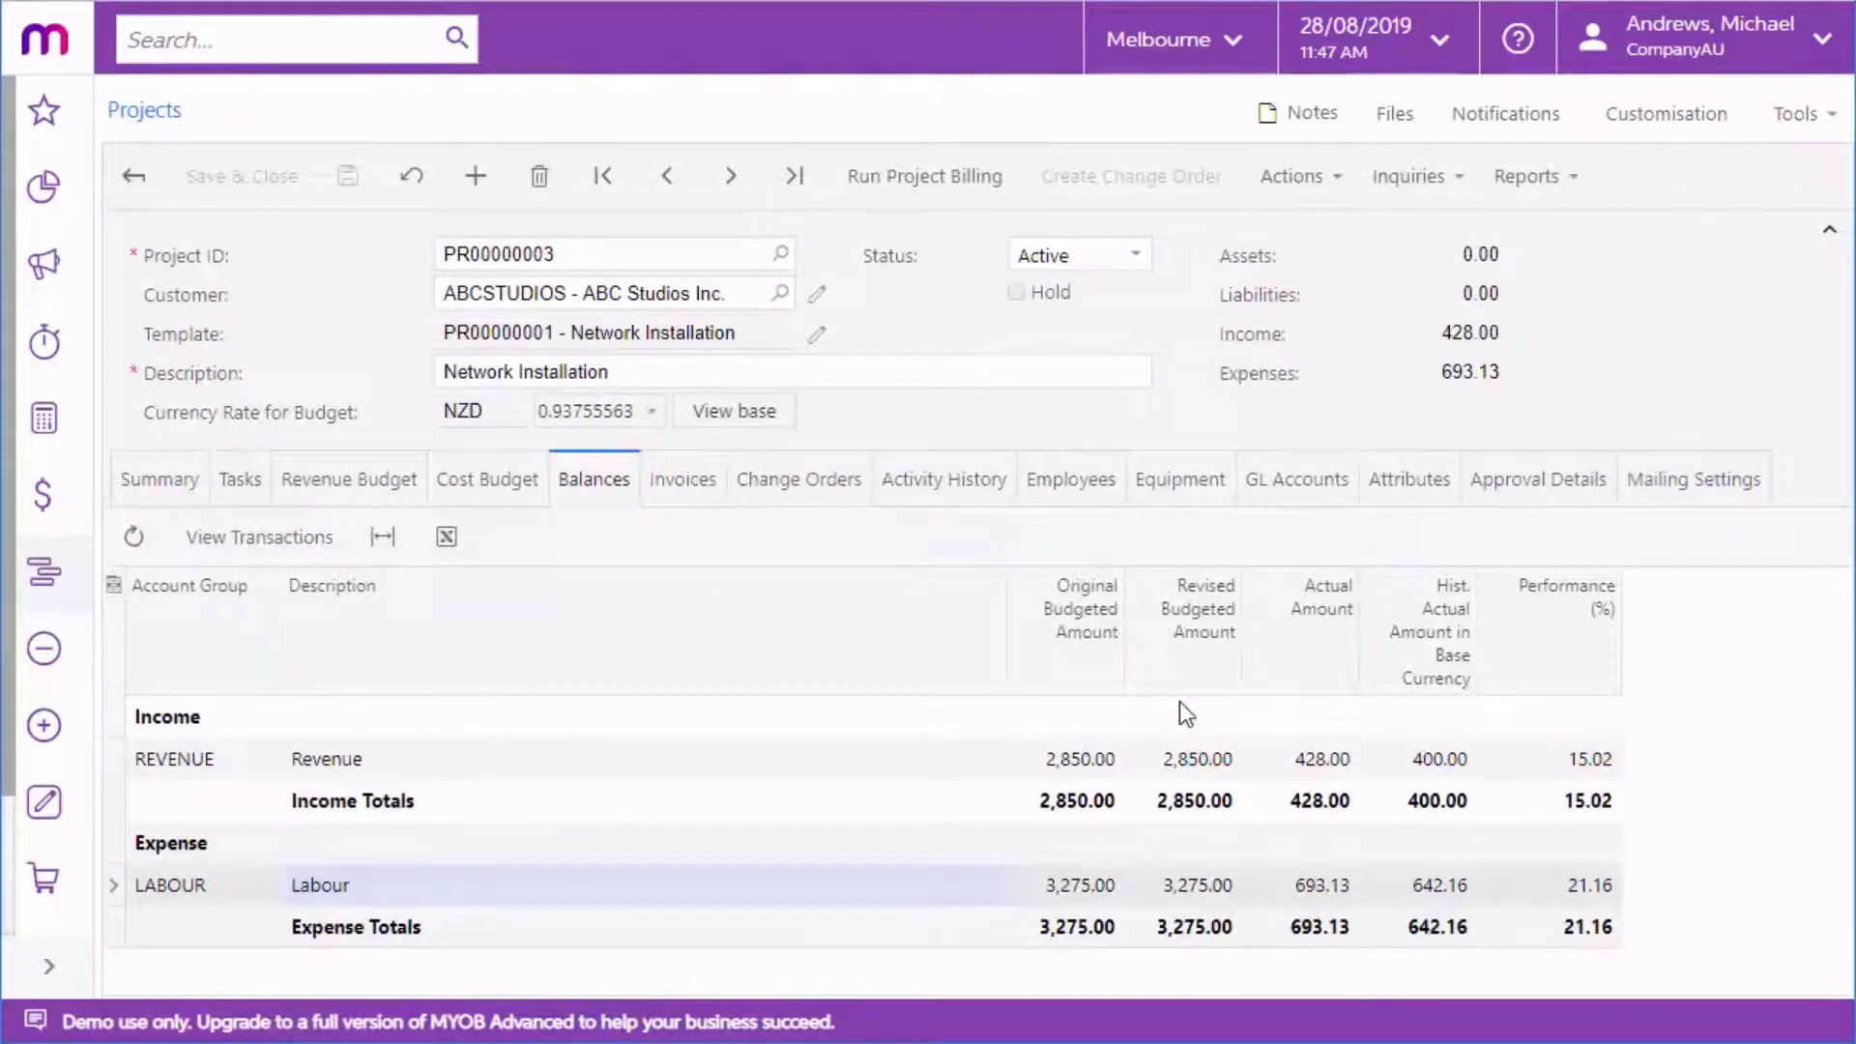
left_click(1069, 478)
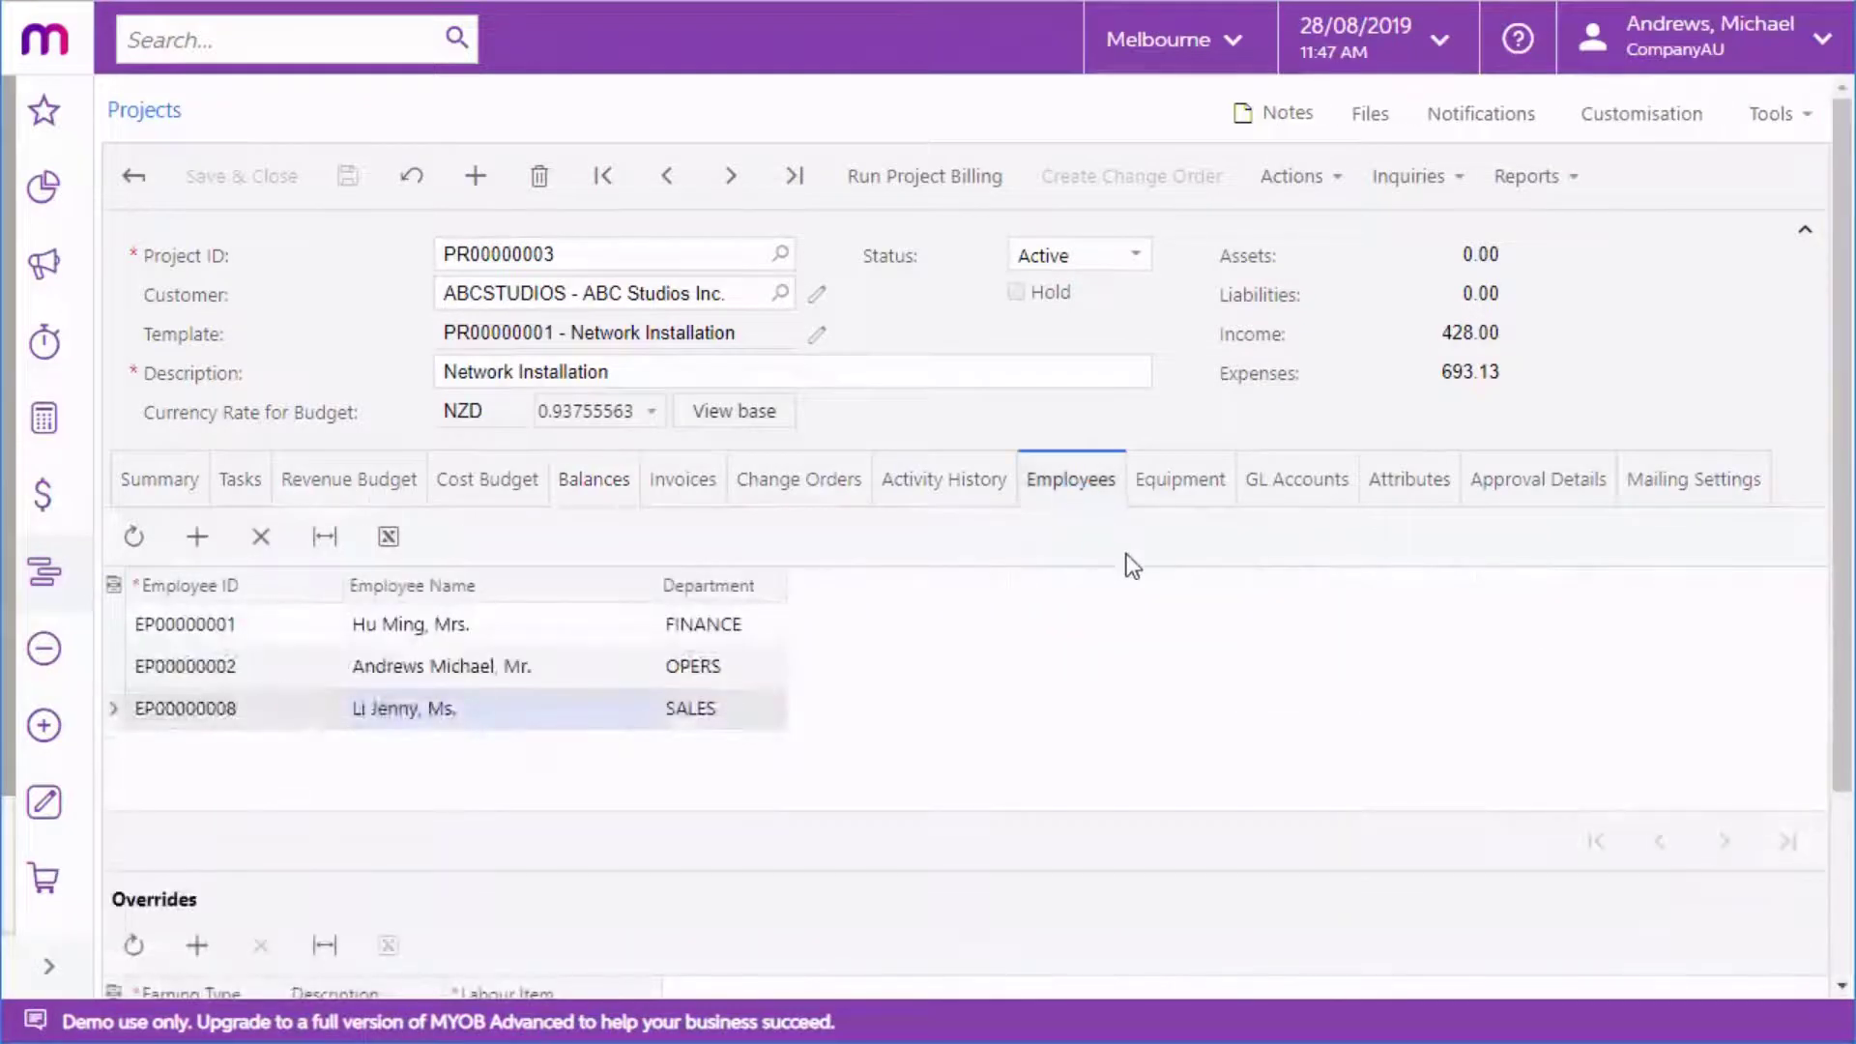
Step: View PR00000003's summary, employees and two equipment items, then its two invoices and credit memo
left_click(158, 479)
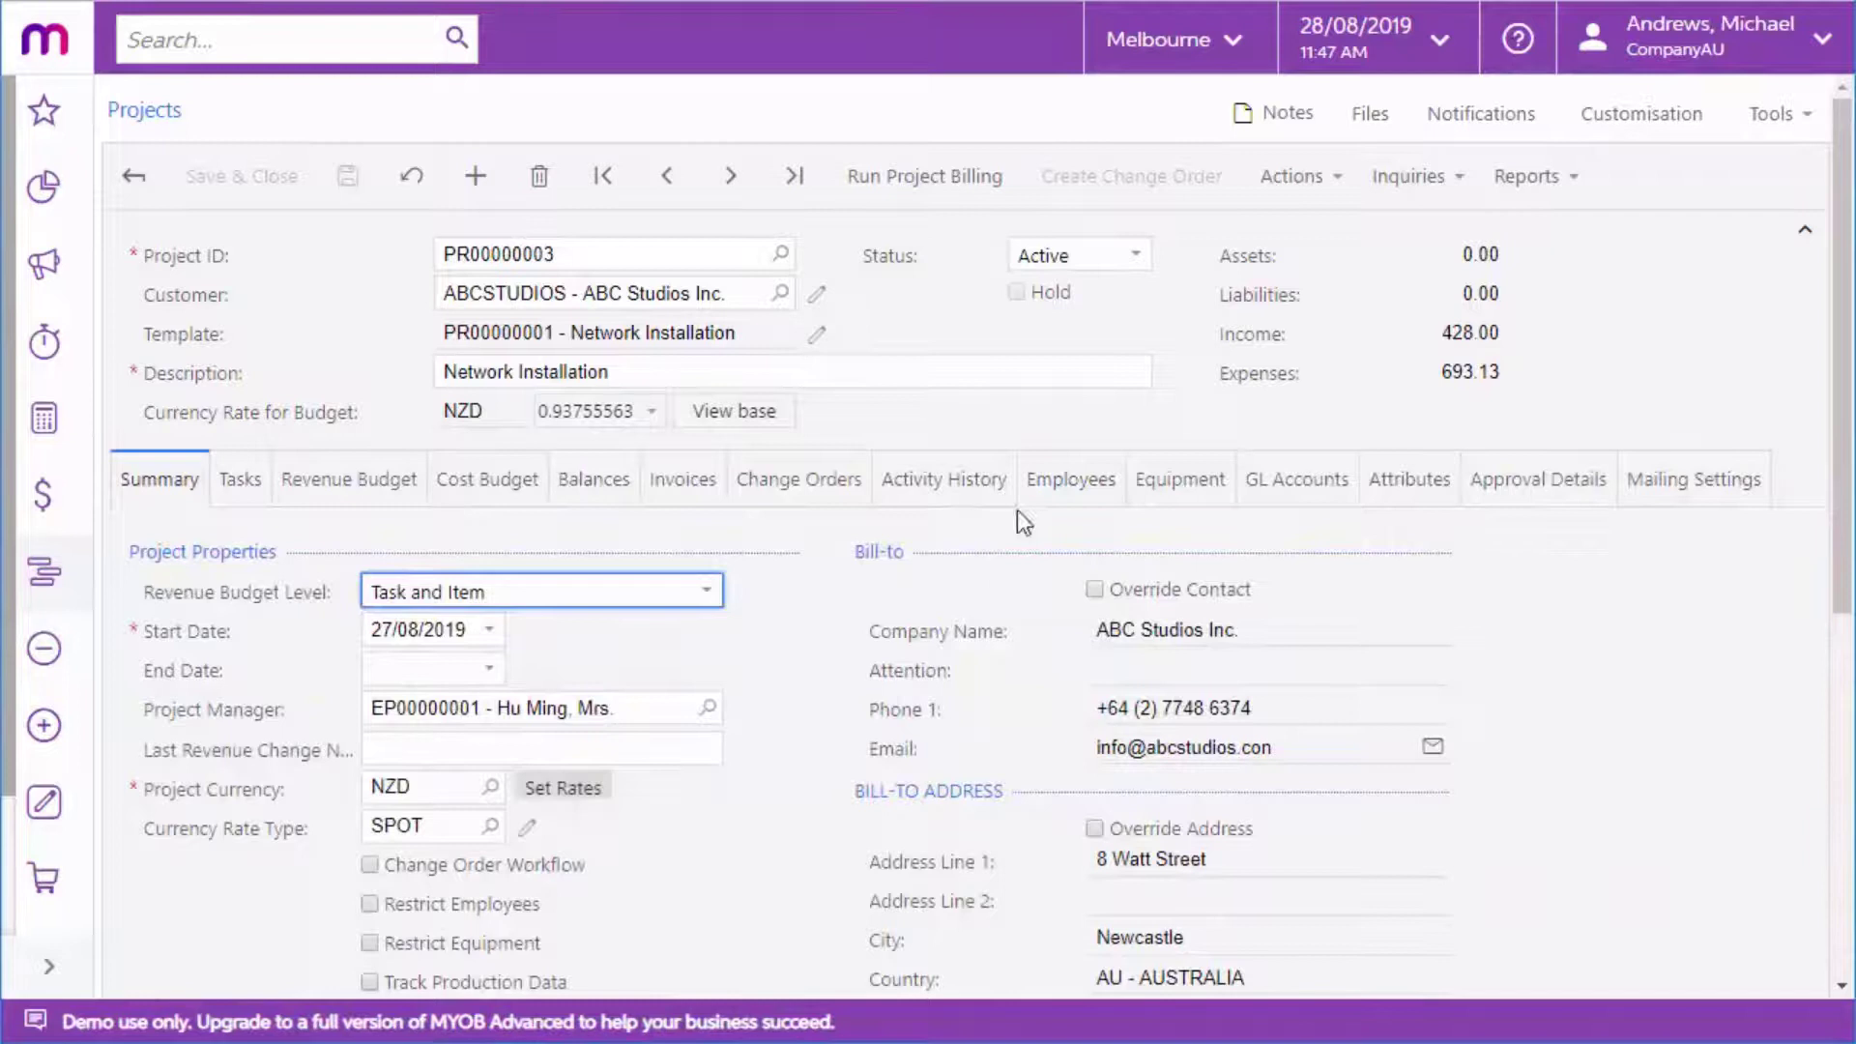
left_click(1069, 479)
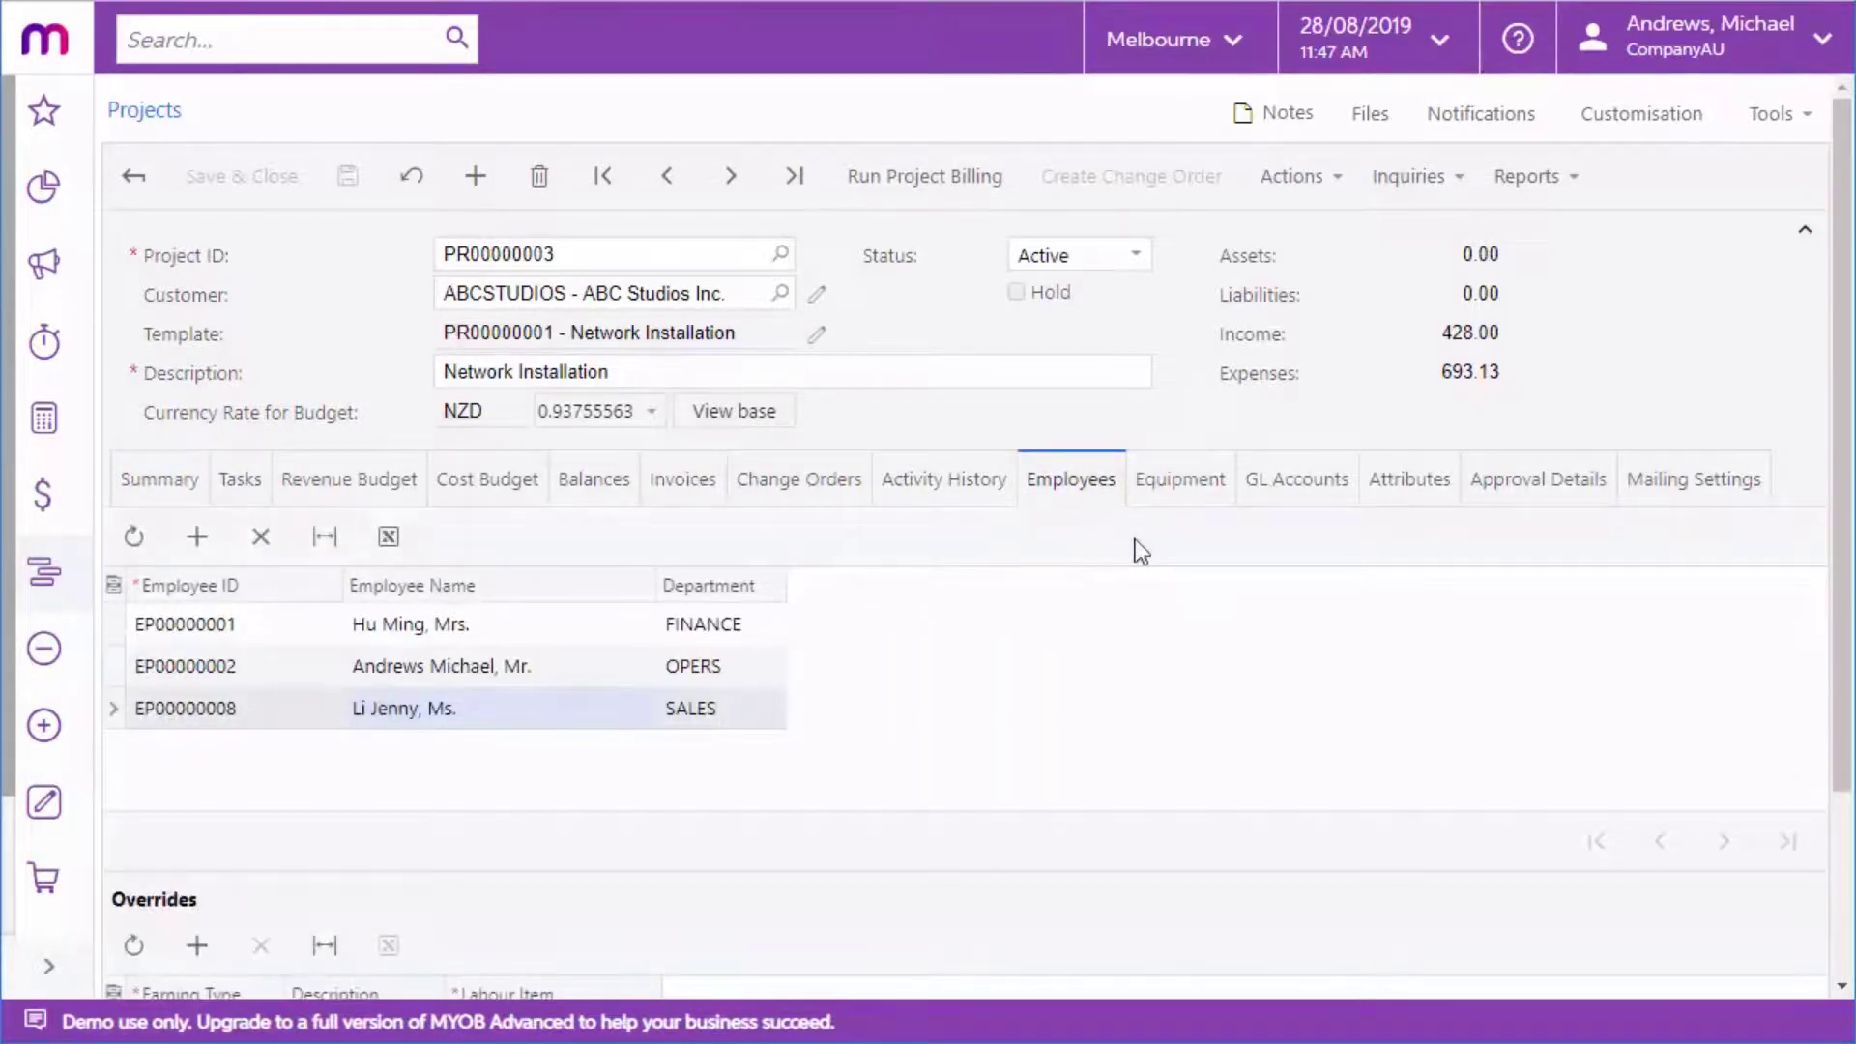
left_click(1179, 479)
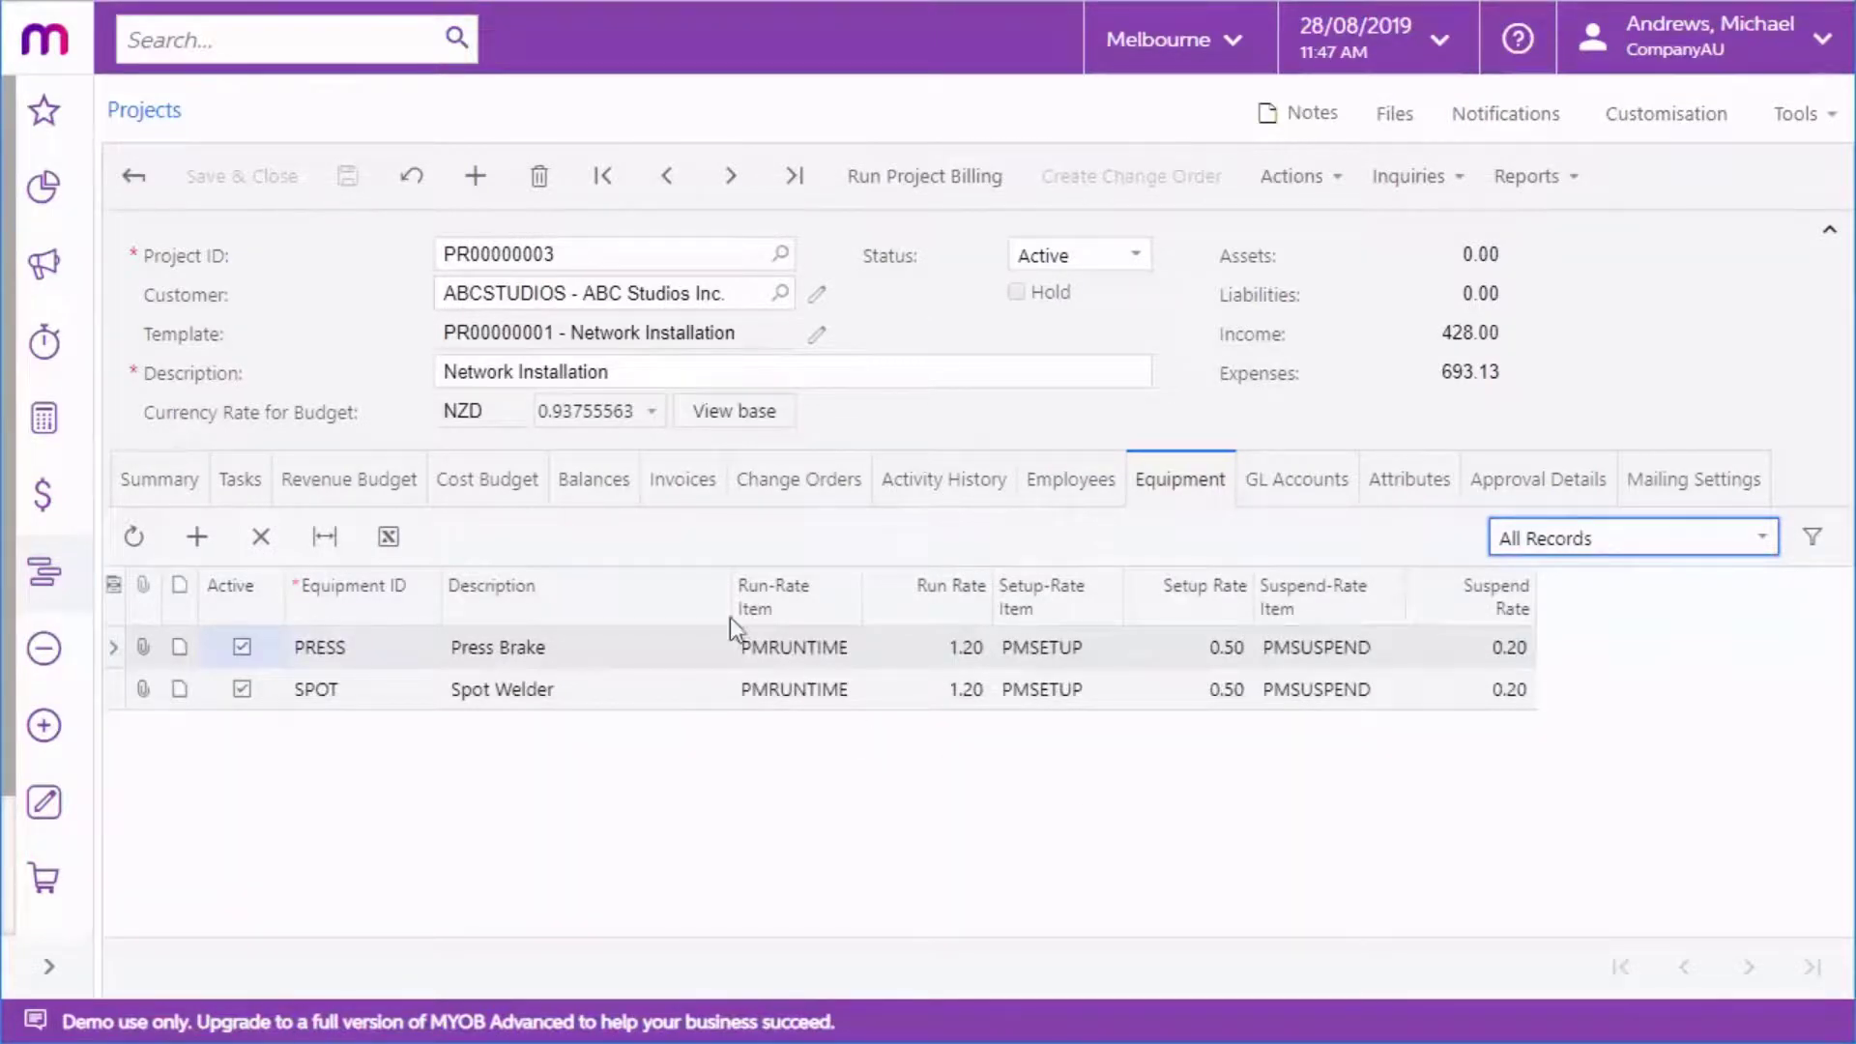
left_click(681, 479)
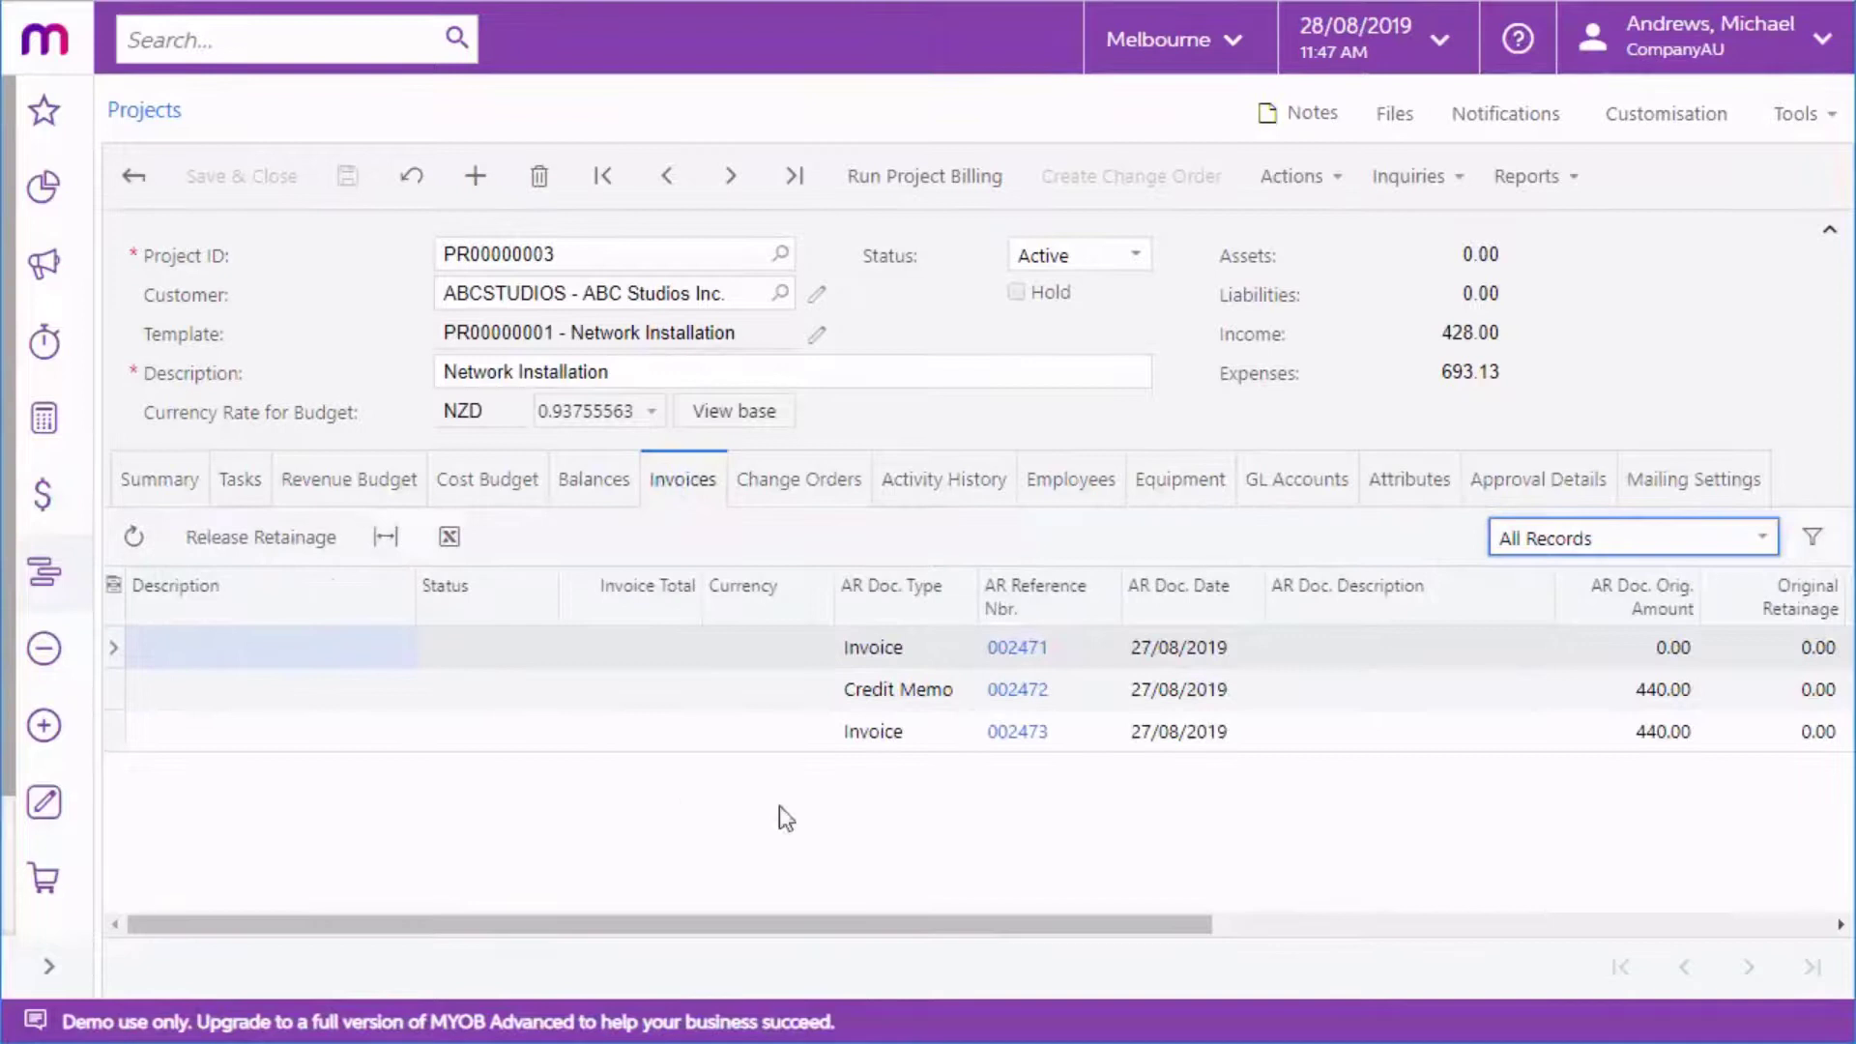
mouse_move(854, 798)
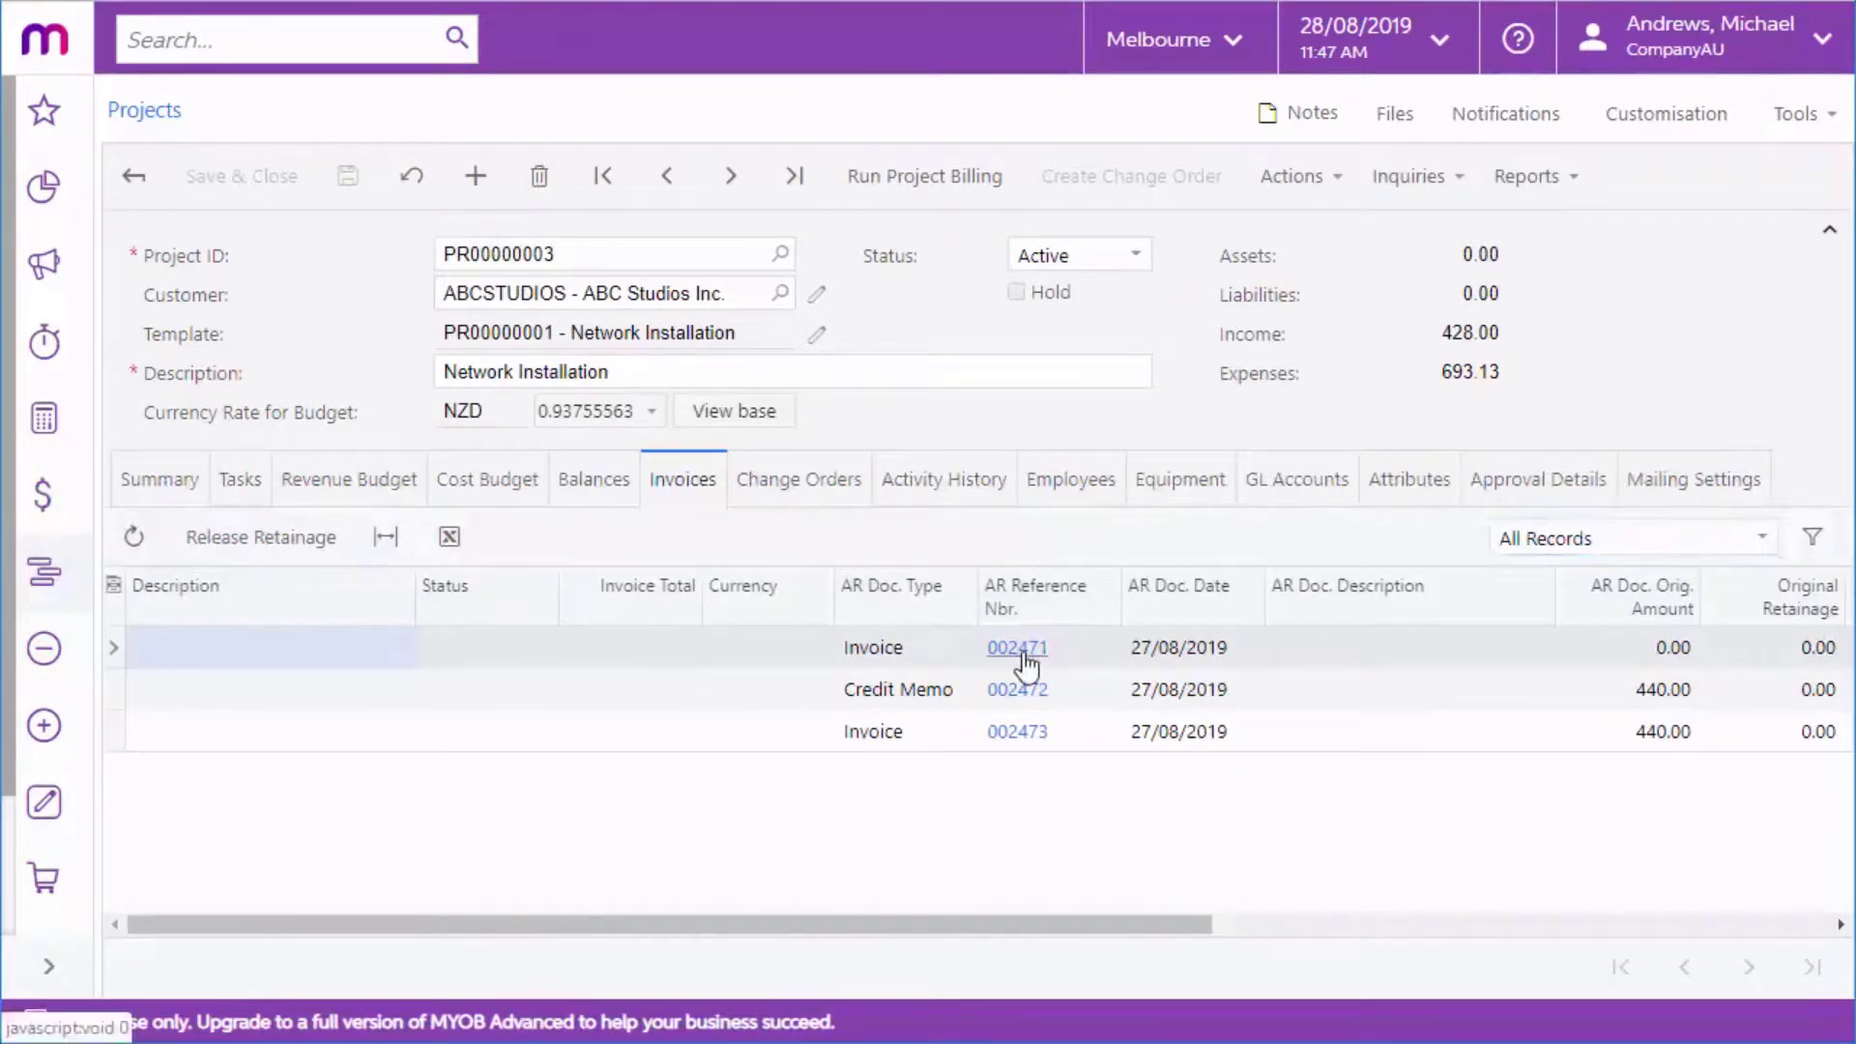
Step: View and close AR invoice 002471, then list the project's available reports
left_click(1016, 648)
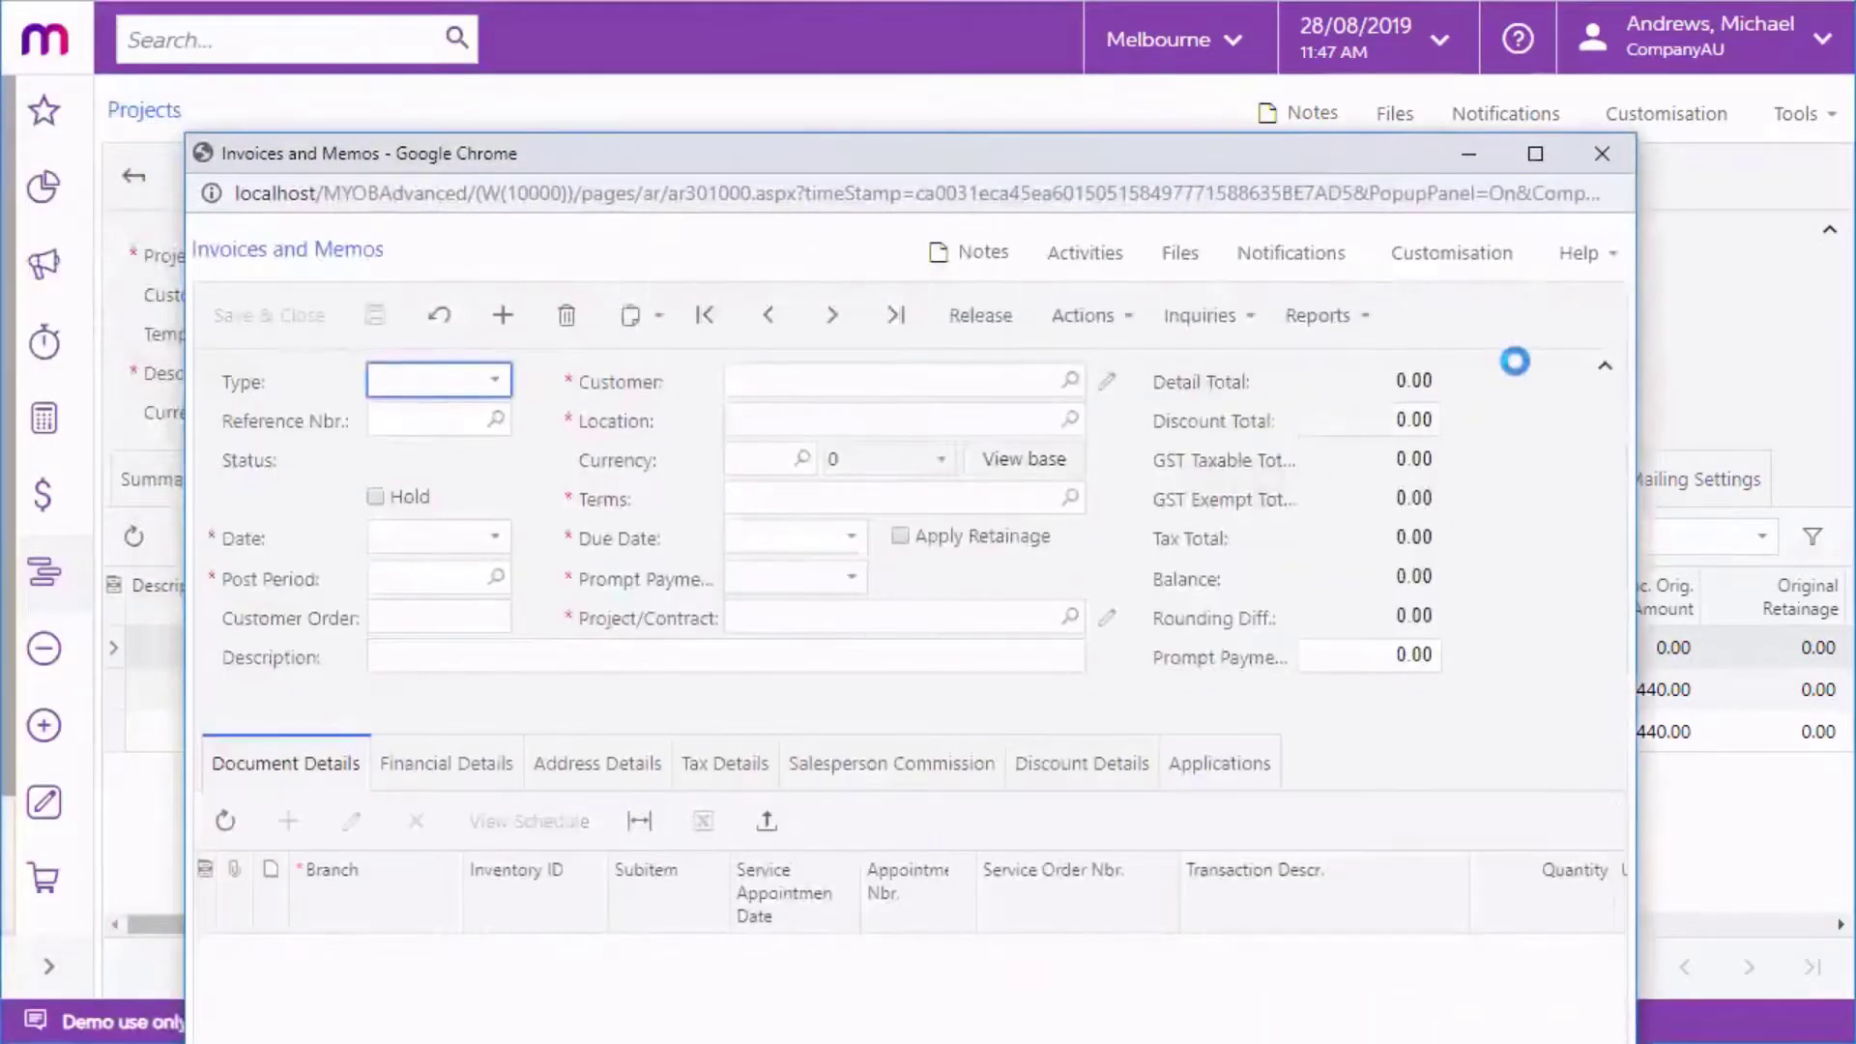
left_click(1602, 153)
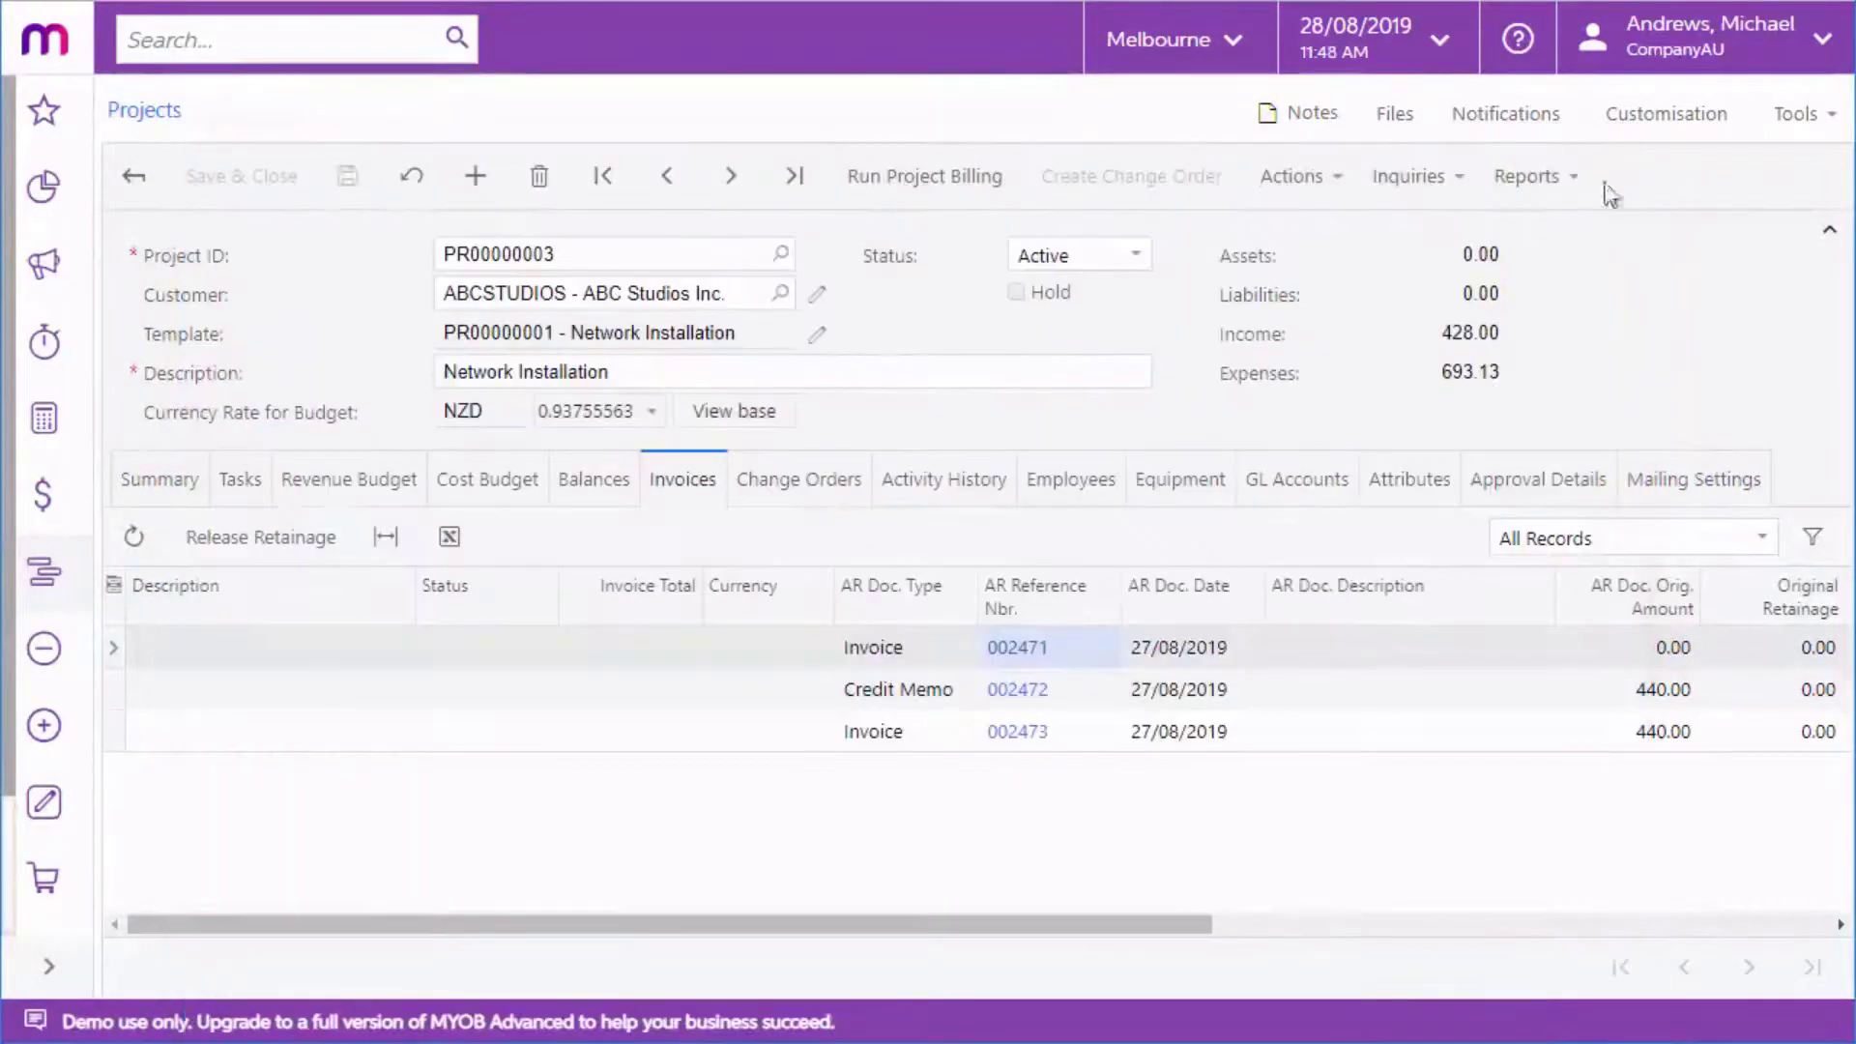
left_click(1528, 175)
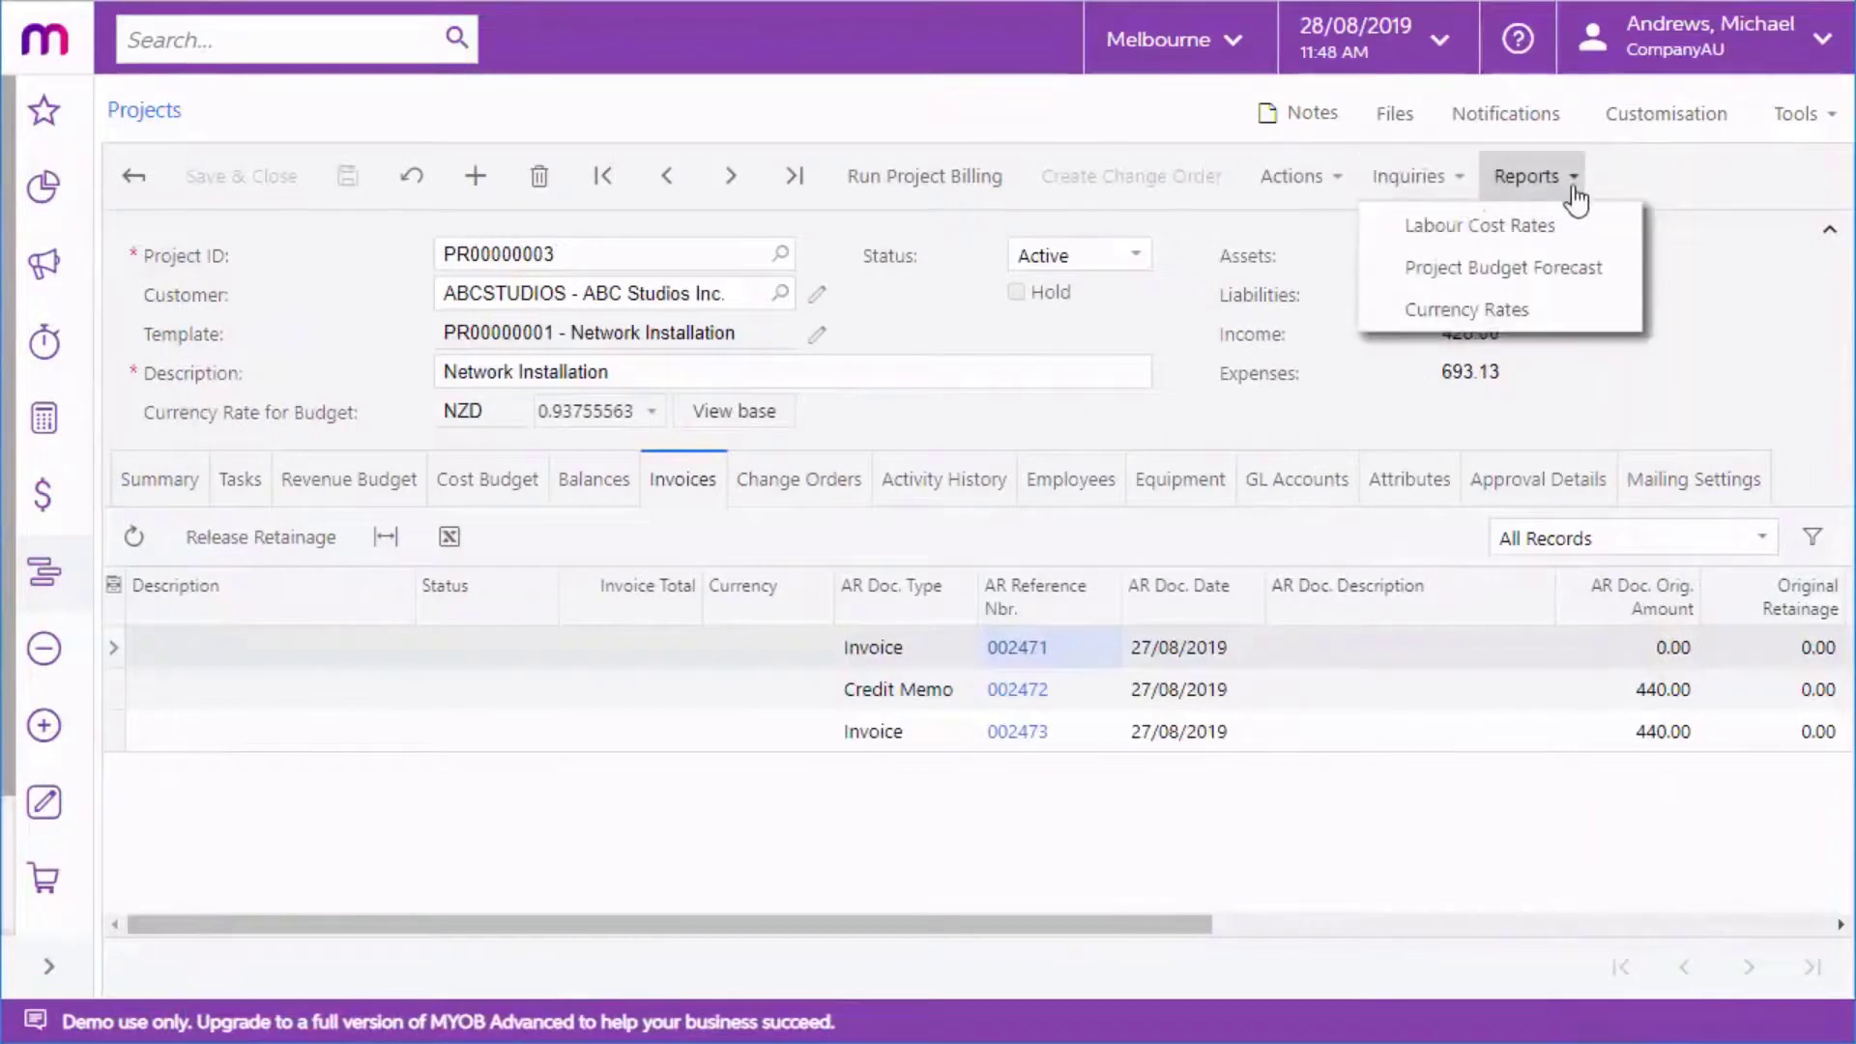